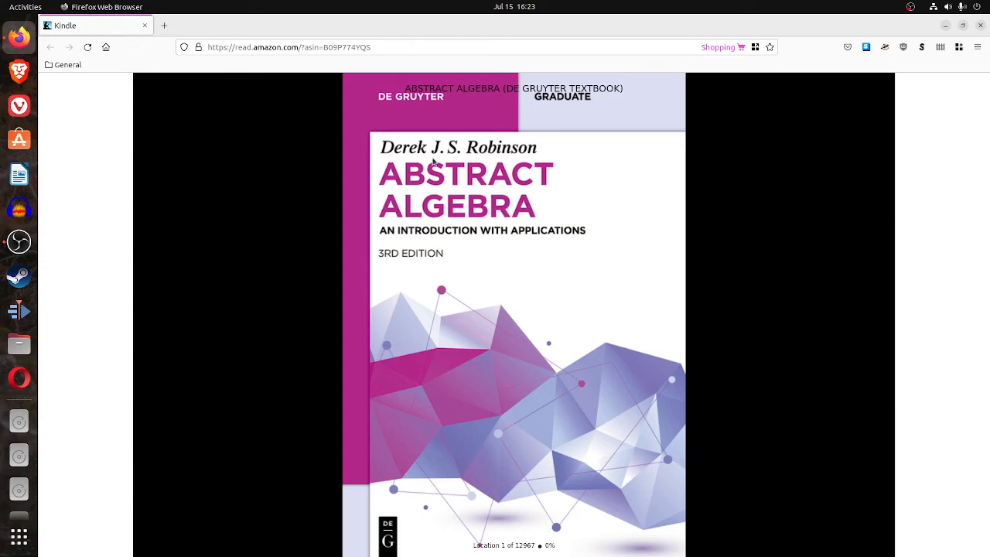
mouse_move(536, 199)
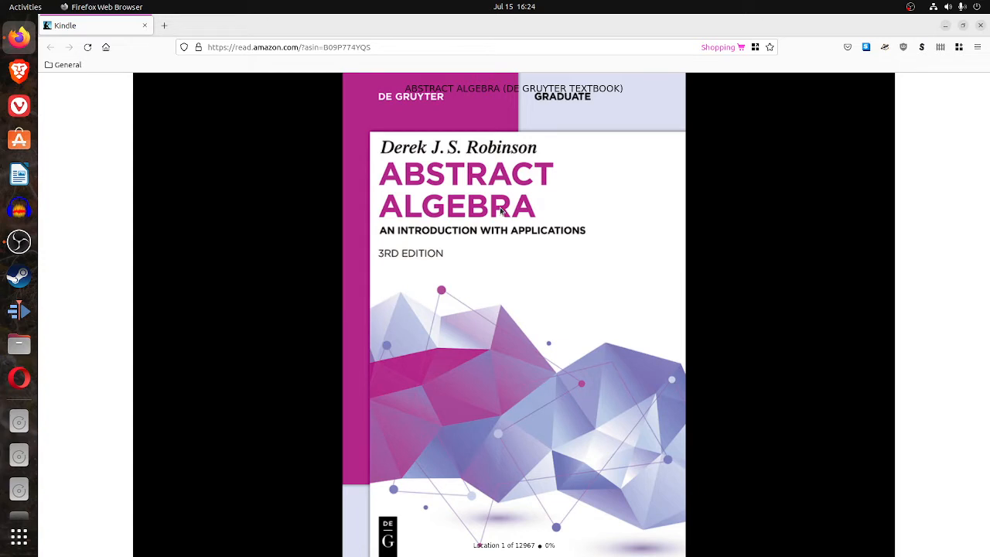
mouse_move(574, 249)
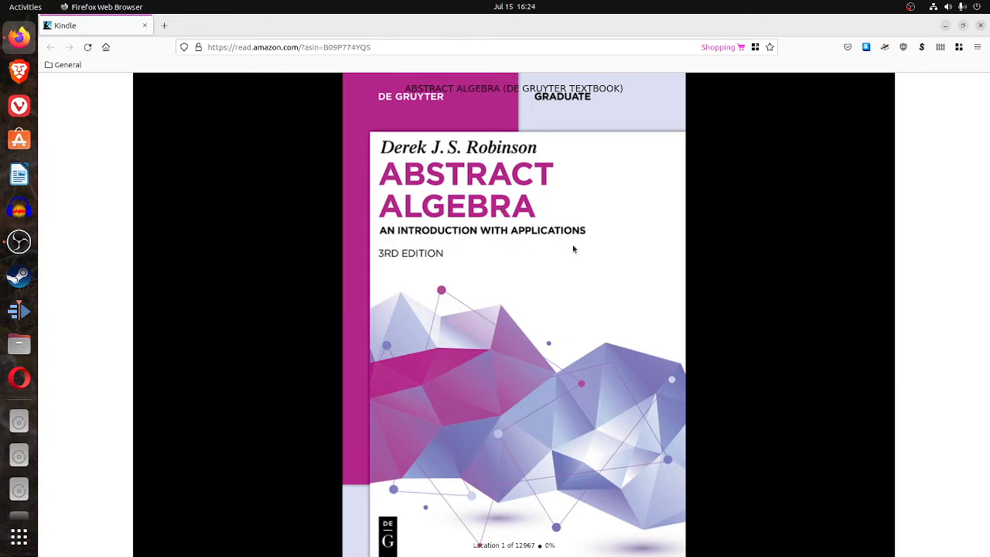
mouse_move(572, 248)
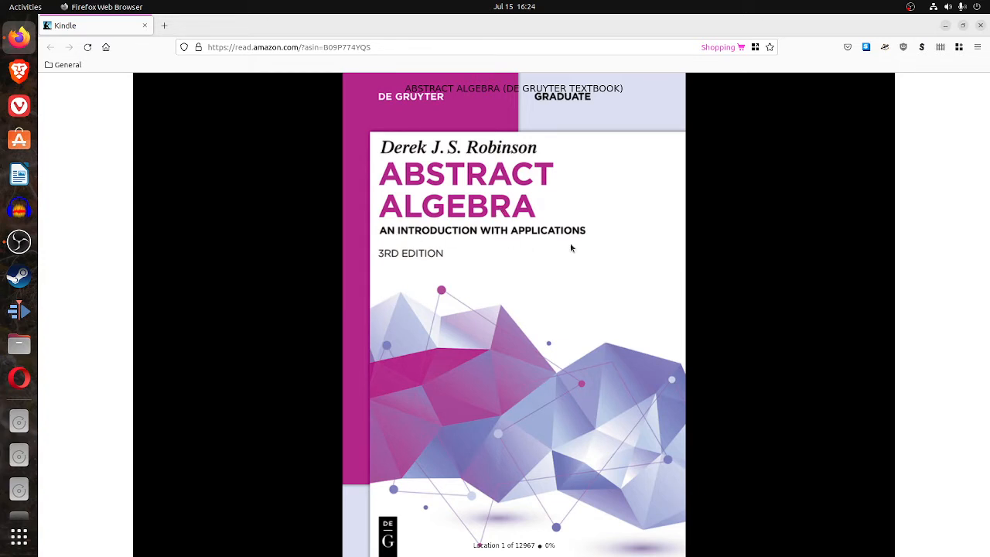
mouse_move(569, 108)
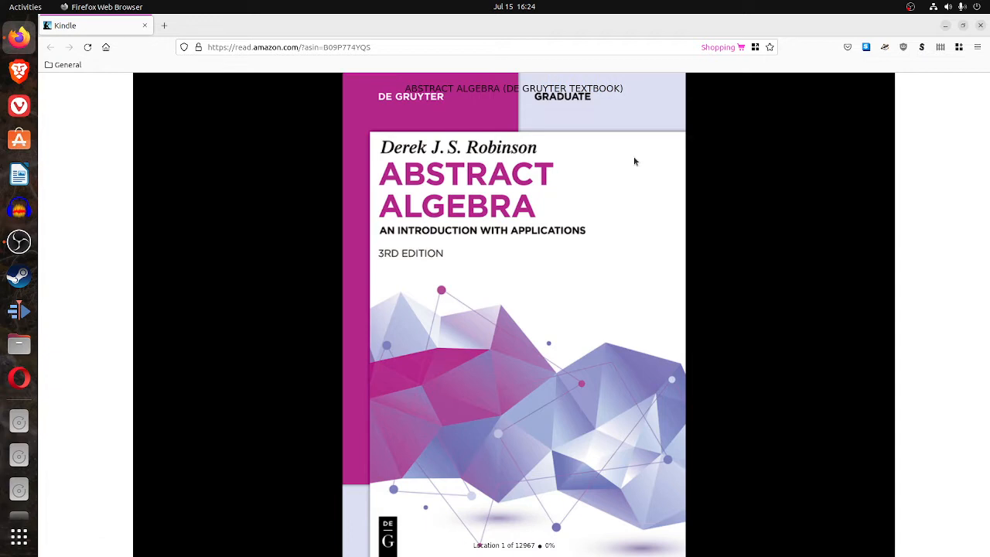
mouse_move(650, 330)
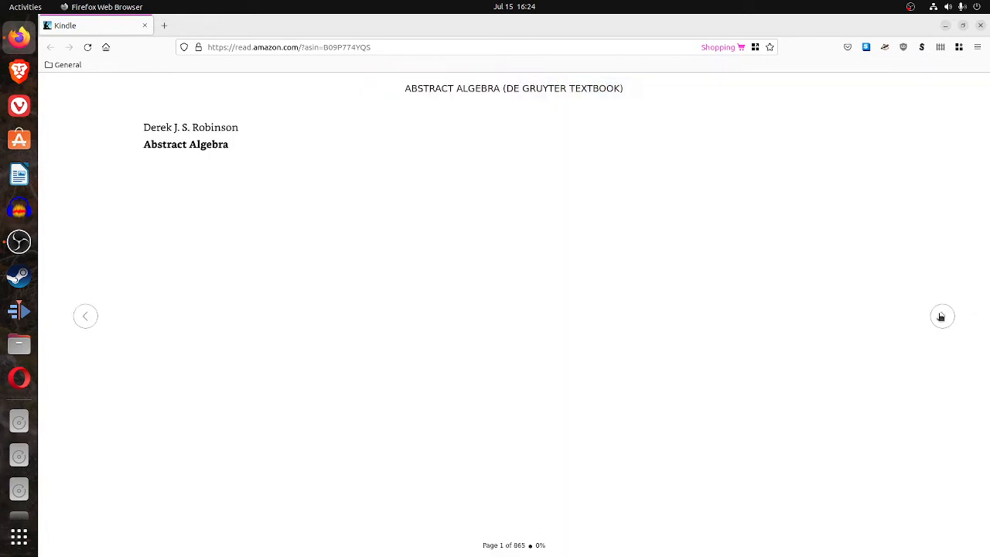
Page forward past the copyright page to the Contents on page 5.
left_click(942, 315)
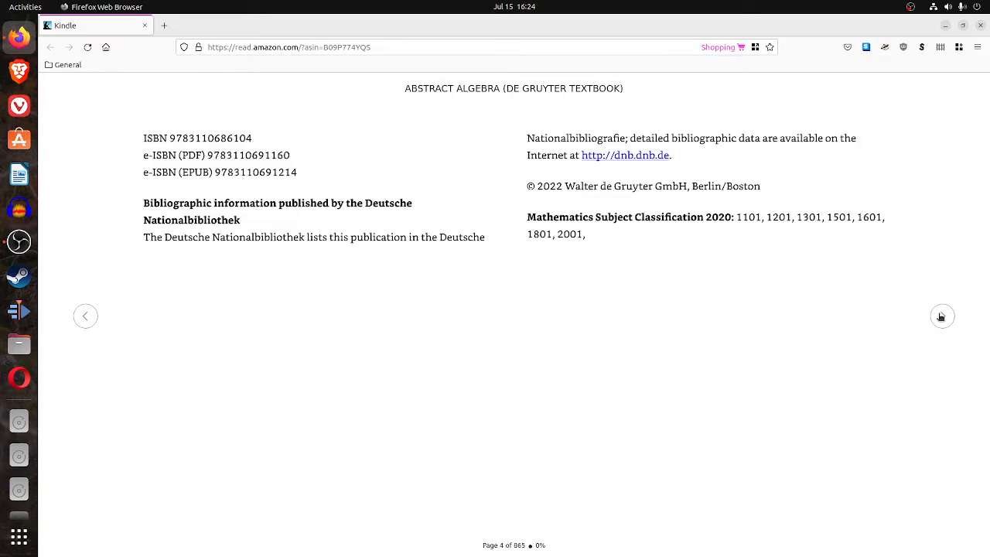
left_click(942, 316)
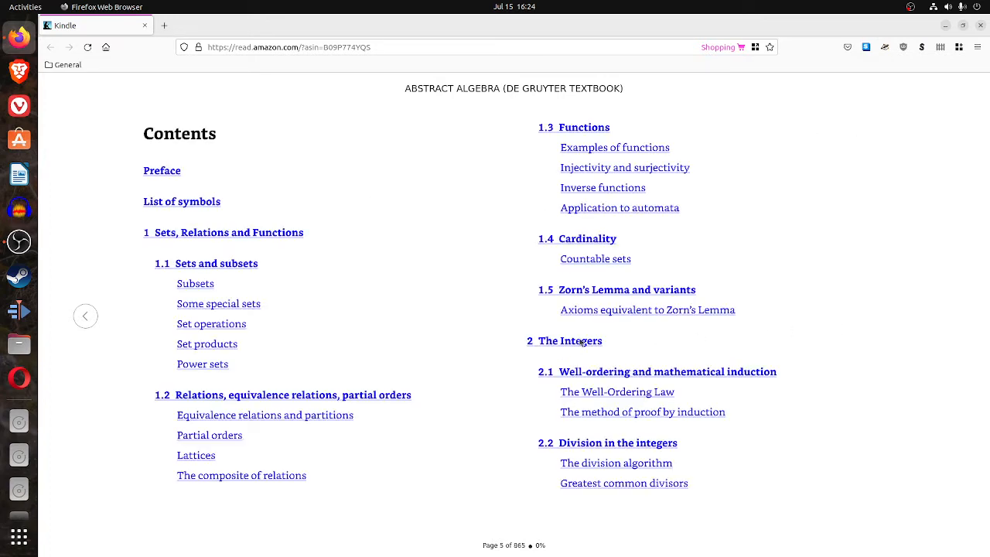
mouse_move(468, 323)
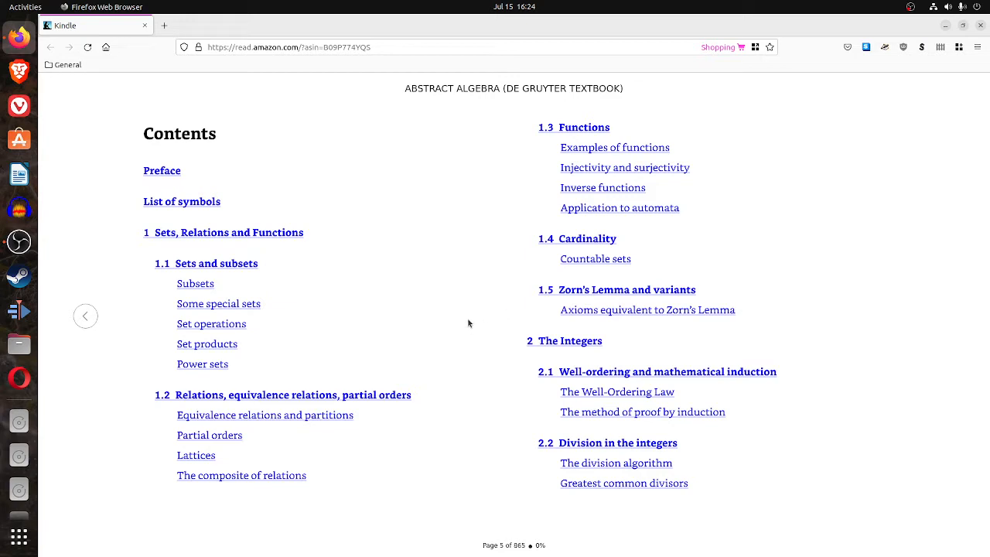
mouse_move(443, 294)
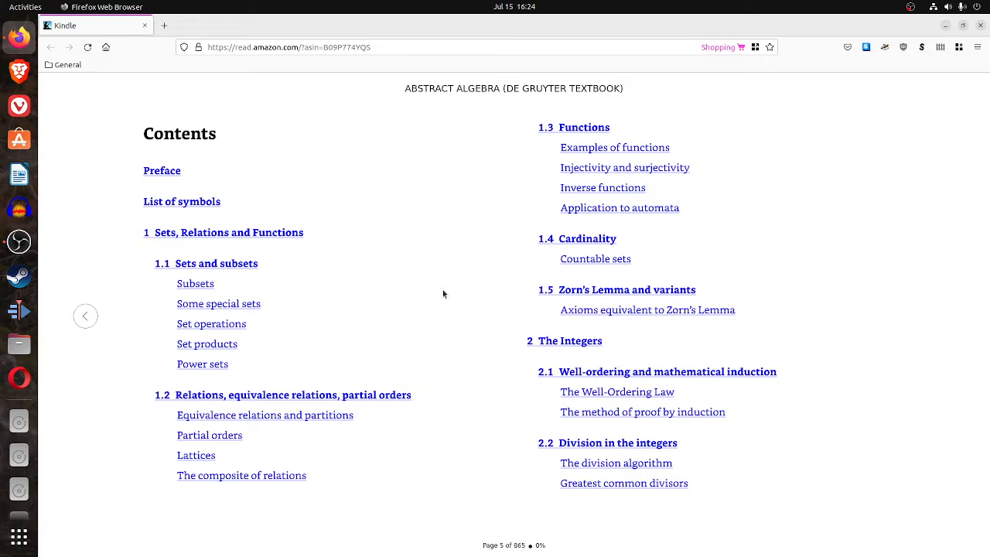
mouse_move(337, 283)
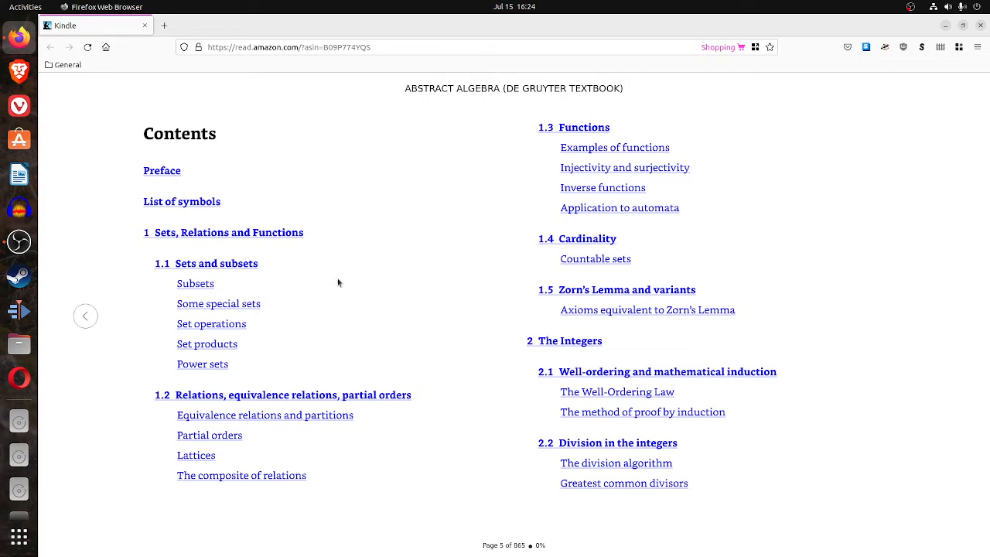
mouse_move(322, 274)
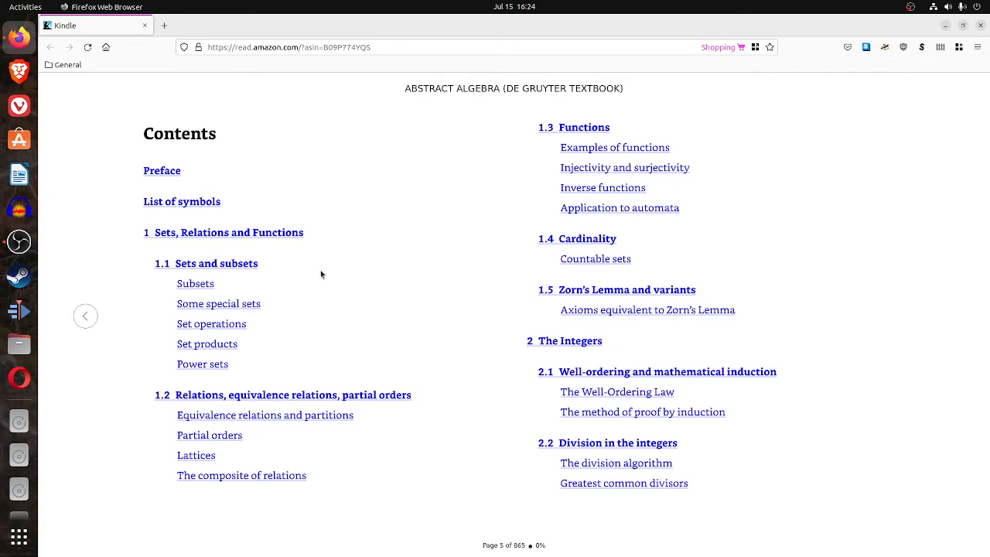
mouse_move(223, 267)
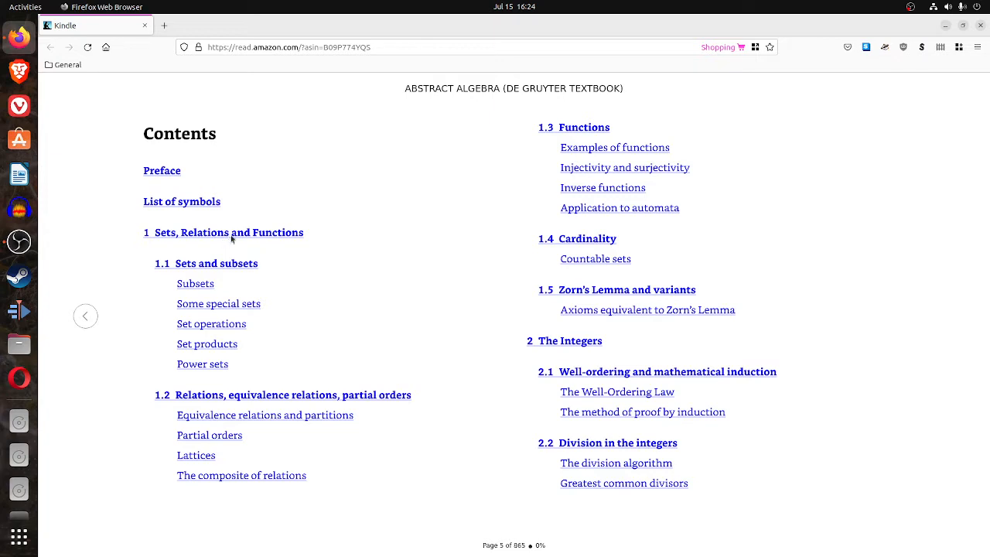
mouse_move(230, 238)
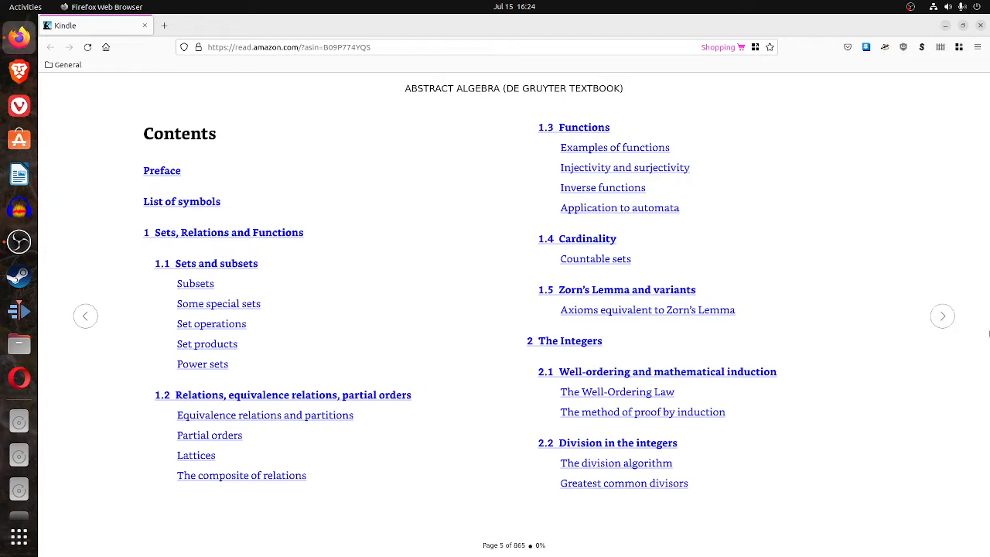
mouse_move(960, 336)
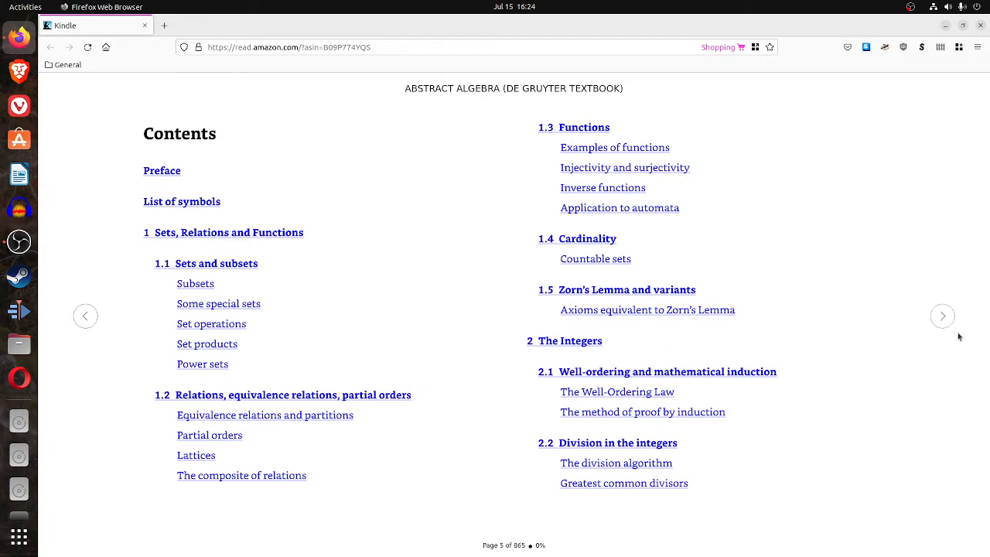
mouse_move(942, 316)
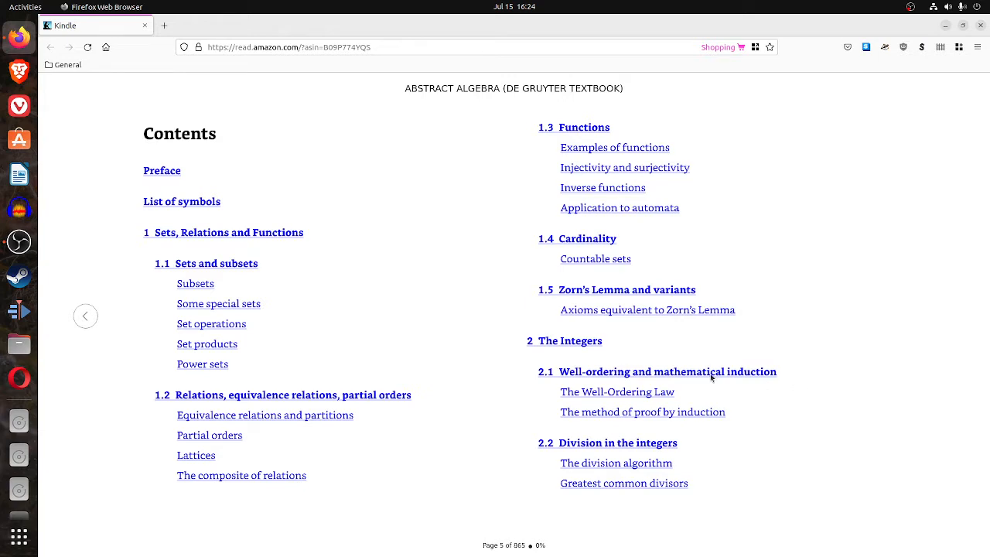
mouse_move(710, 380)
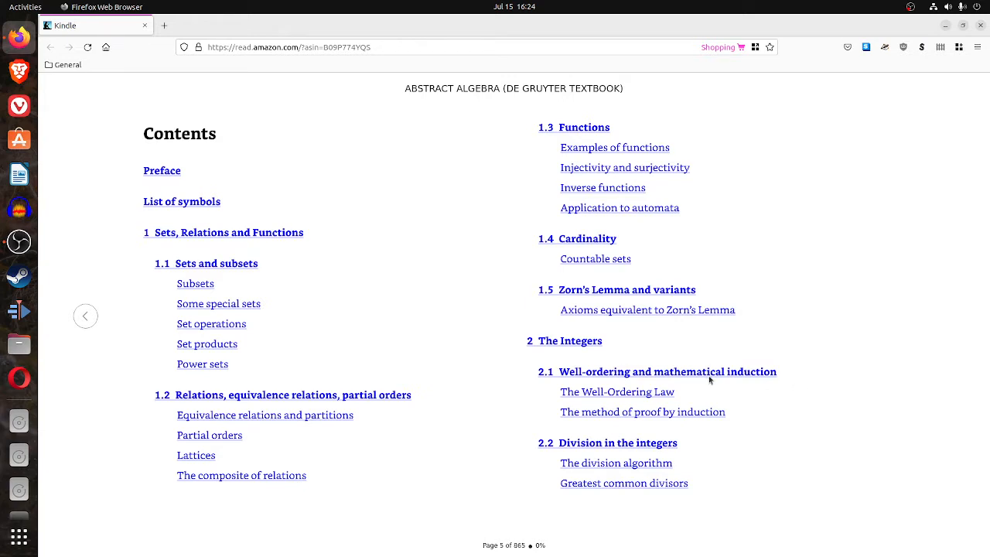
mouse_move(942, 317)
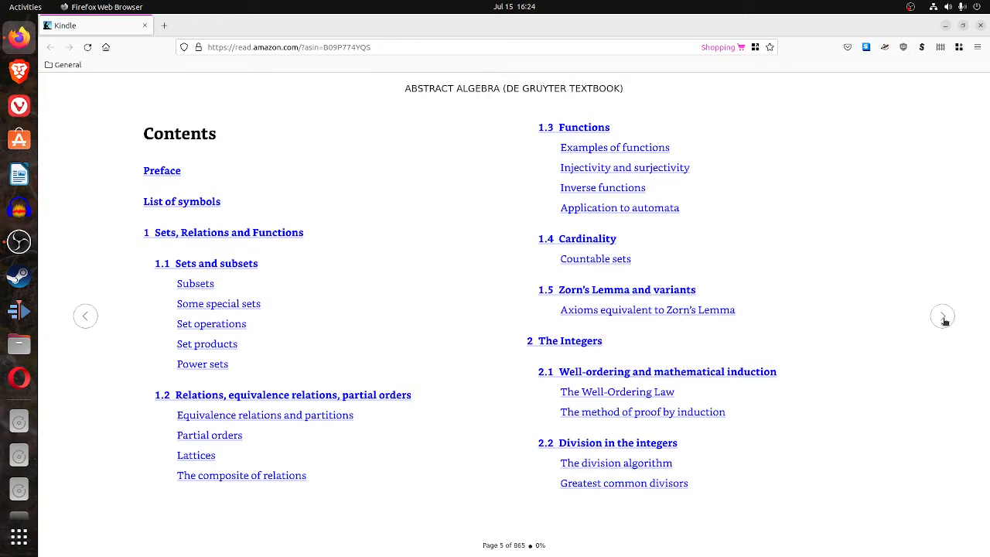
Turn to page 6, where the Contents continues with congruences, groups and quotient groups.
left_click(942, 316)
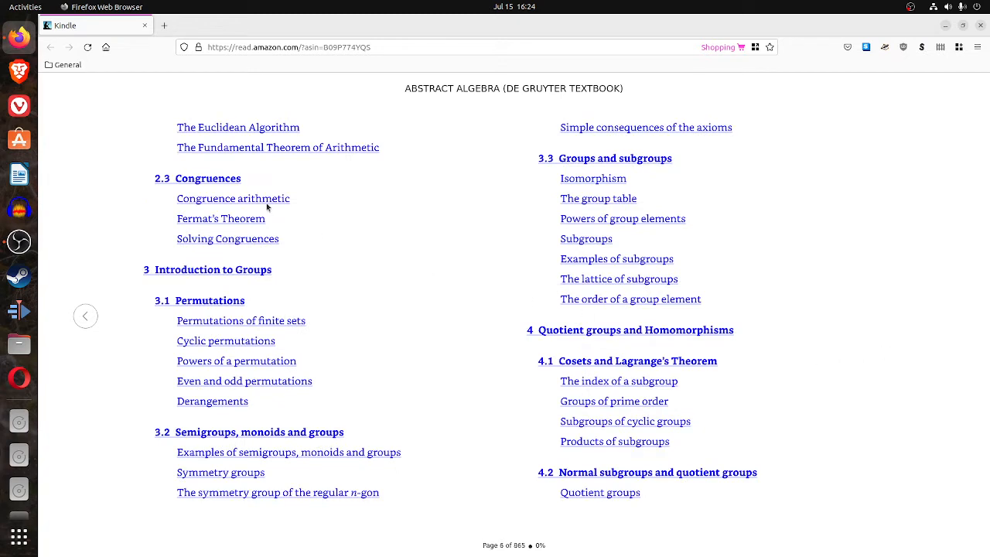
mouse_move(271, 271)
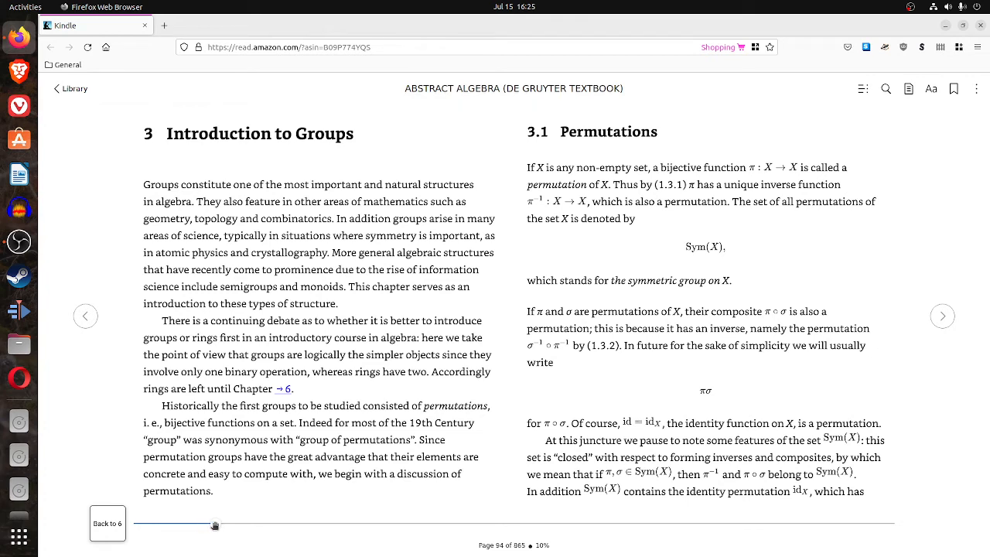
Scrub back to page 34 on set products, then settle on page 35 with power sets.
left_click_drag(215, 526, 167, 525)
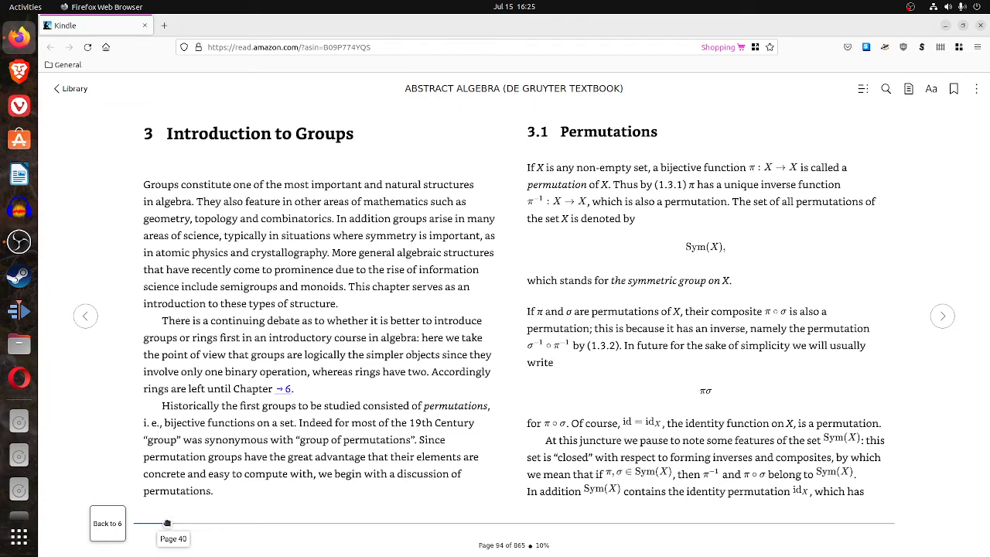
left_click_drag(166, 524, 158, 524)
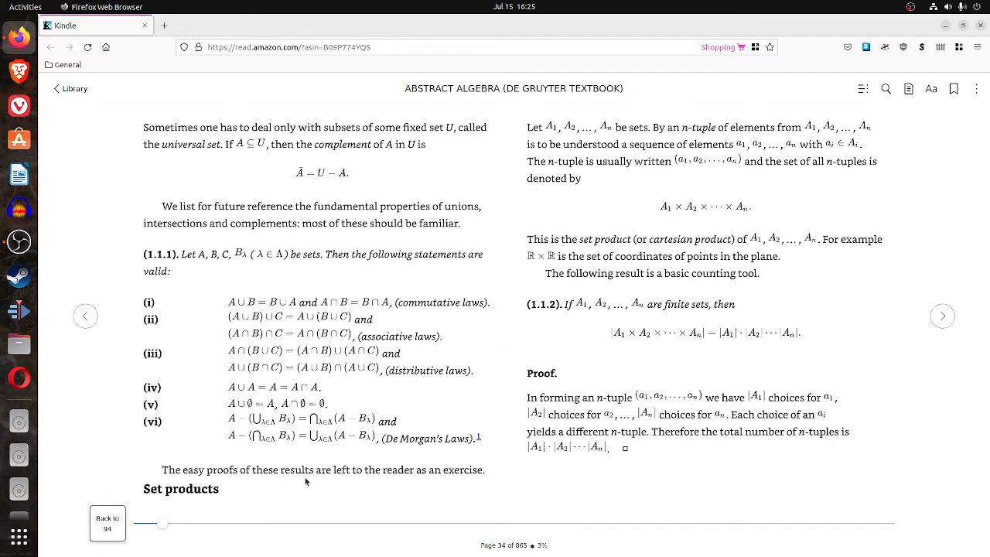
mouse_move(229, 285)
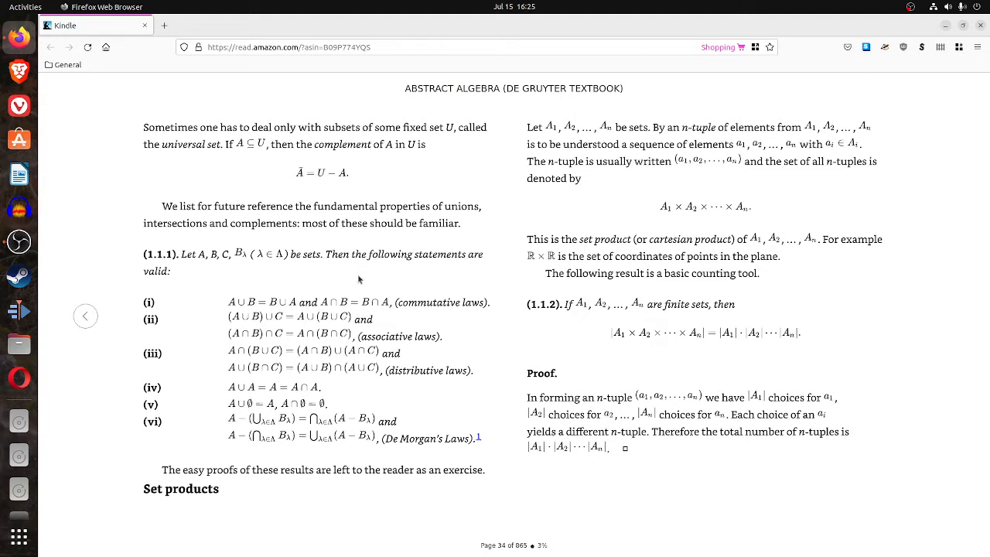
mouse_move(326, 422)
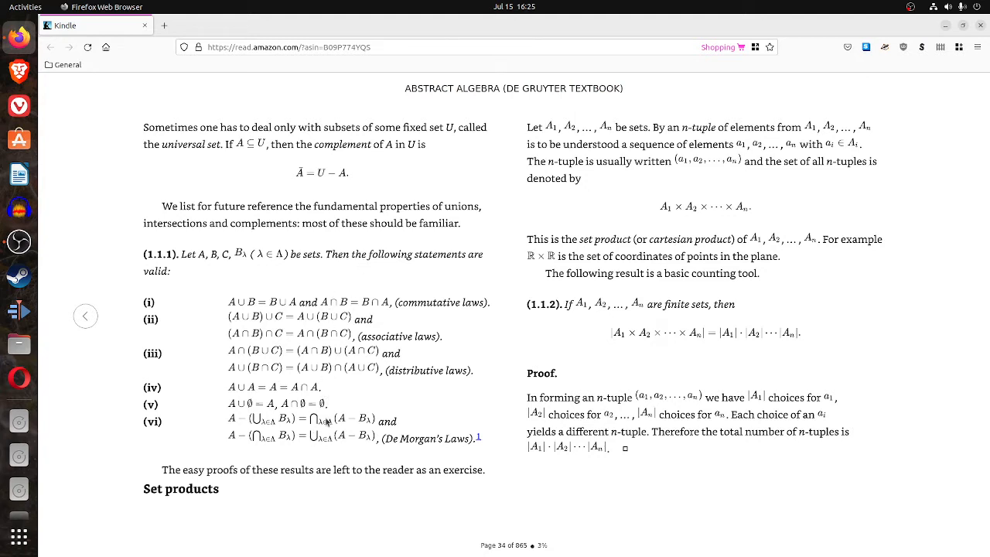
mouse_move(476, 362)
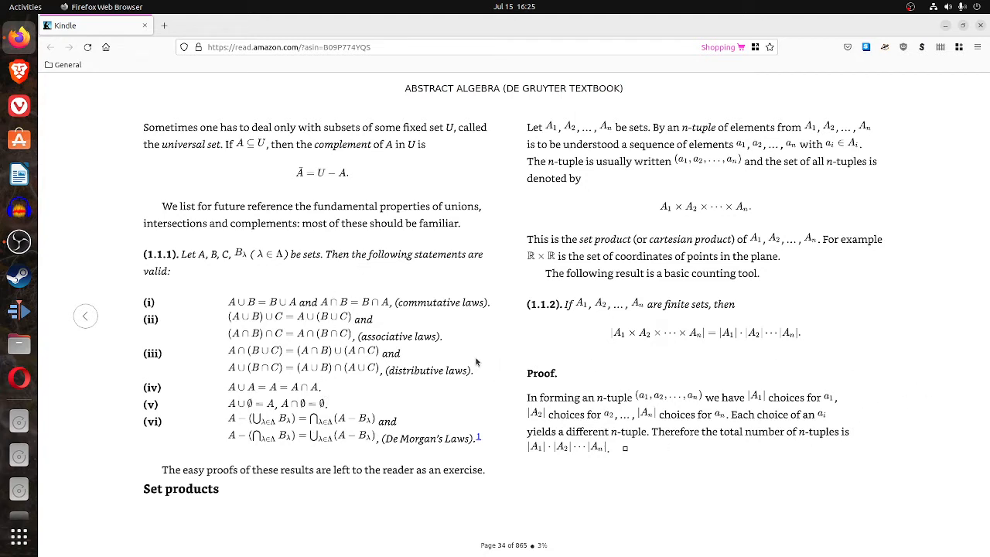
mouse_move(942, 316)
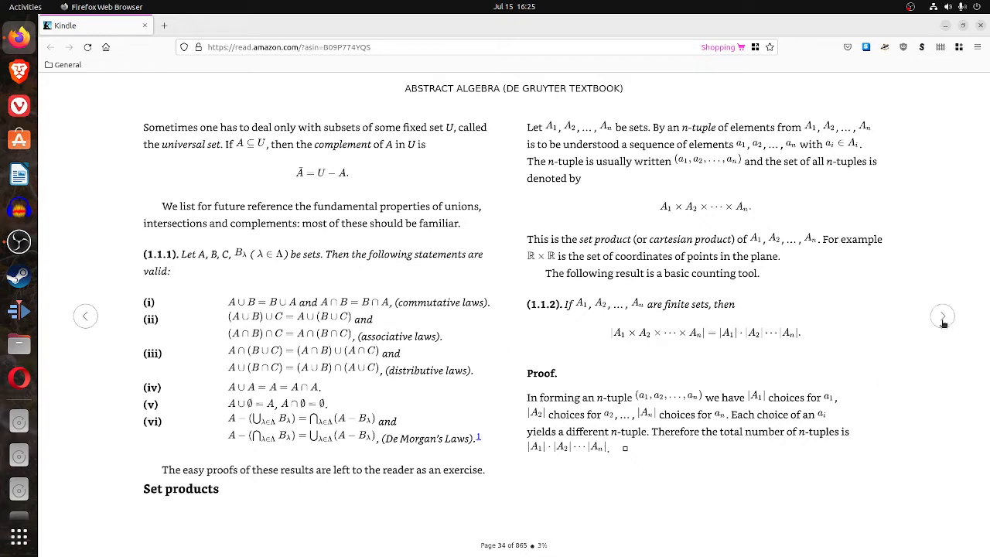
left_click(942, 315)
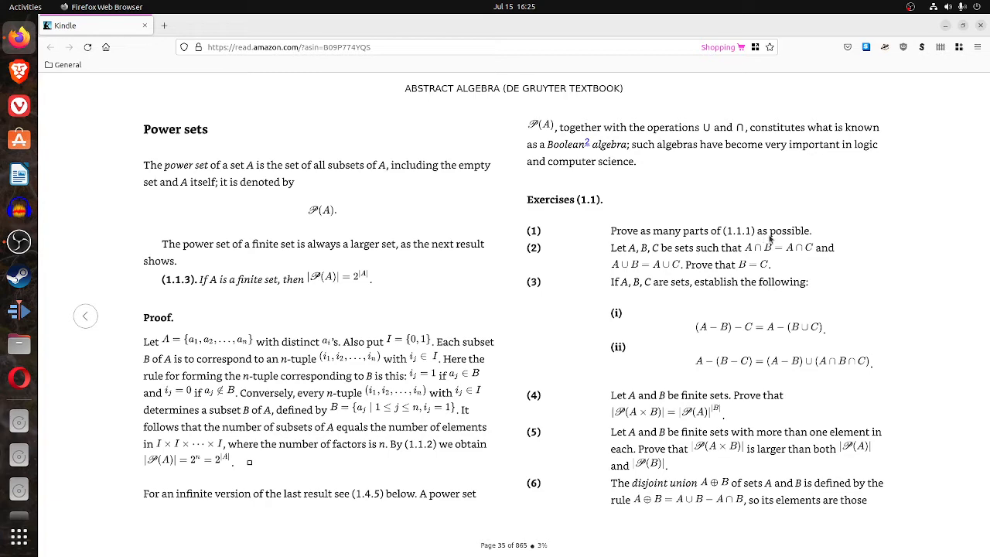
mouse_move(553, 361)
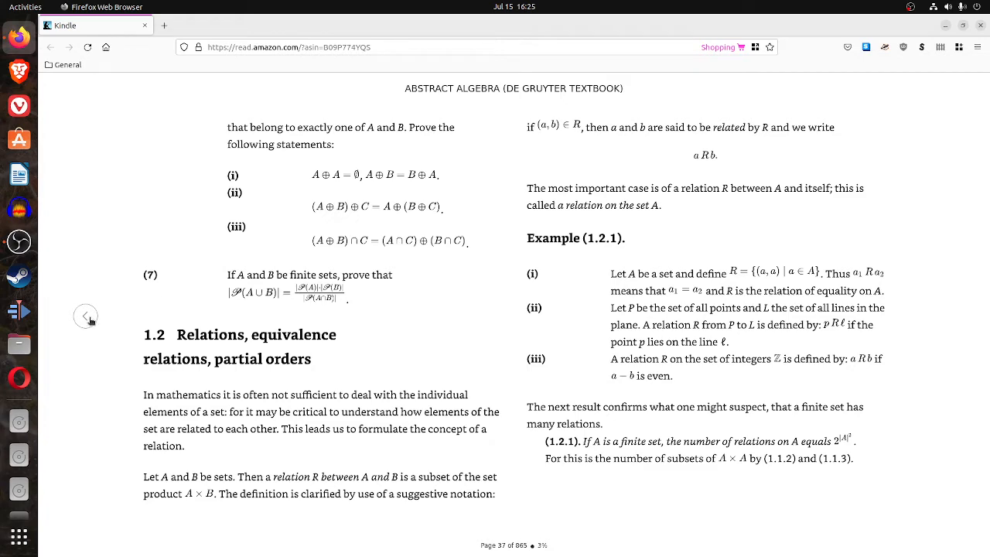
left_click(85, 316)
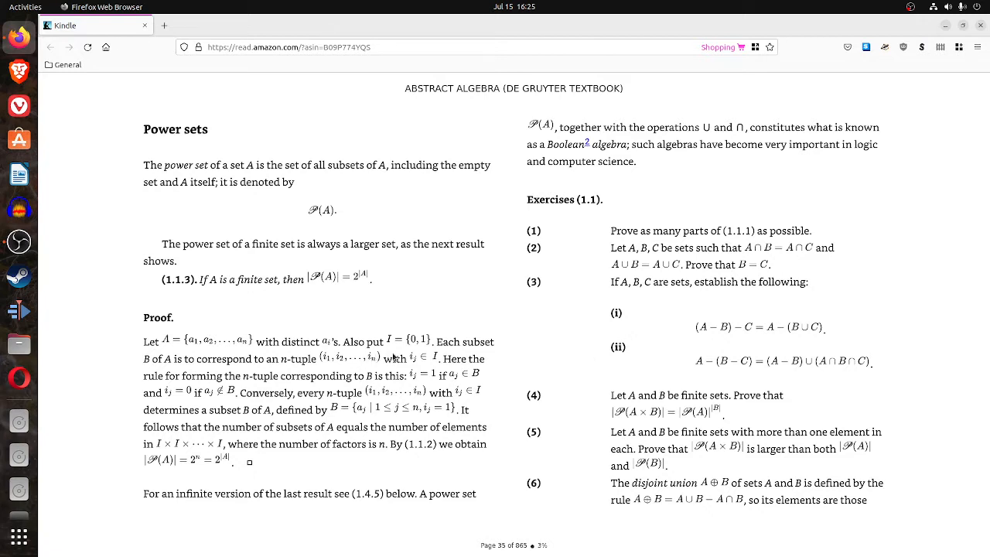
mouse_move(747, 376)
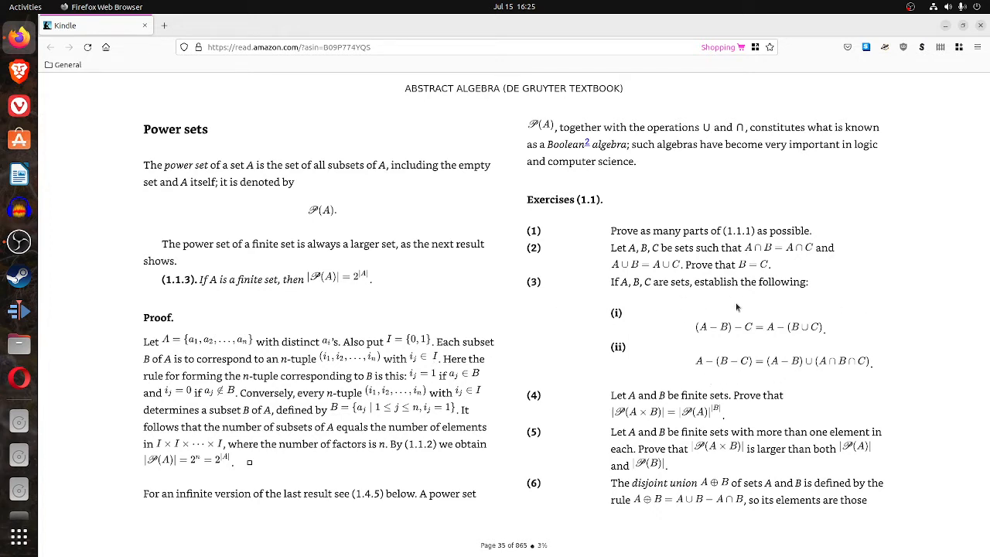
mouse_move(635, 246)
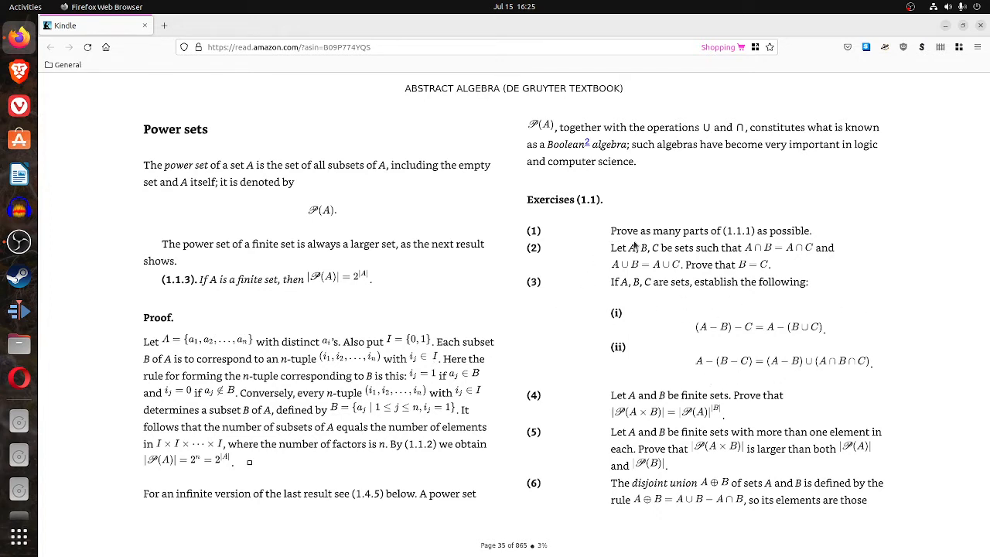
mouse_move(669, 385)
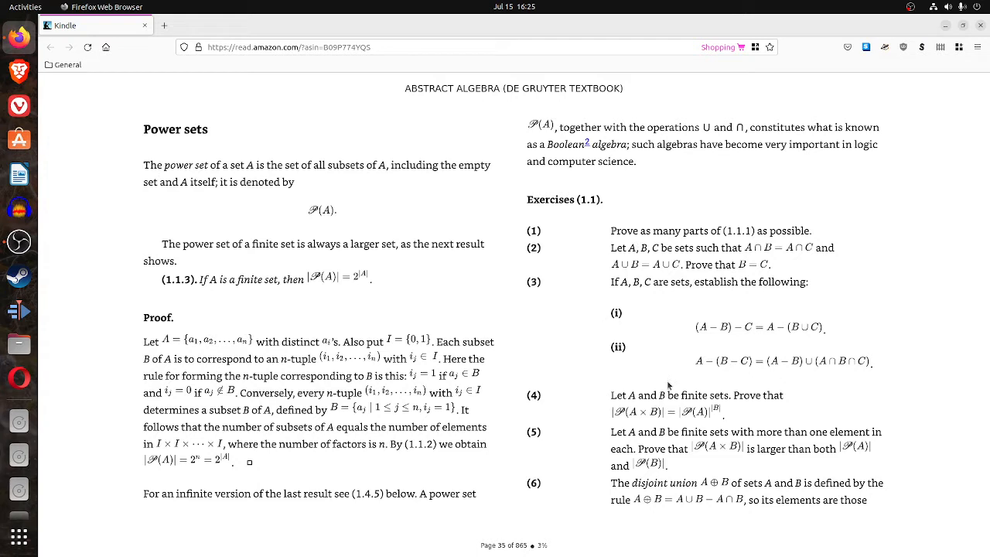
mouse_move(255, 520)
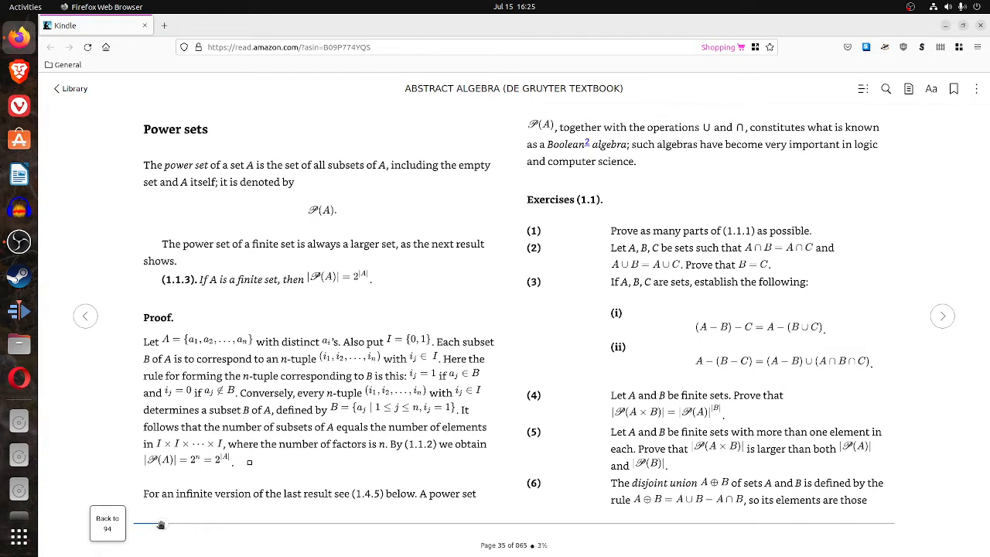
mouse_move(162, 525)
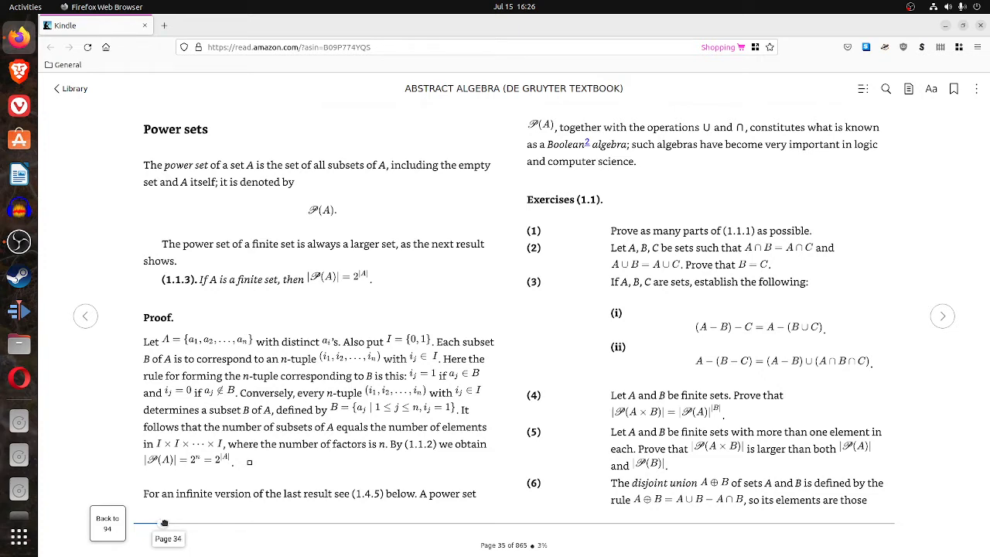
Jump ahead to Exercises (1.3), then turn to the Cantor–Bernstein proof on page 57.
left_click_drag(164, 523, 180, 523)
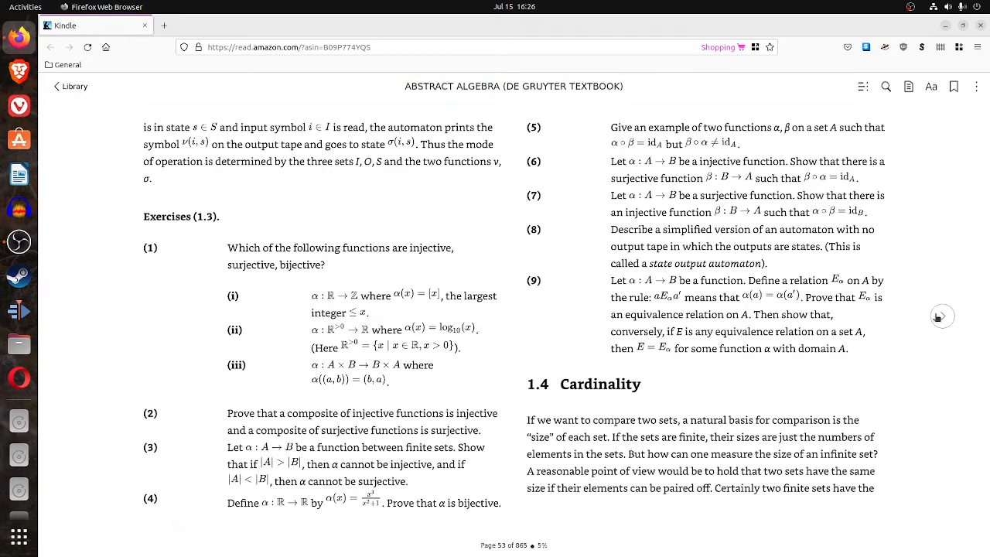
left_click(942, 317)
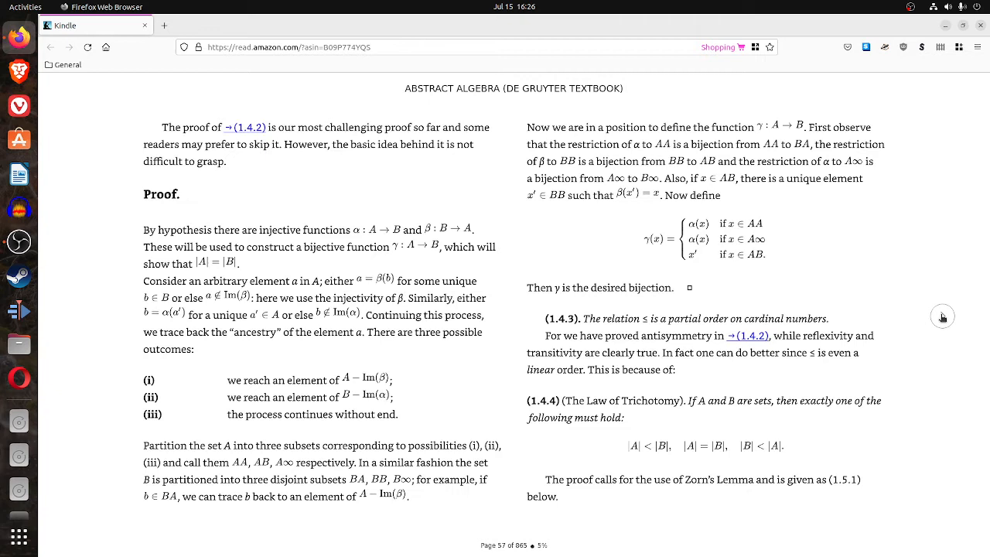
mouse_move(814, 414)
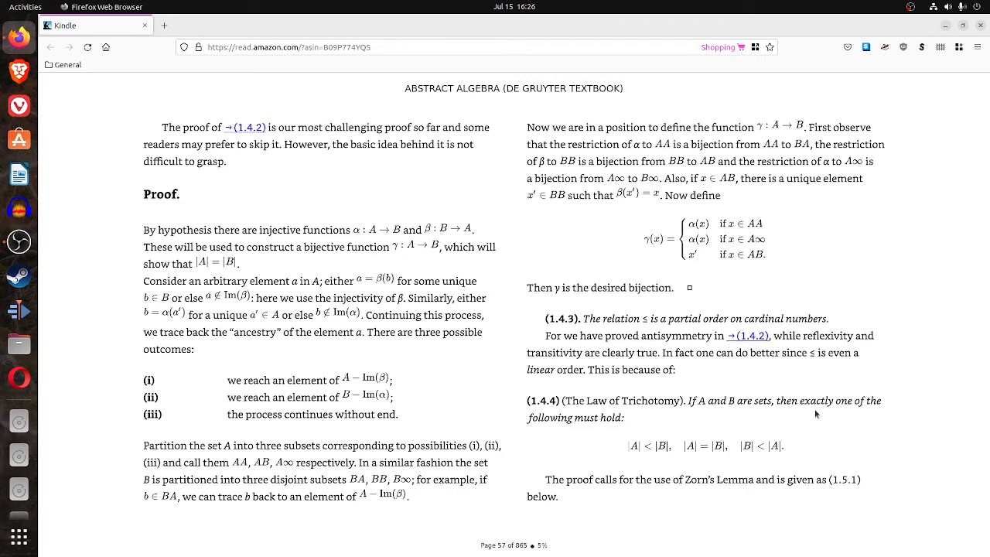
mouse_move(812, 417)
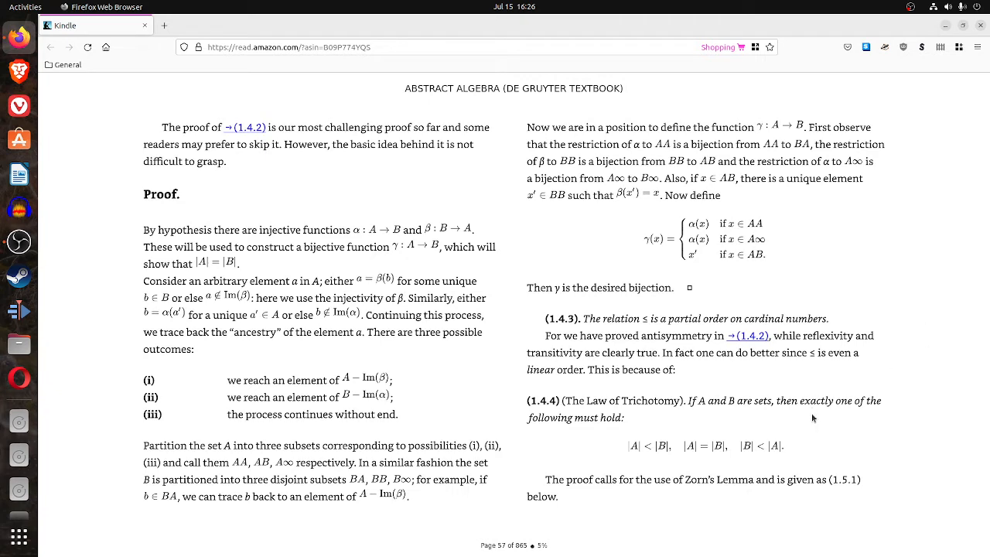
mouse_move(823, 434)
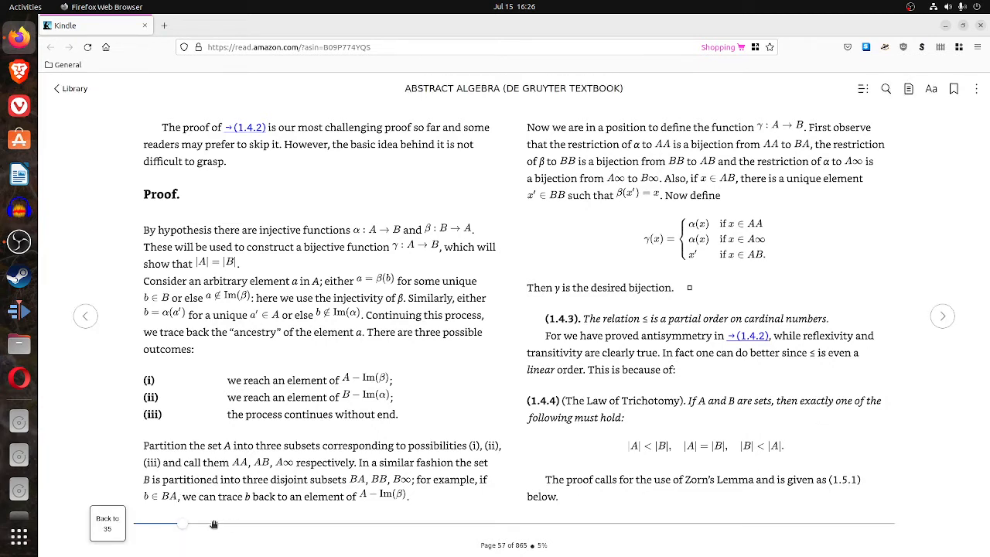
Scrub forward to page 88 with the divisibility-by-3 and days-of-the-week congruence examples.
left_click_drag(184, 524, 189, 525)
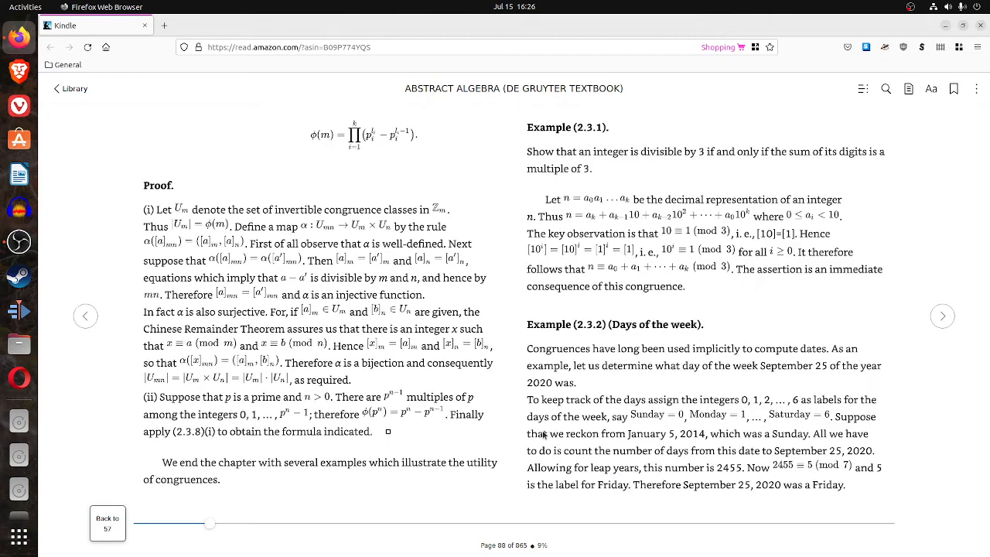
mouse_move(372, 399)
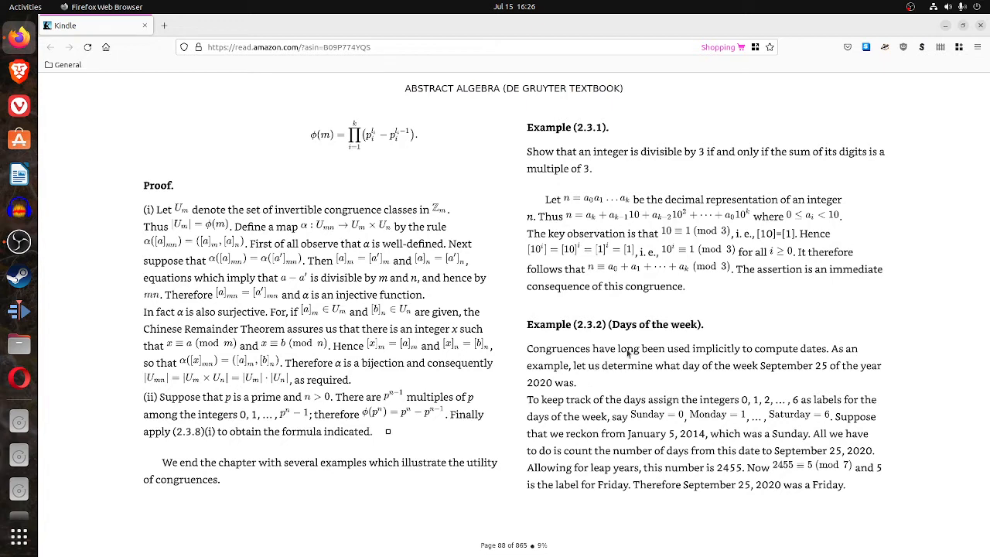
mouse_move(617, 331)
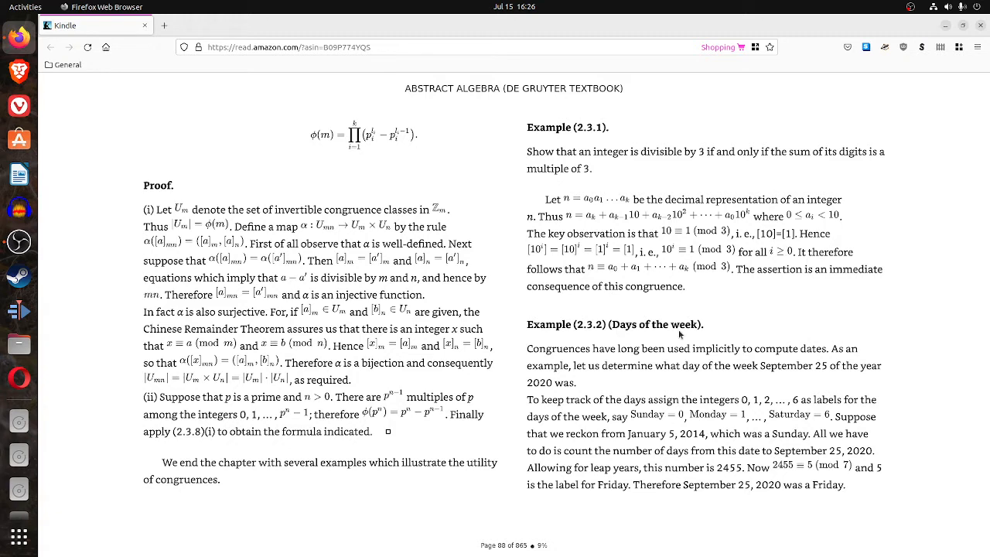
mouse_move(648, 451)
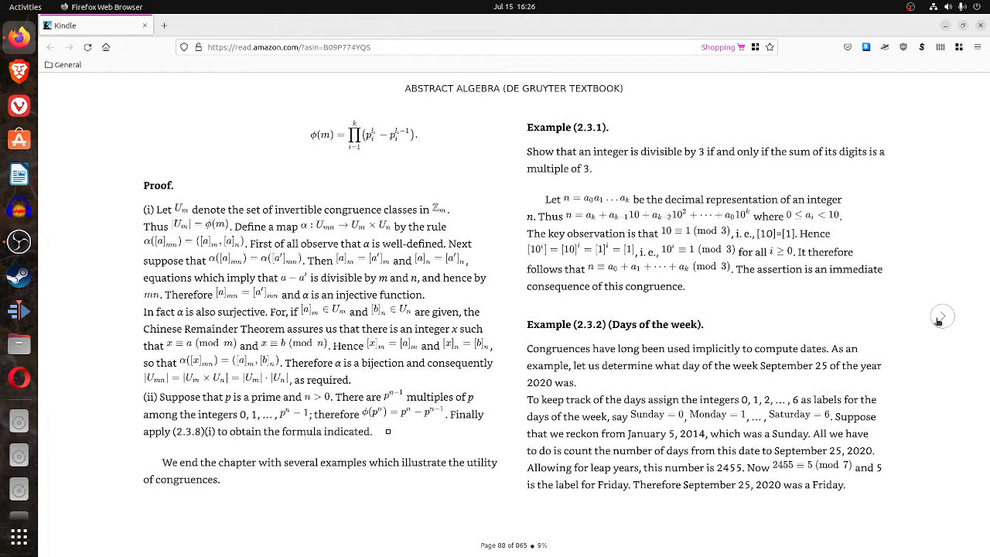
Turn to page 89's Basket of Eggs Problem and bring up the reading toolbar.
left_click(943, 315)
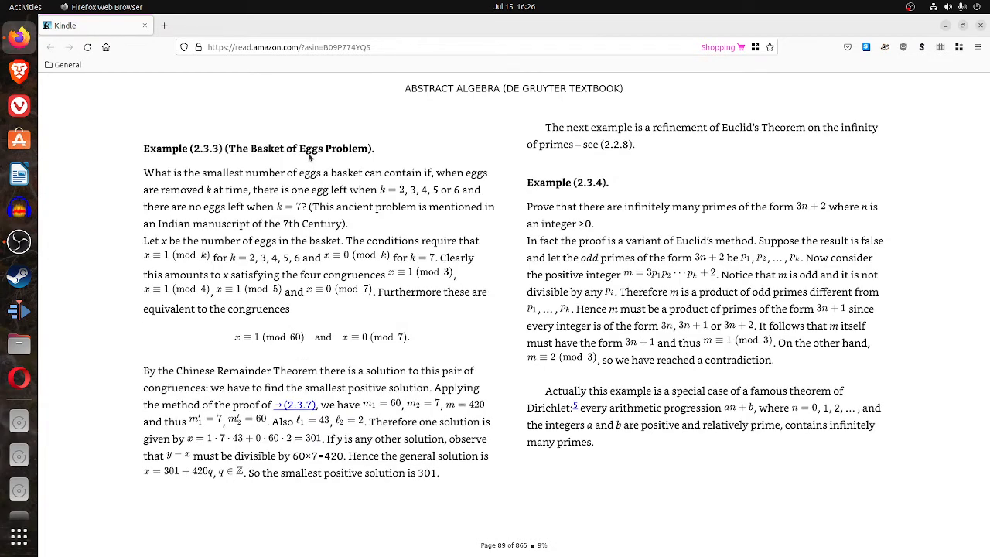
mouse_move(321, 217)
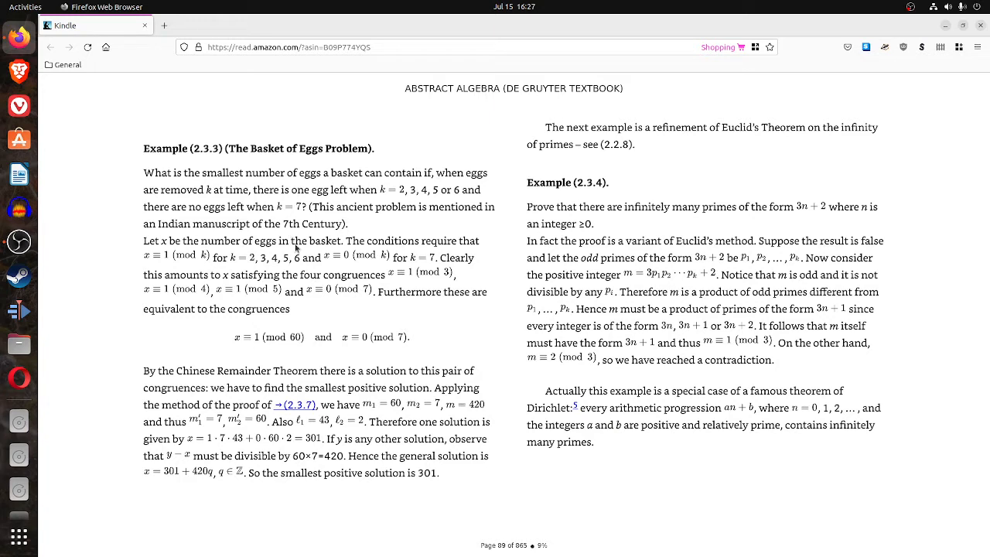
mouse_move(380, 280)
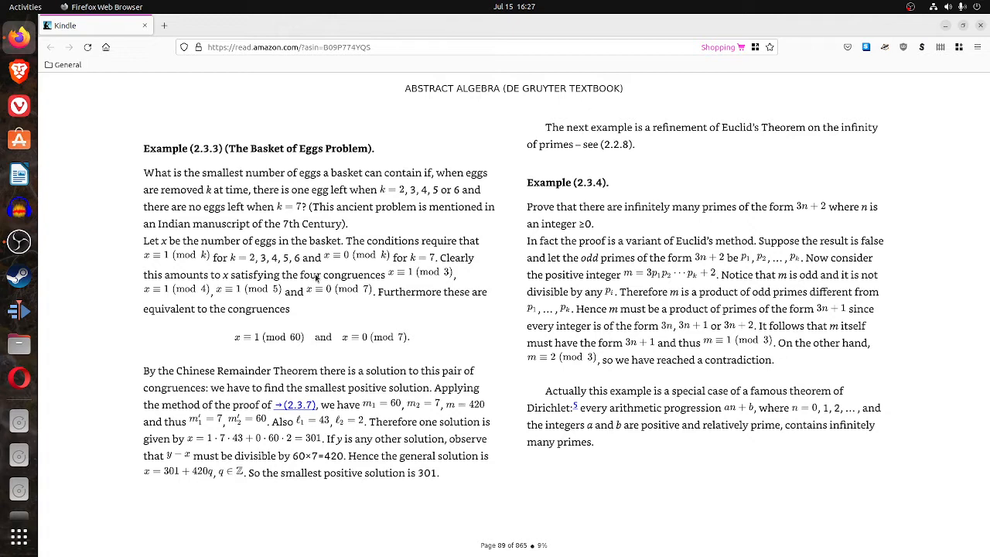
mouse_move(321, 352)
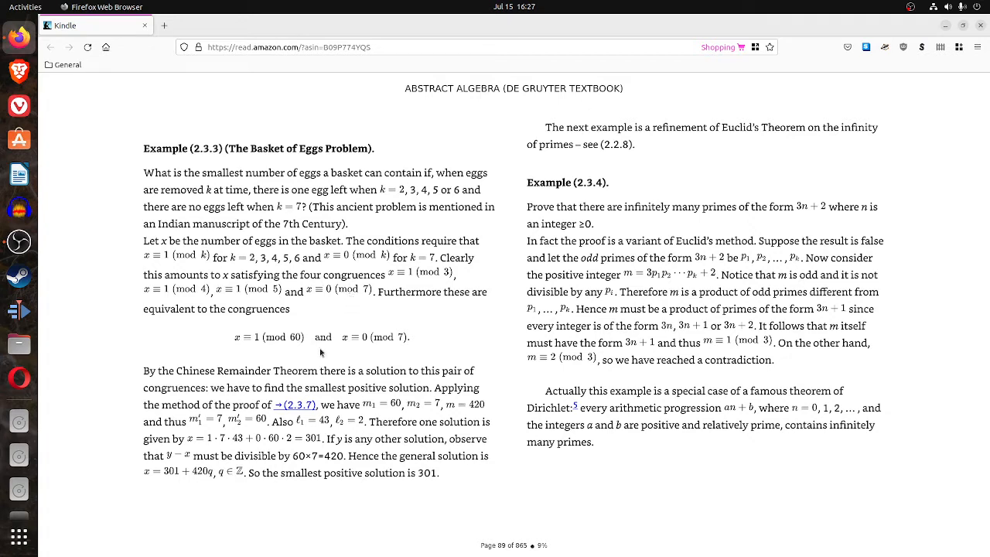
left_click(322, 353)
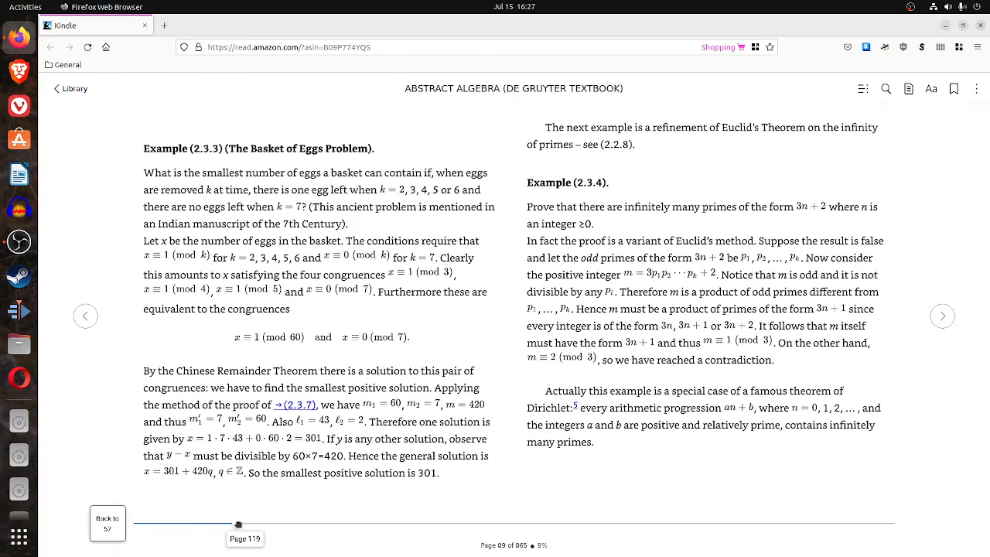
Turn forward to page 91's RSA Cryptosystem example, then scrub toward chapter 3.
left_click_drag(239, 524, 214, 523)
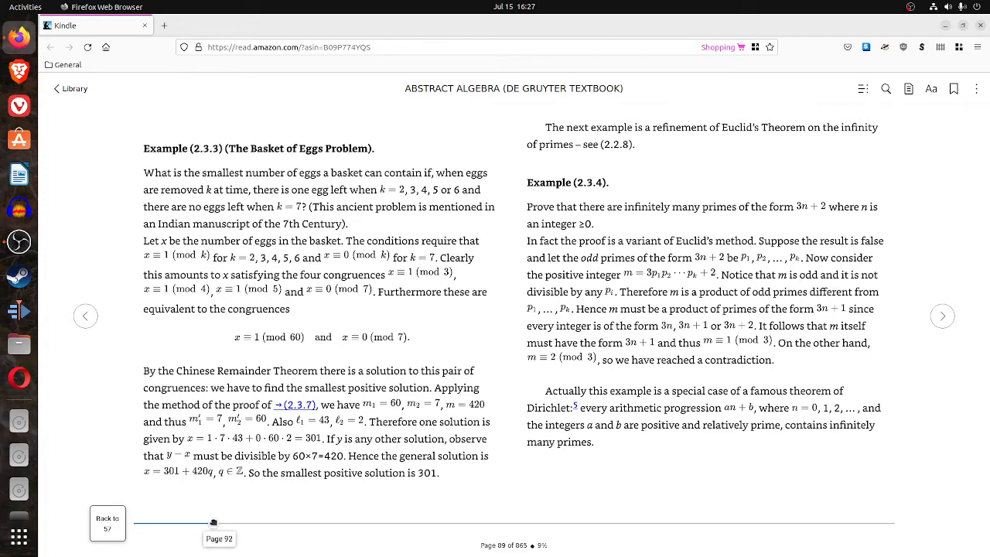
left_click(942, 316)
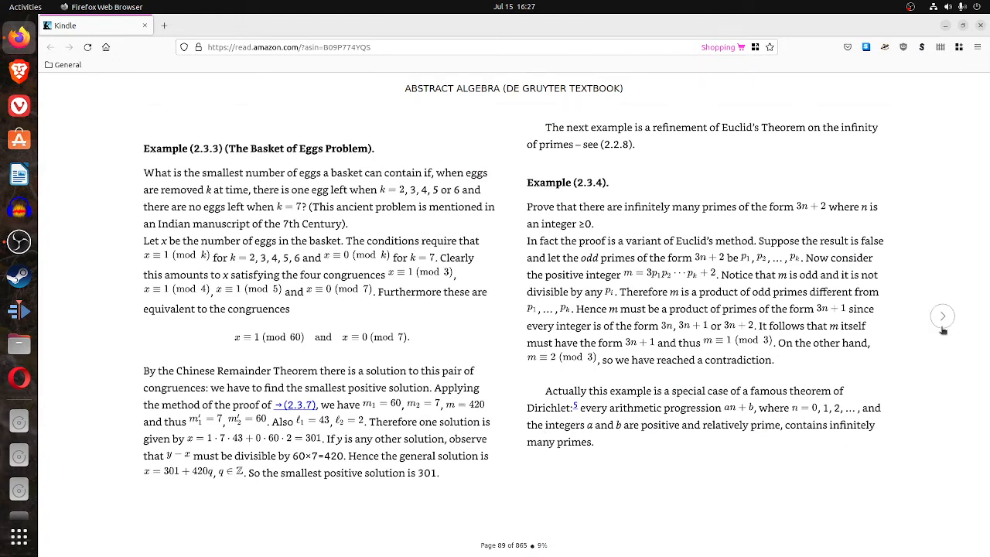
left_click(942, 316)
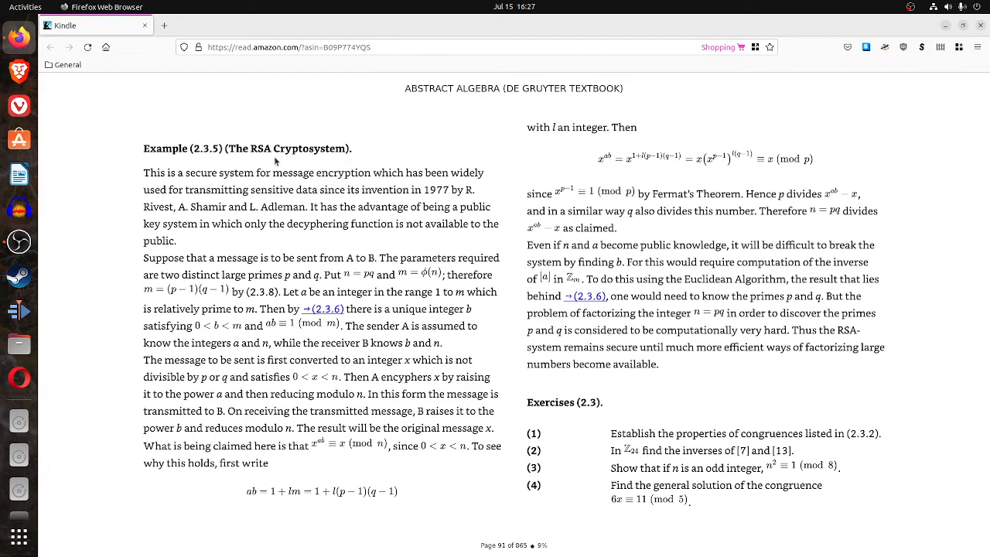
mouse_move(584, 470)
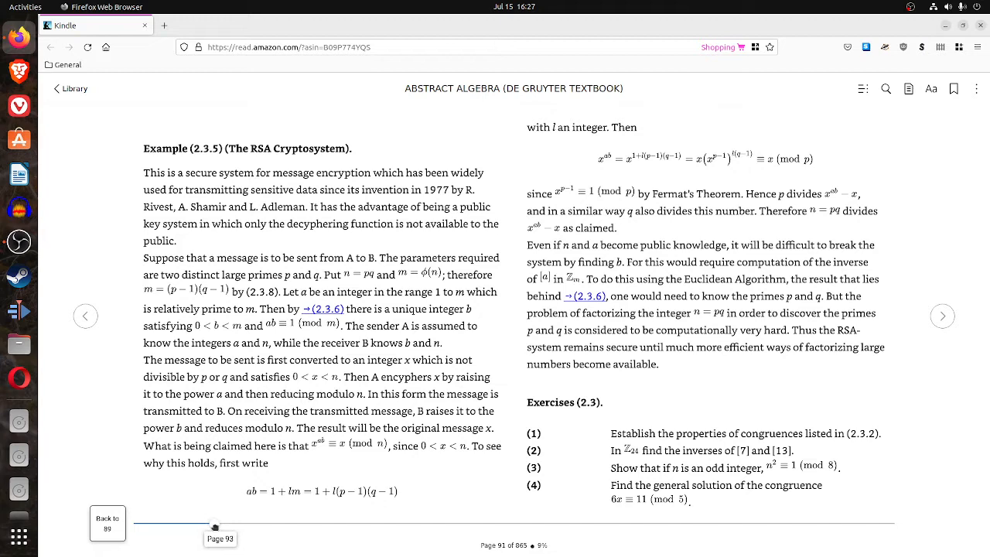
left_click_drag(215, 526, 227, 530)
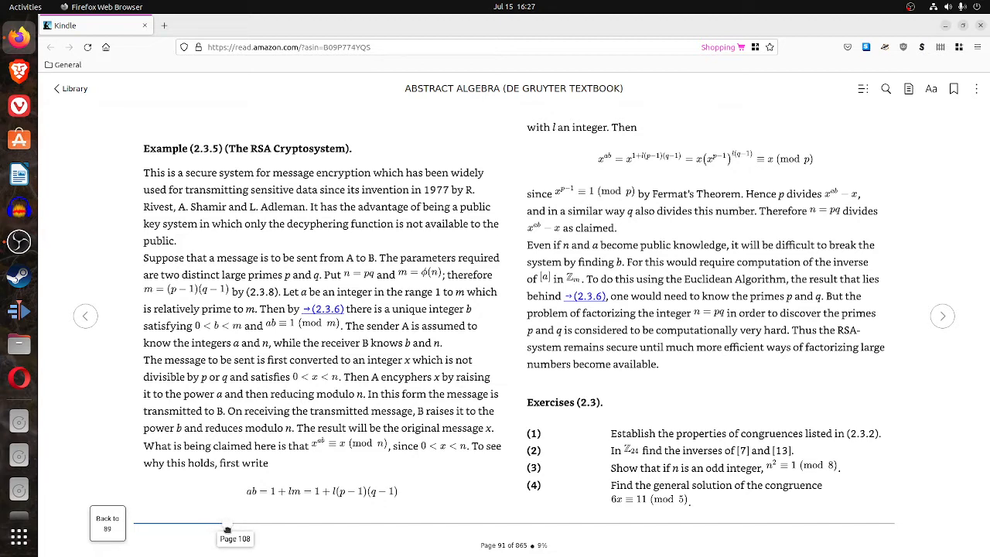
Page through chapter 3 to settle on page 105 with Corollary (3.1.7).
left_click(942, 316)
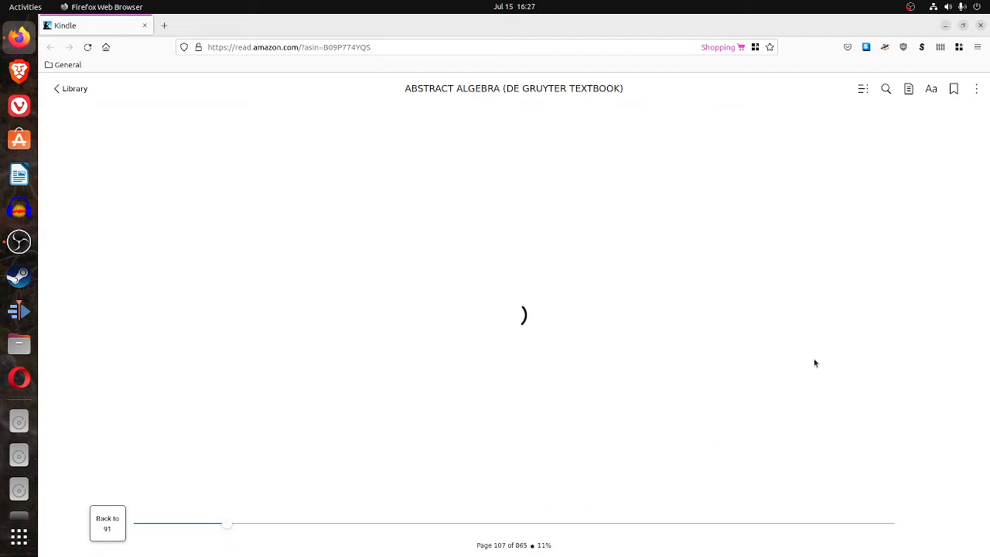
left_click(944, 316)
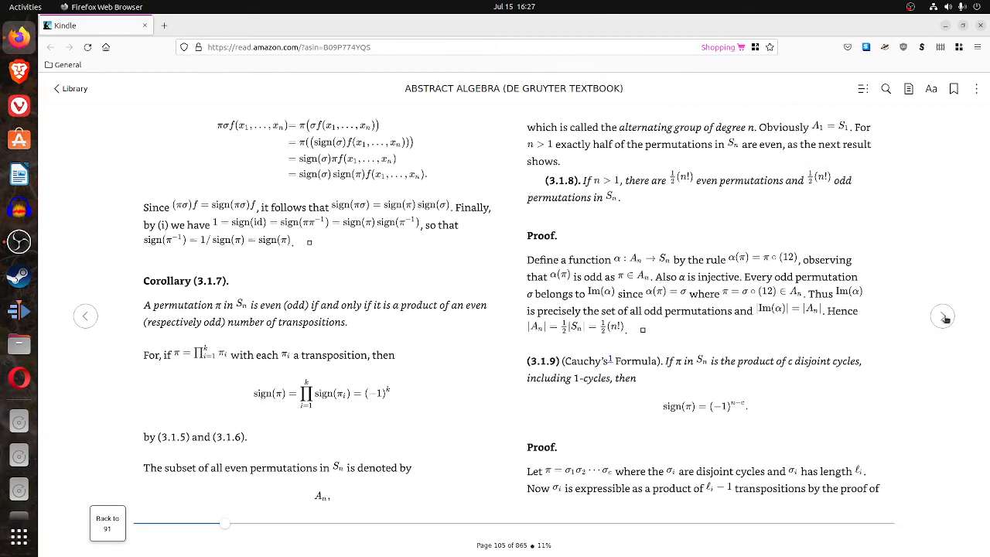
left_click(942, 316)
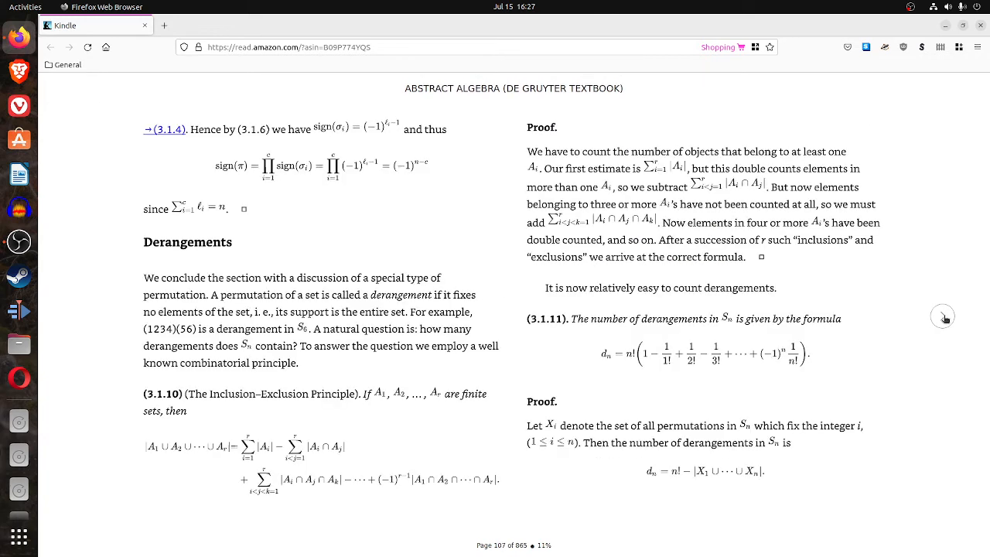
mouse_move(201, 397)
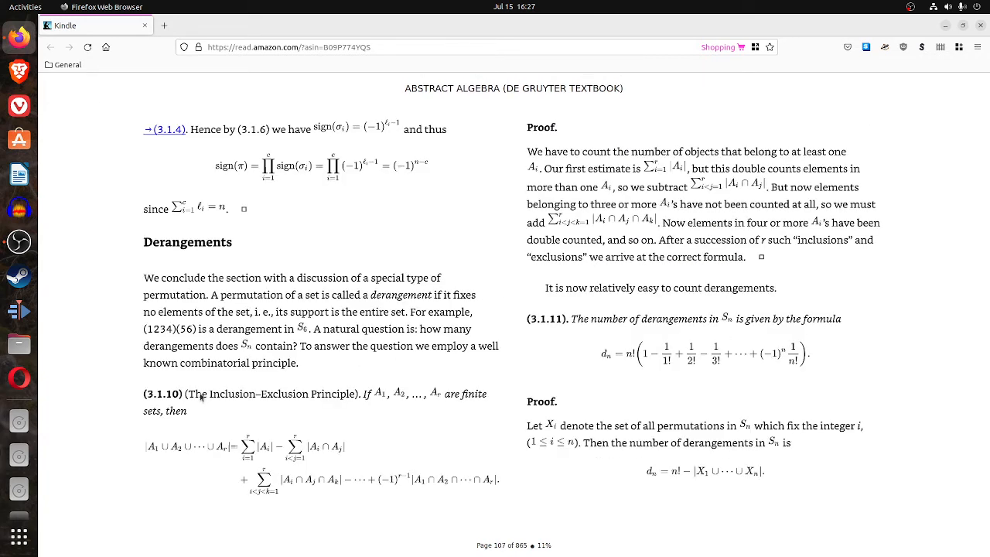
left_click(85, 316)
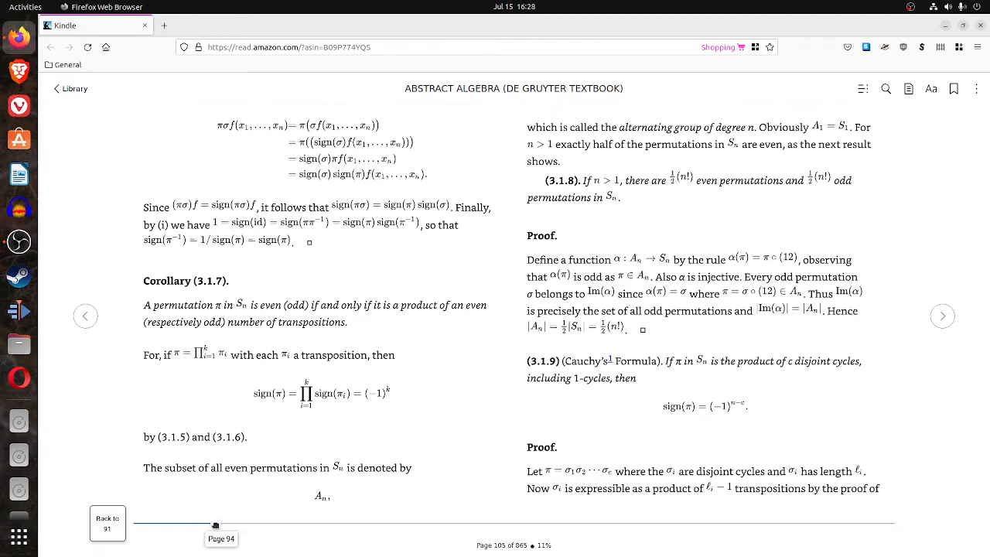
Scrub back to Exercises (1.3), page forward to page 57, and show the overlay.
left_click_drag(215, 525, 189, 525)
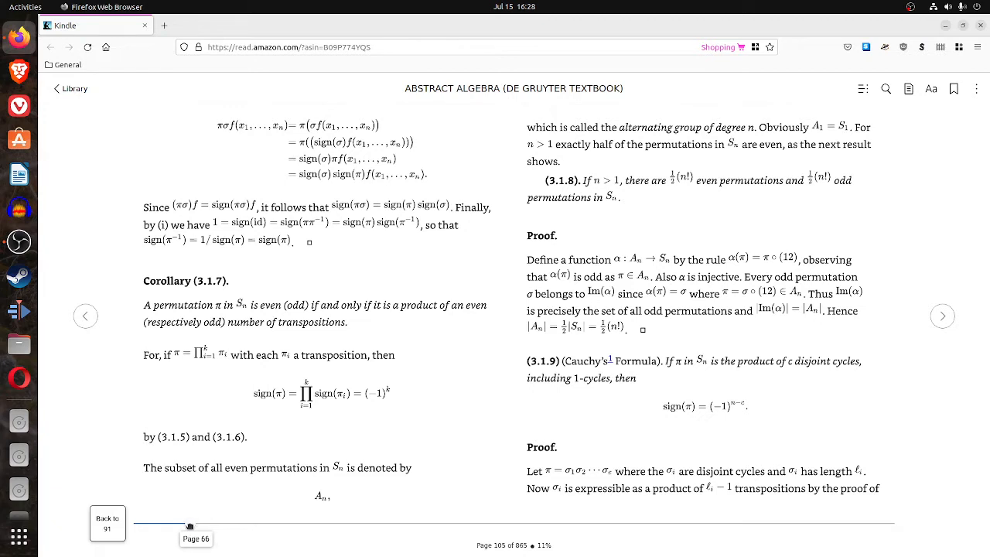
left_click_drag(190, 526, 181, 526)
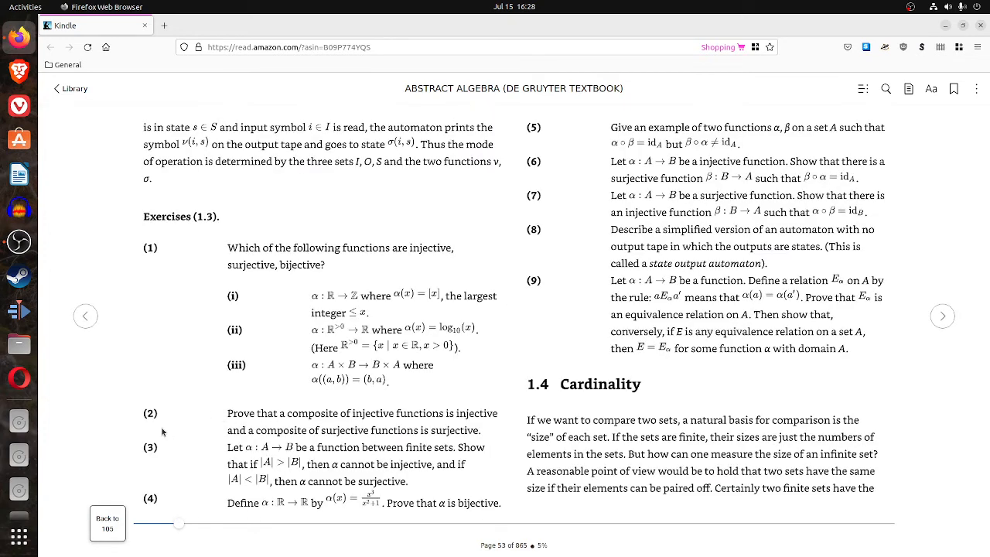
left_click(85, 316)
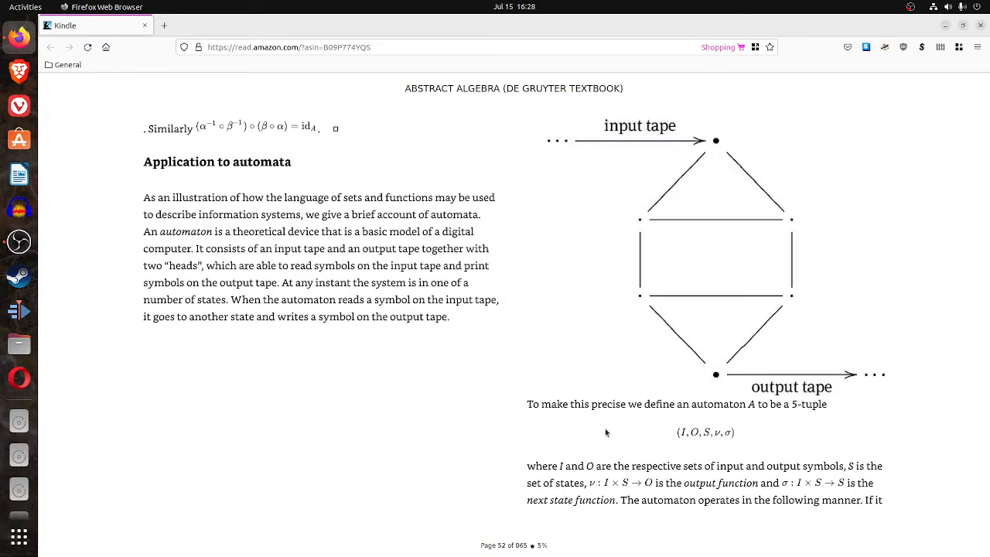
mouse_move(921, 431)
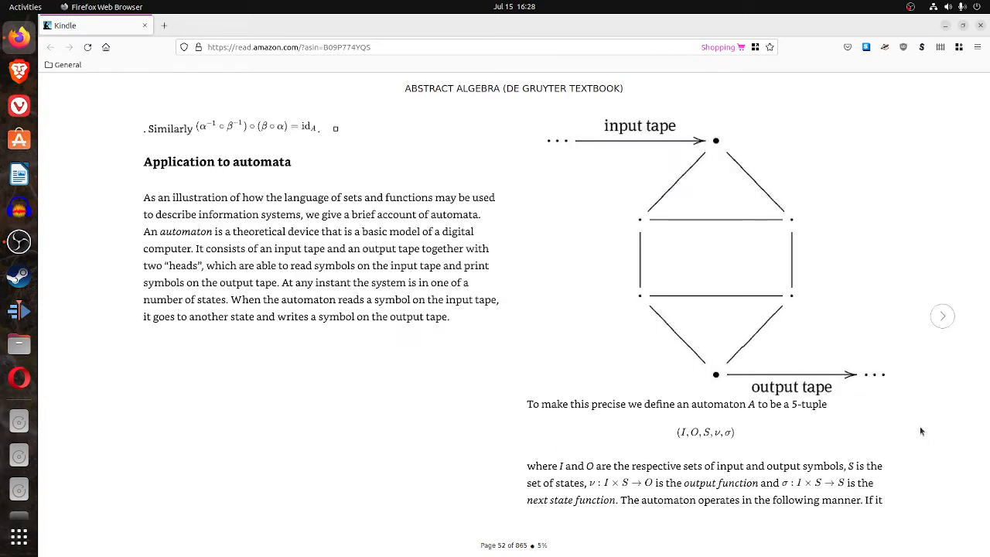
left_click(942, 315)
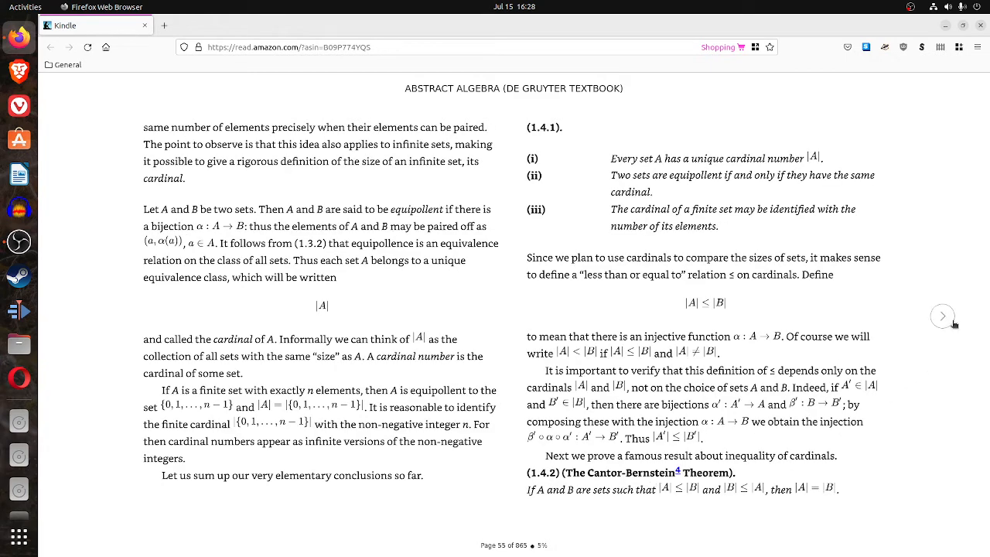
left_click(942, 316)
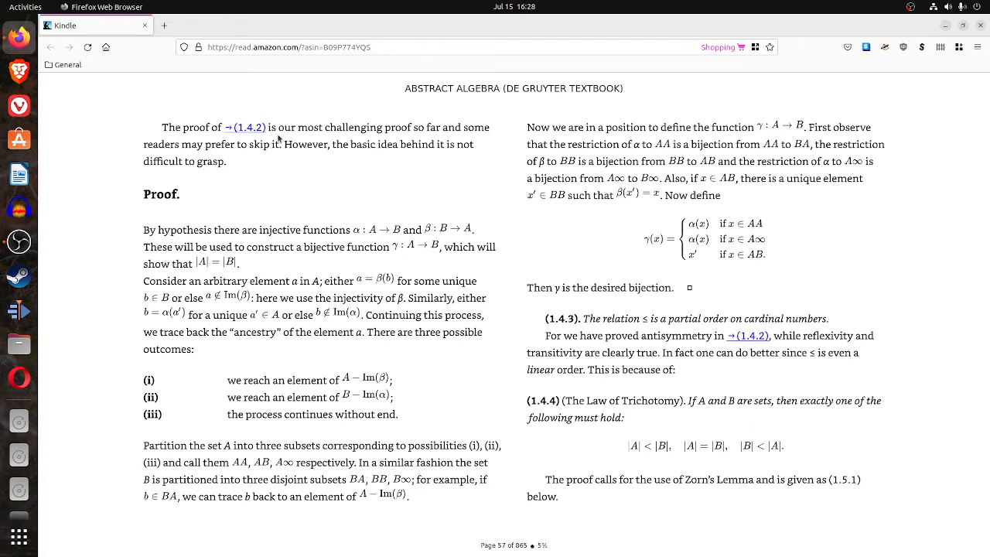
mouse_move(452, 130)
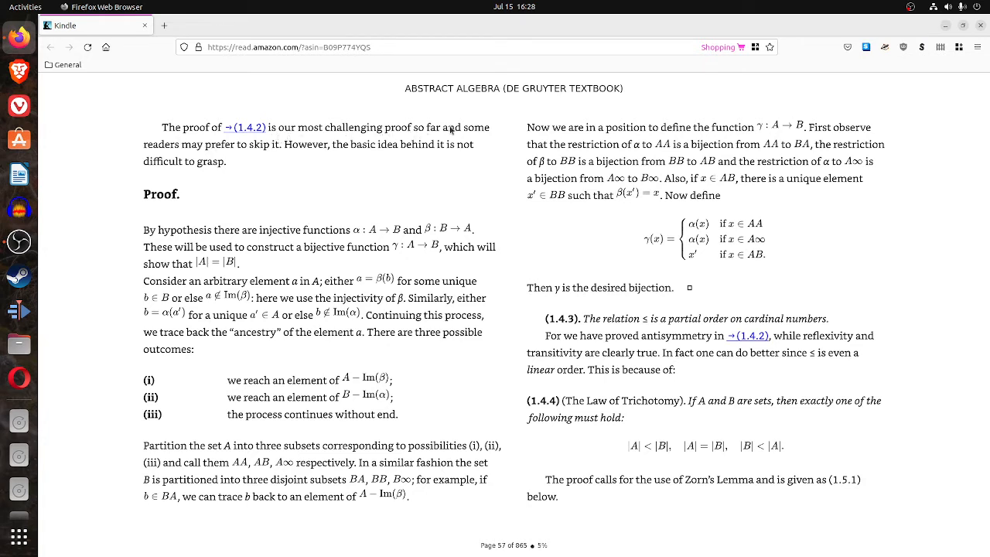
mouse_move(261, 161)
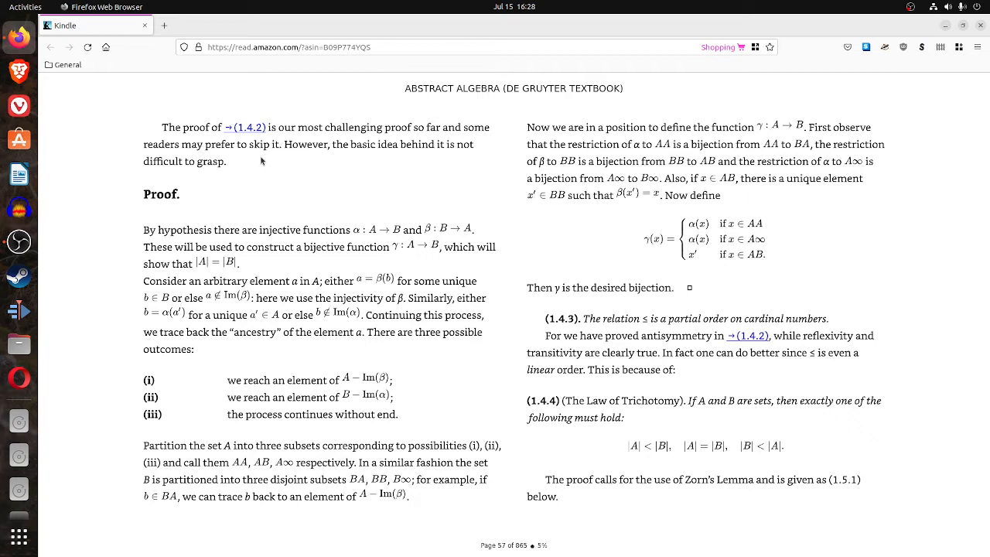
mouse_move(402, 158)
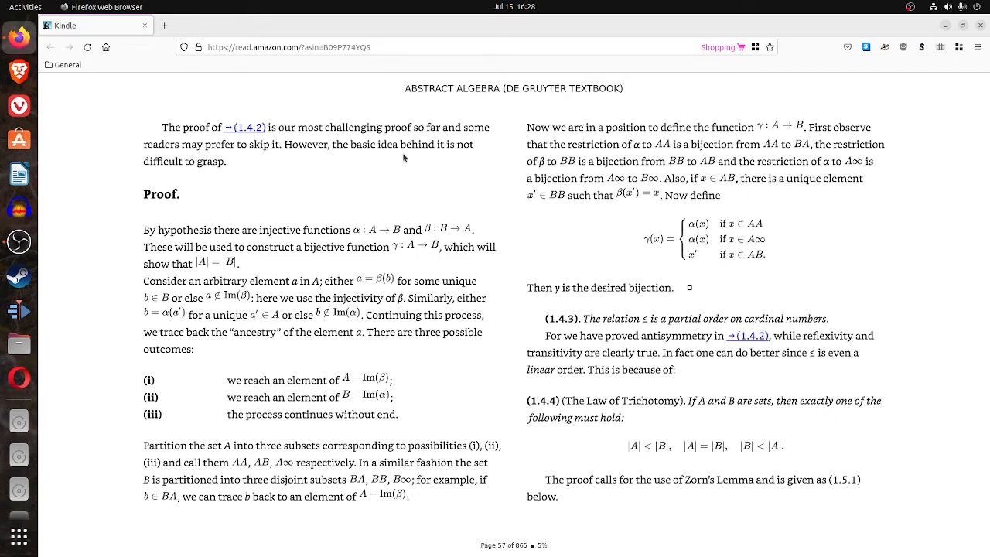
mouse_move(409, 161)
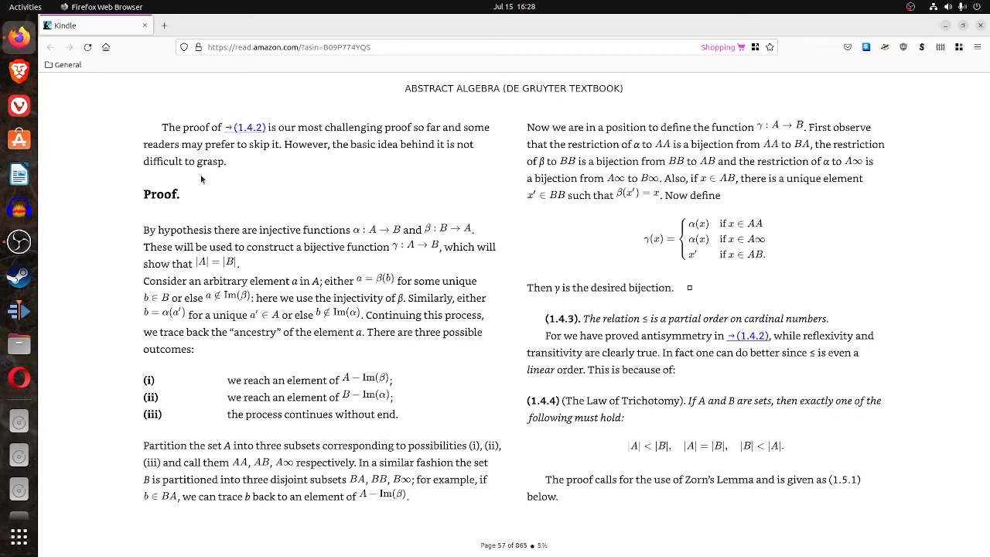
mouse_move(403, 354)
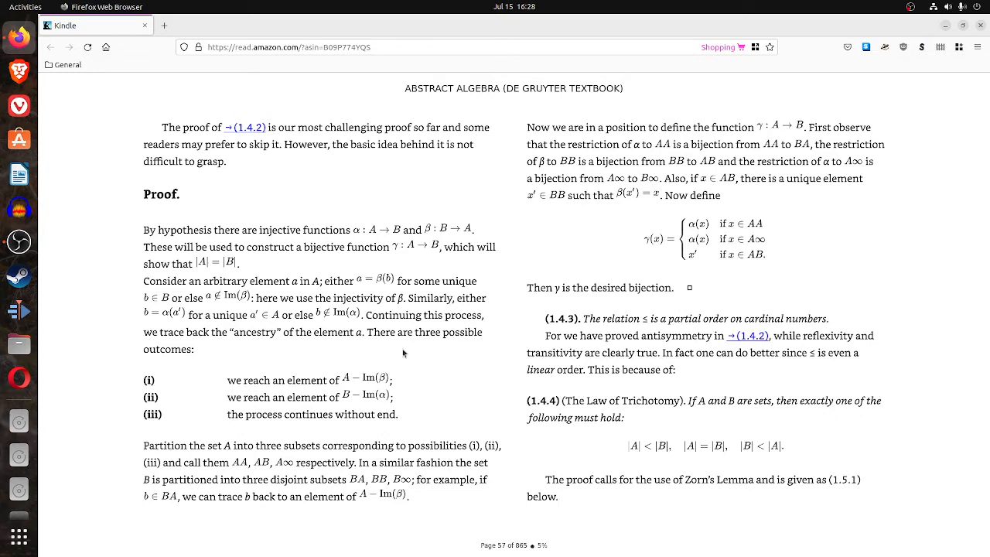
left_click(403, 352)
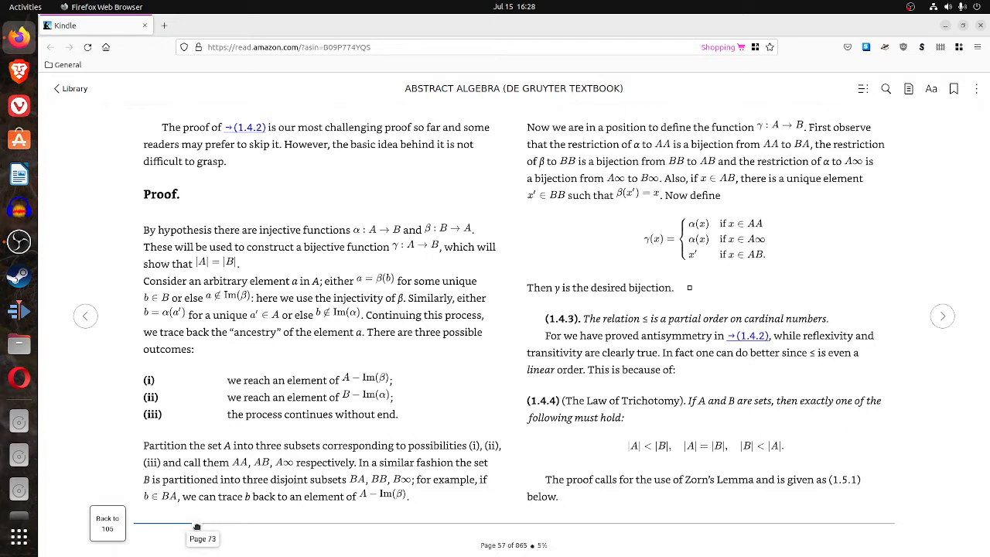
Jump to page 122, page back and forth, and land on the Klein 4-group table.
left_click_drag(197, 527, 222, 526)
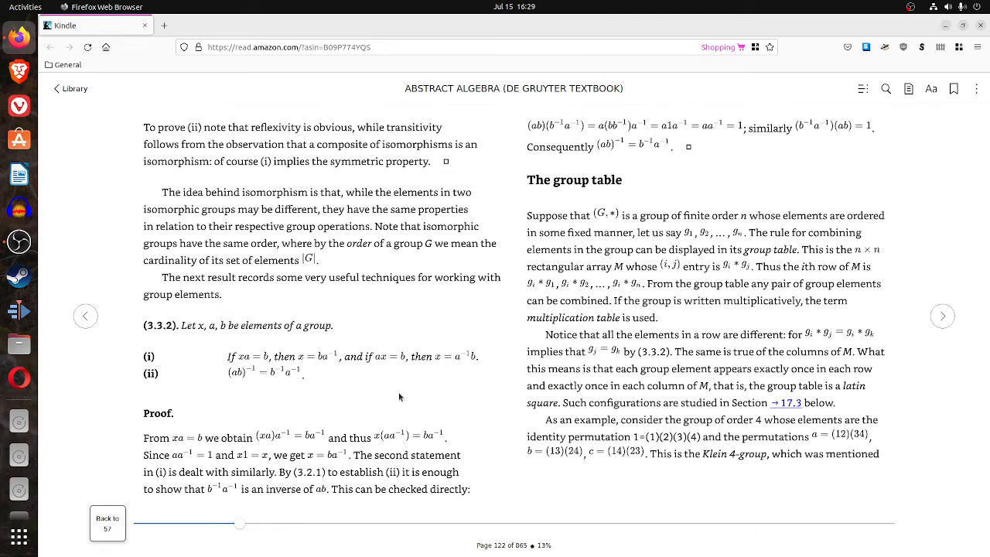
mouse_move(385, 378)
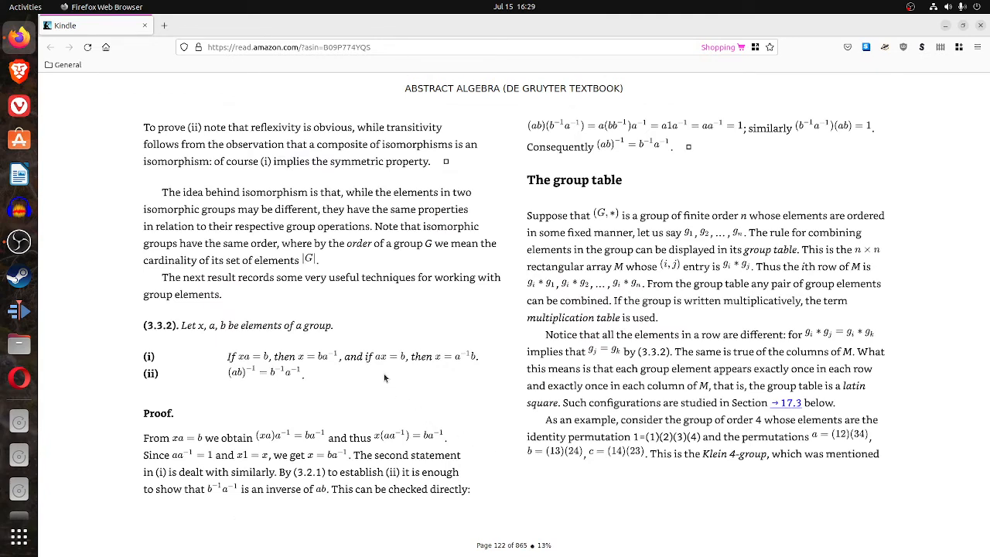
left_click(943, 315)
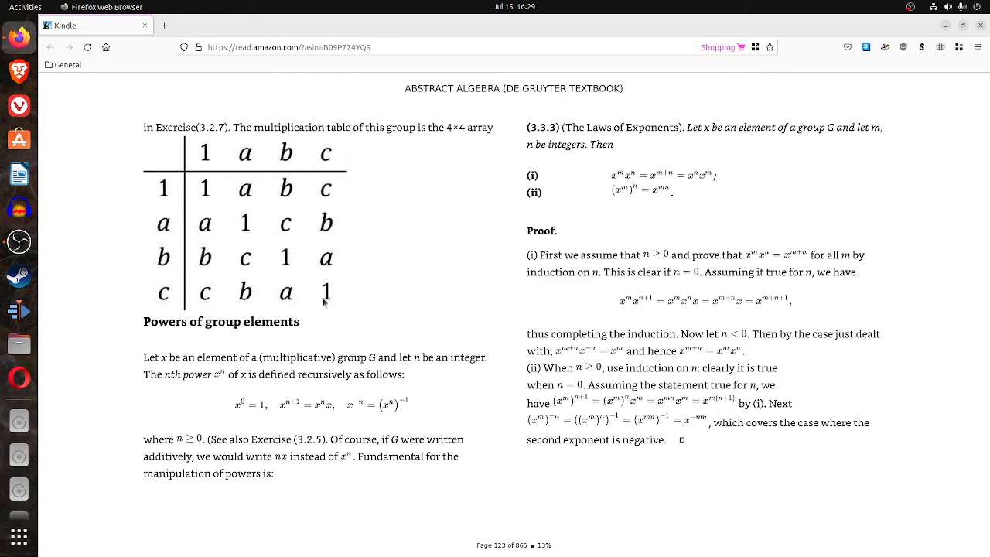
left_click(86, 317)
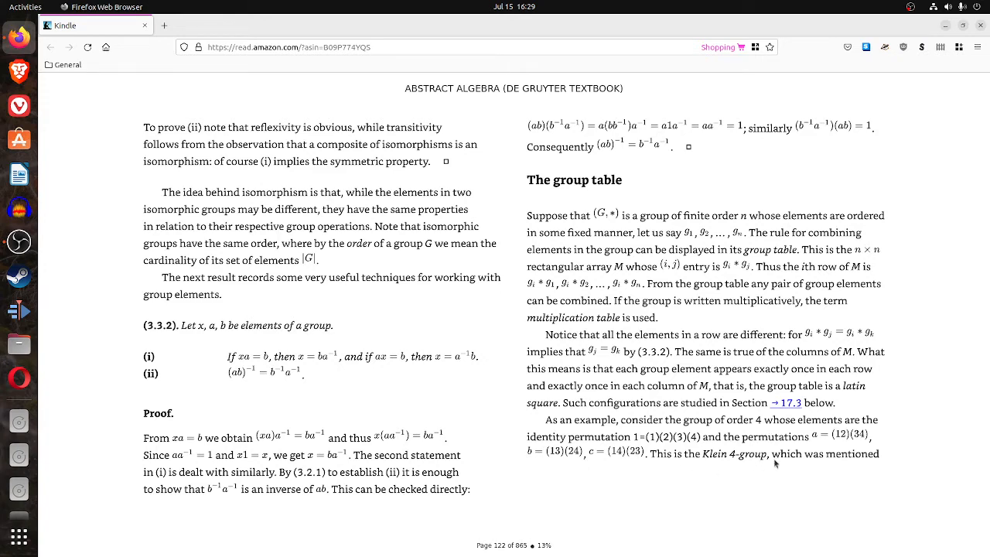
left_click(942, 316)
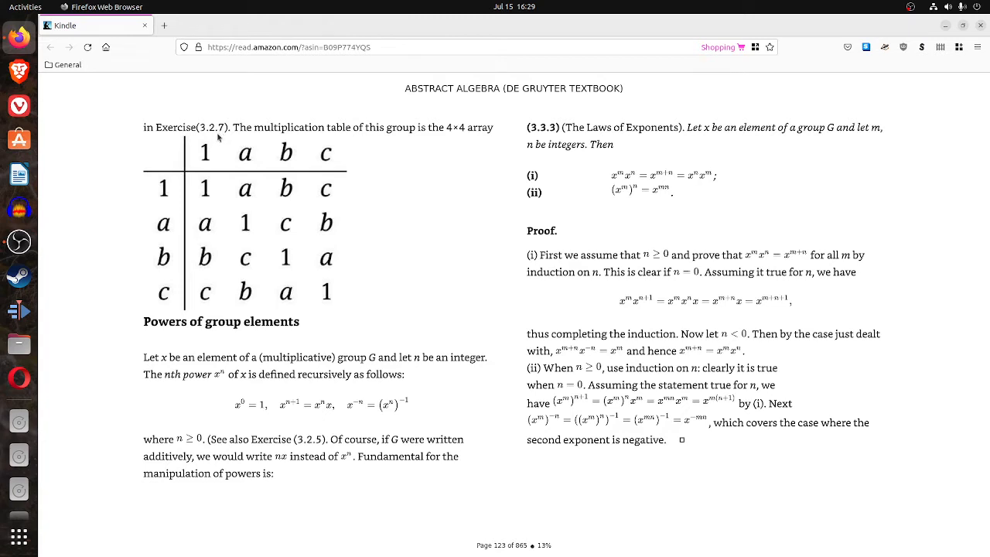
mouse_move(453, 535)
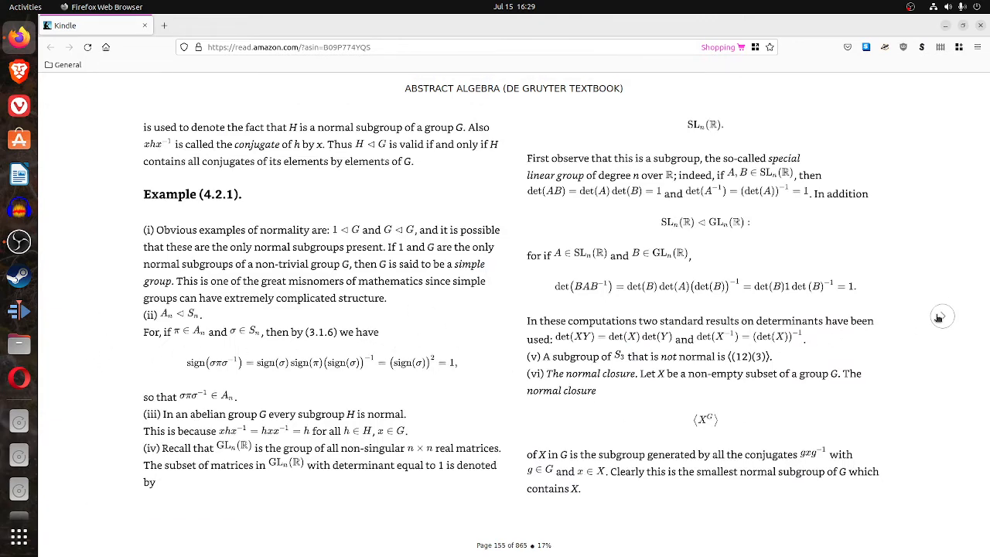
Turn forward to page 157, covering the center, commutator subgroups and Quotient groups.
left_click(942, 316)
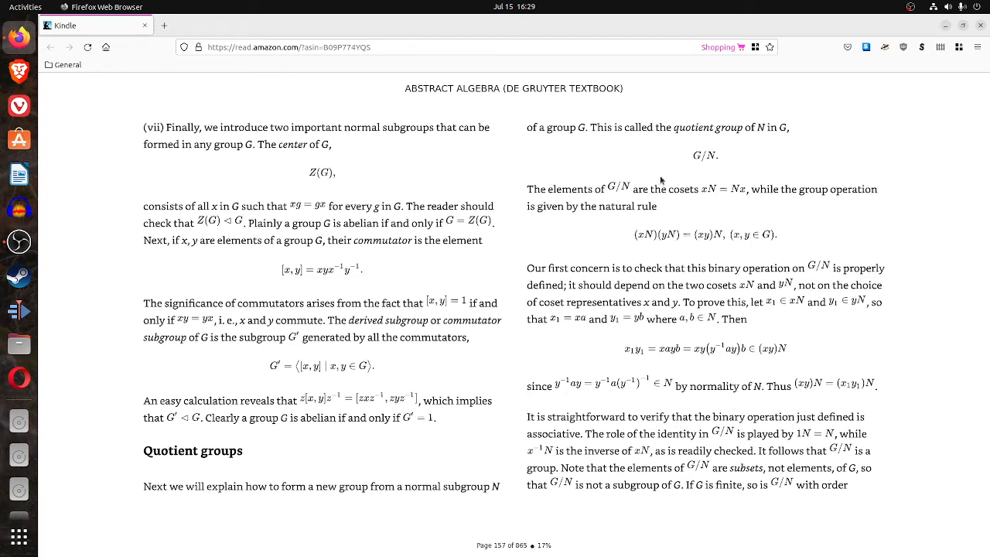
mouse_move(660, 374)
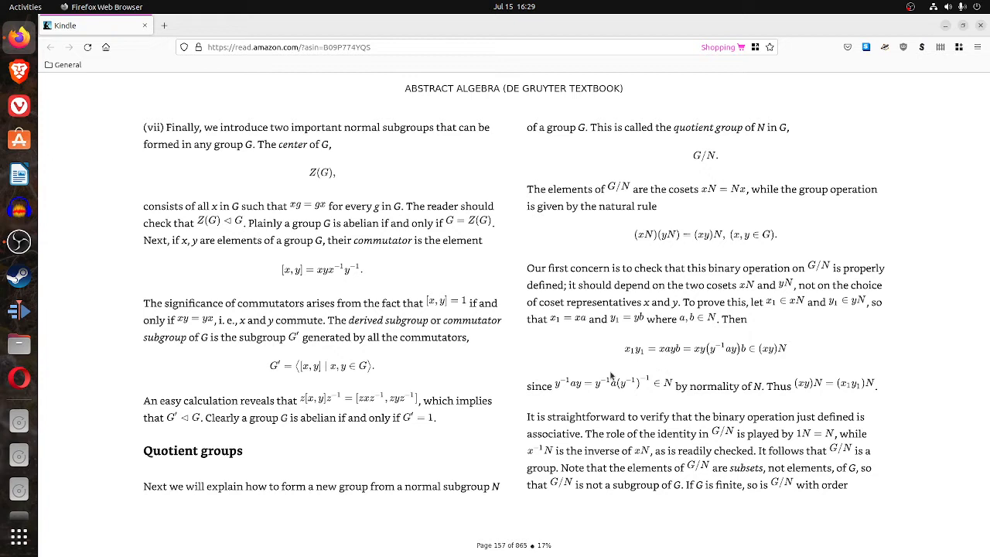
mouse_move(638, 397)
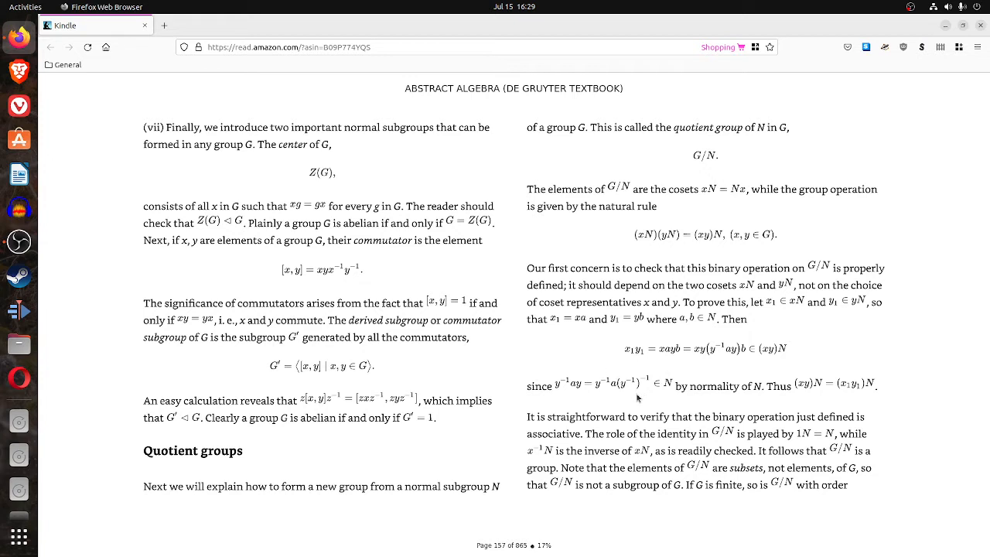
mouse_move(638, 416)
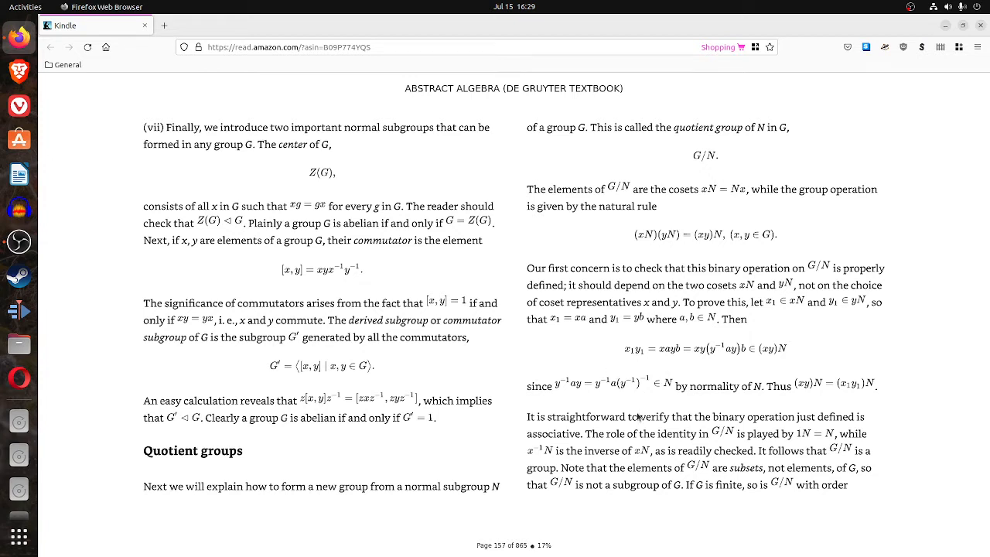
mouse_move(645, 422)
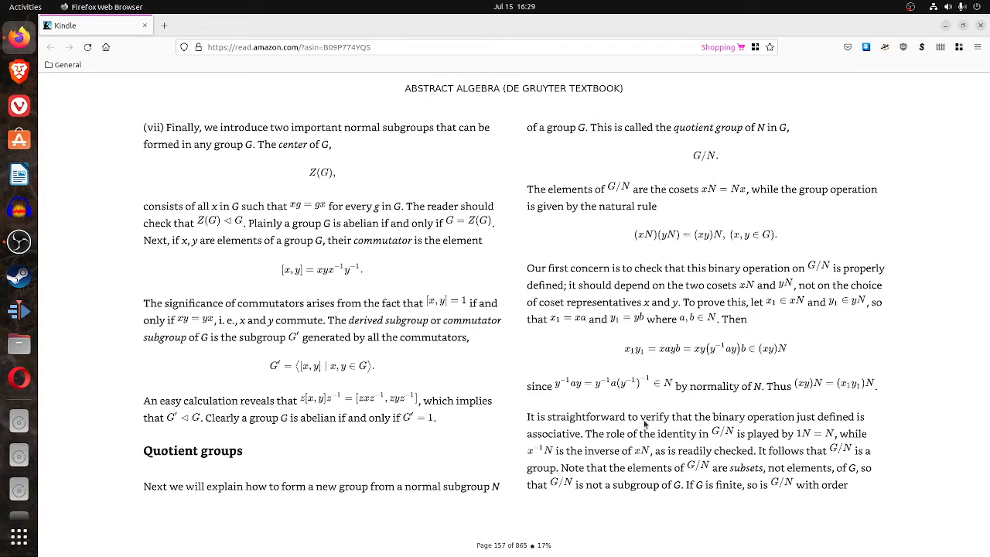
mouse_move(942, 315)
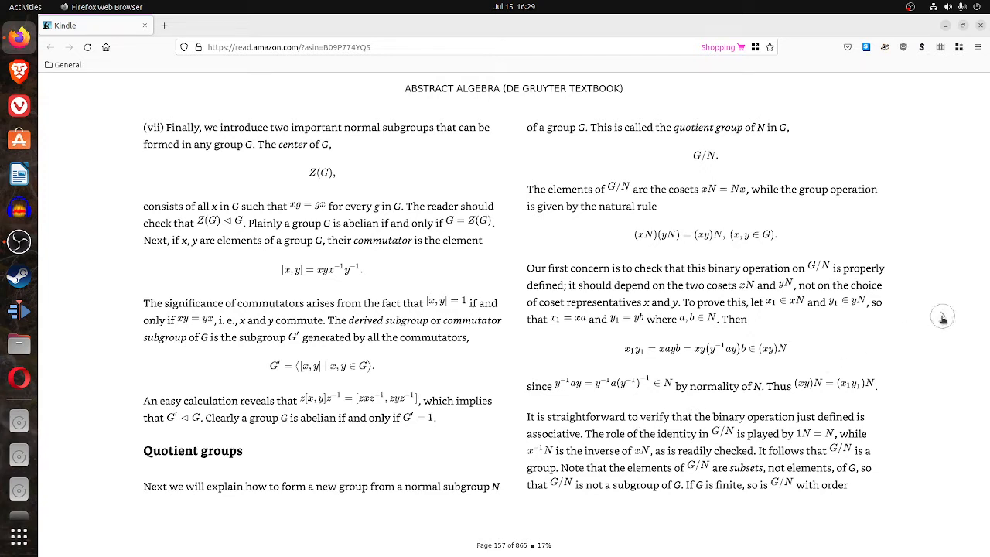
mouse_move(367, 530)
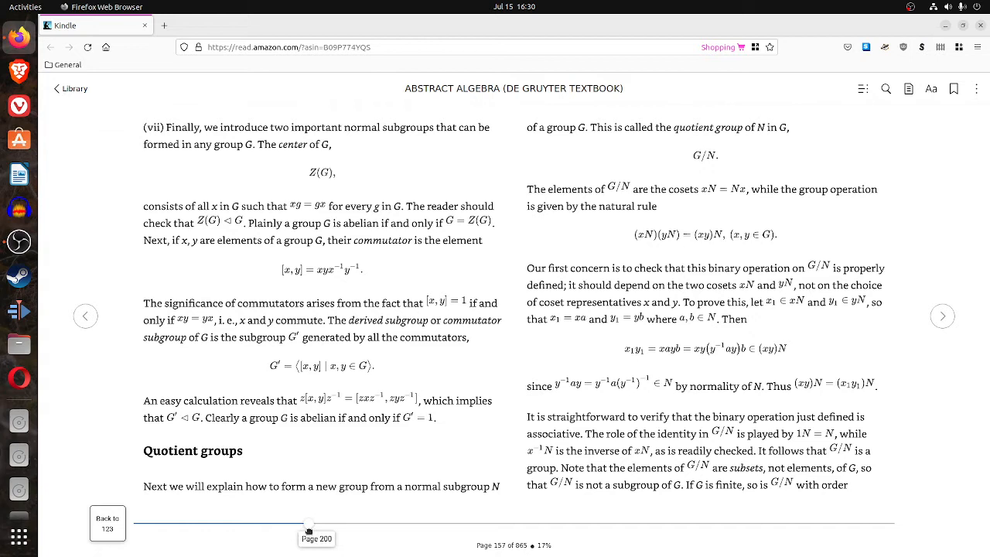
Jump from page 157 to page 212, then page on to Exercises (5.3) on page 217.
left_click_drag(308, 526, 320, 526)
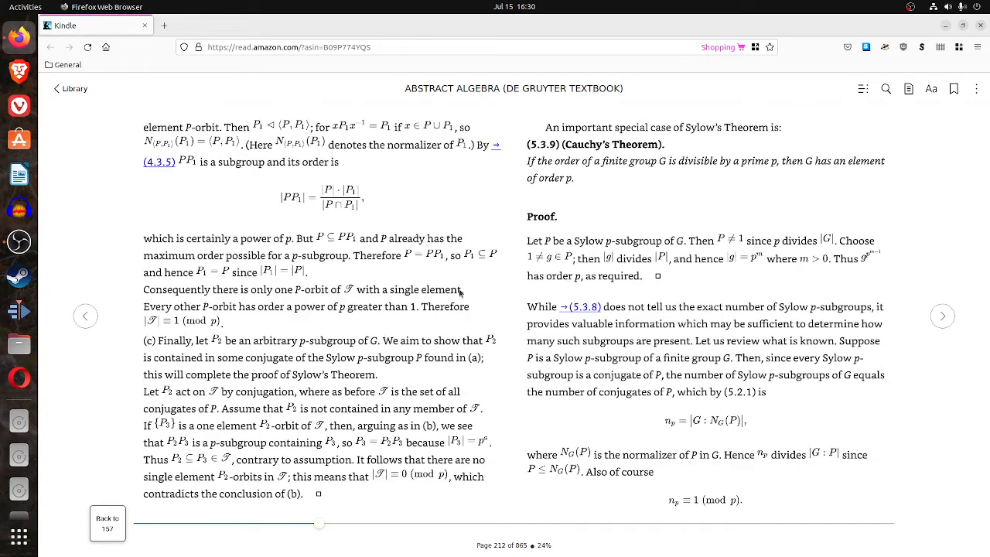
left_click(85, 315)
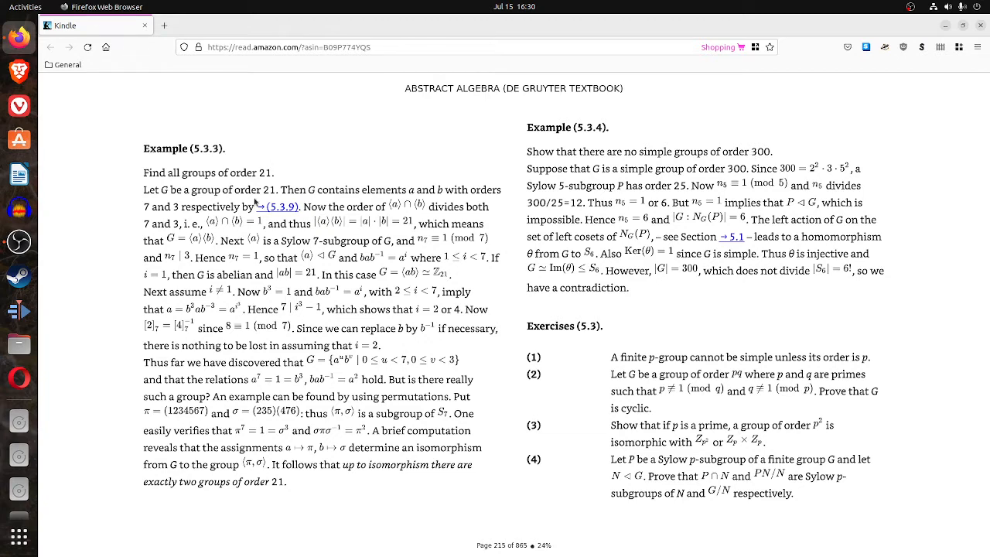
mouse_move(942, 316)
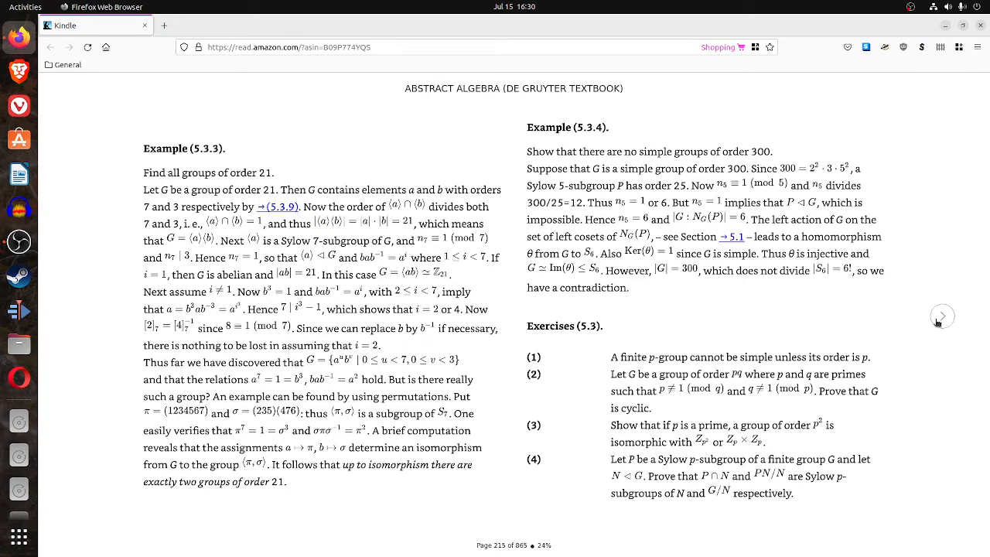
left_click(942, 316)
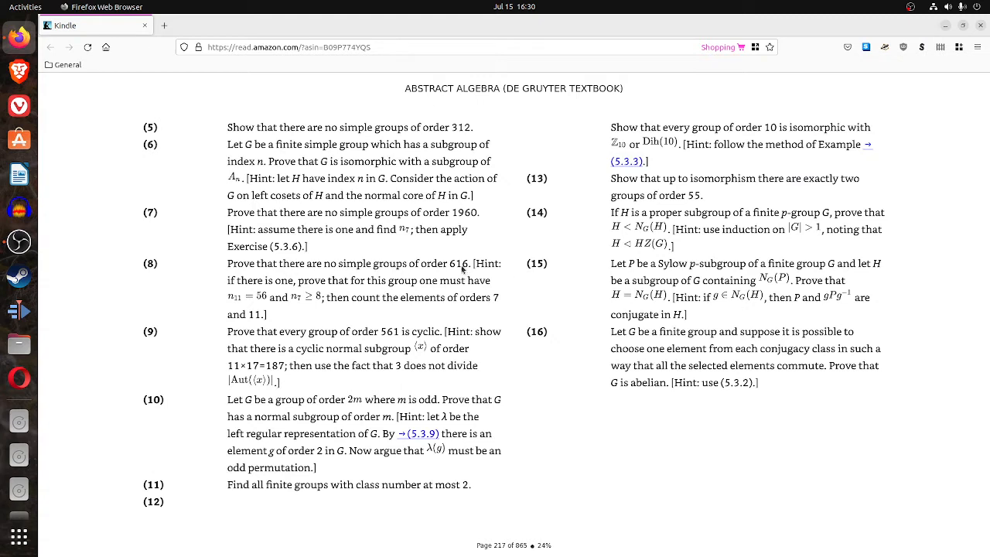
mouse_move(462, 270)
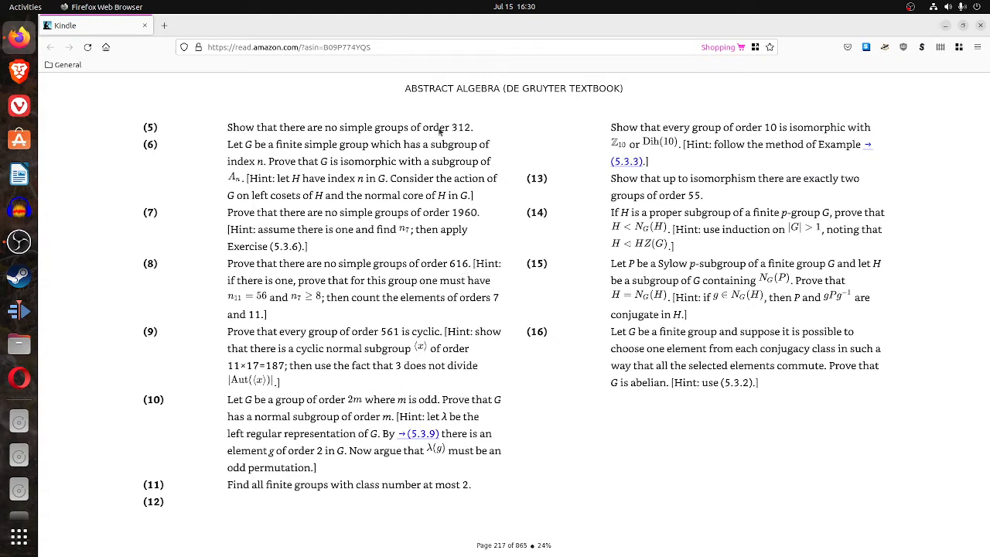
mouse_move(547, 466)
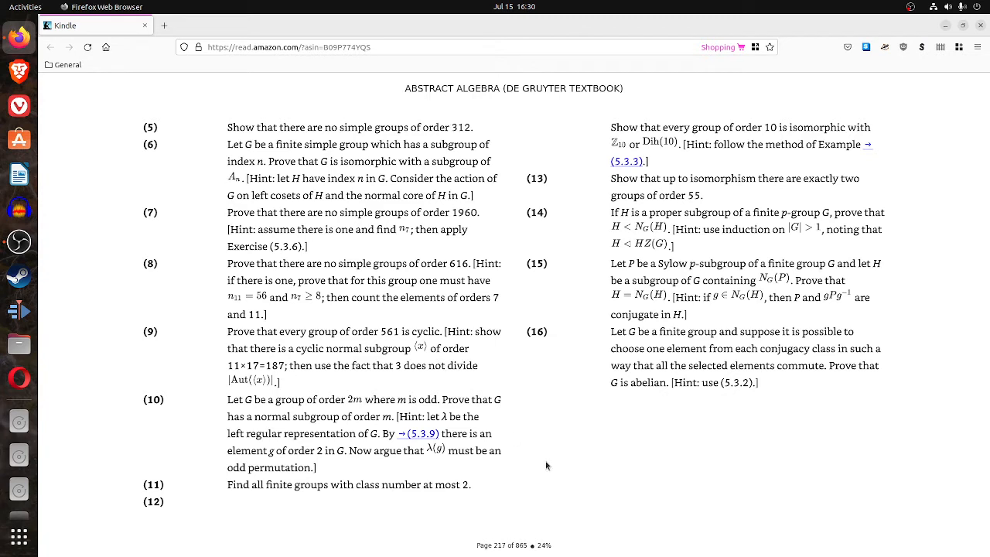
mouse_move(541, 469)
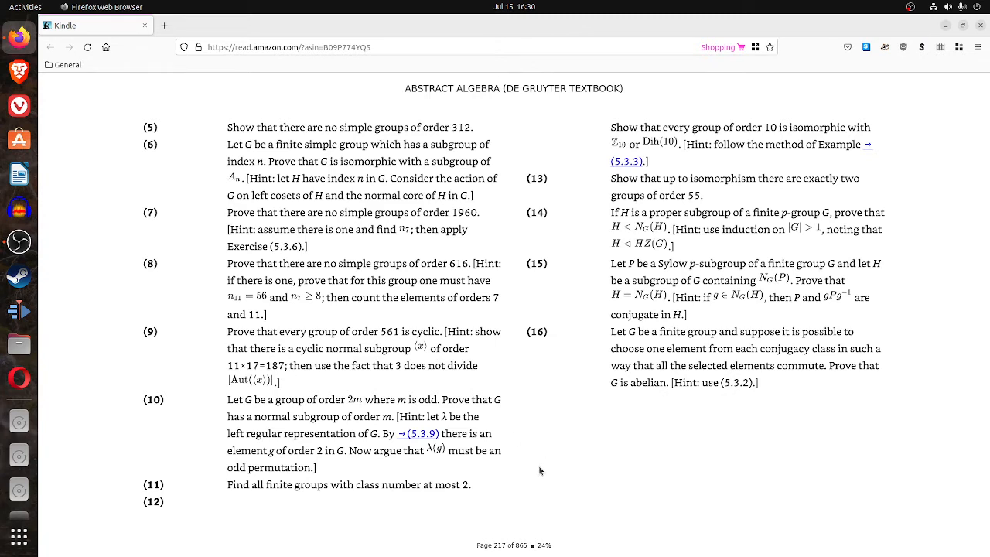
mouse_move(518, 505)
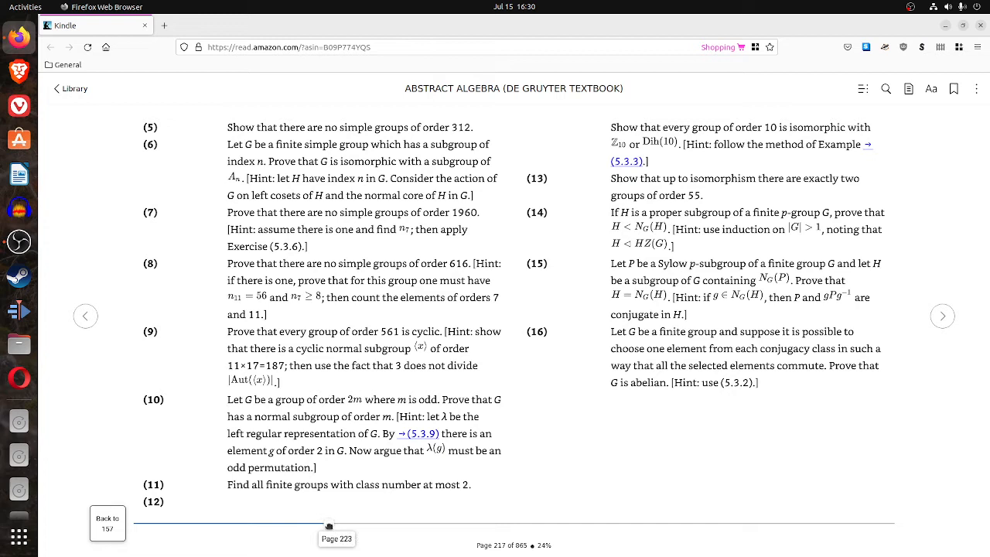
Jump to page 241, then page past the quaternions toward page 255 on noetherian rings.
left_click_drag(329, 526, 350, 526)
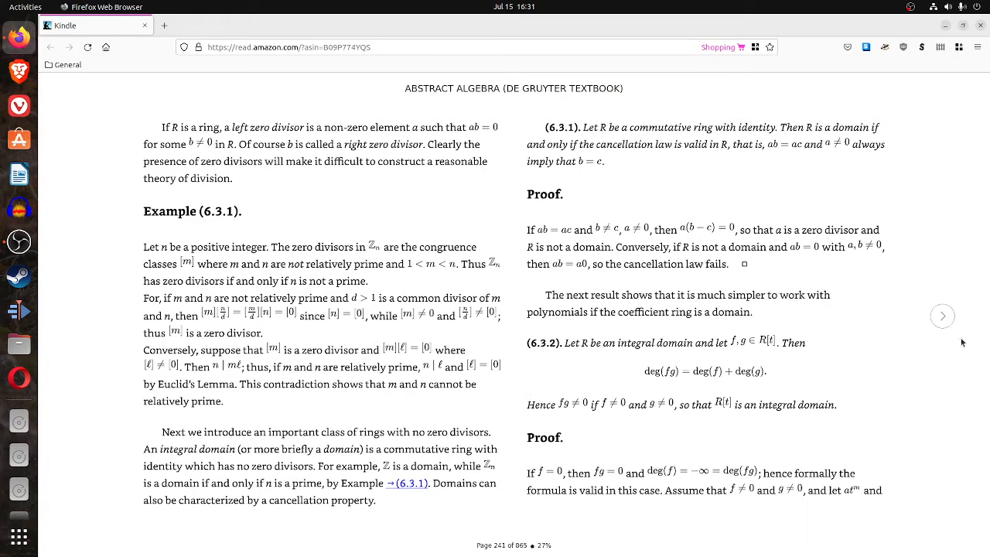
left_click(942, 316)
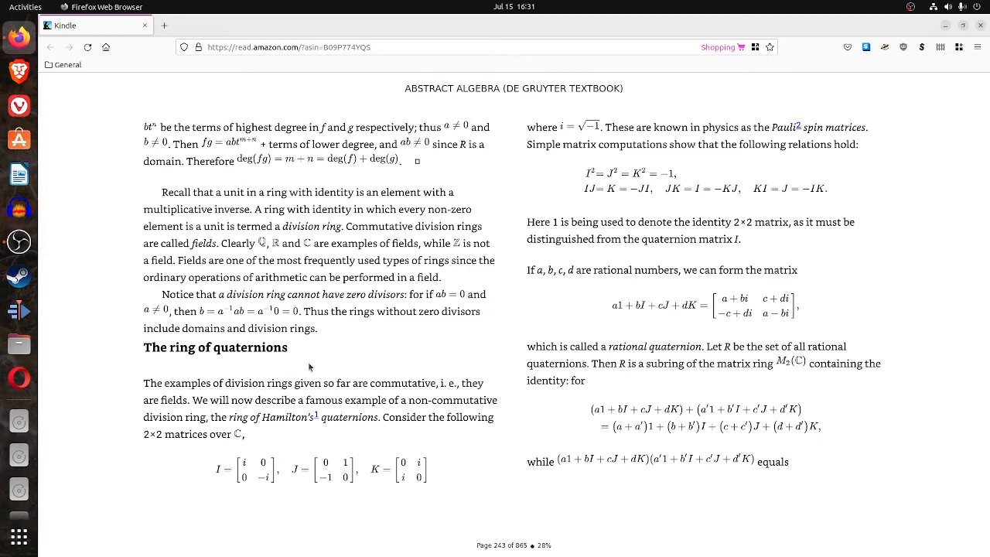
mouse_move(342, 444)
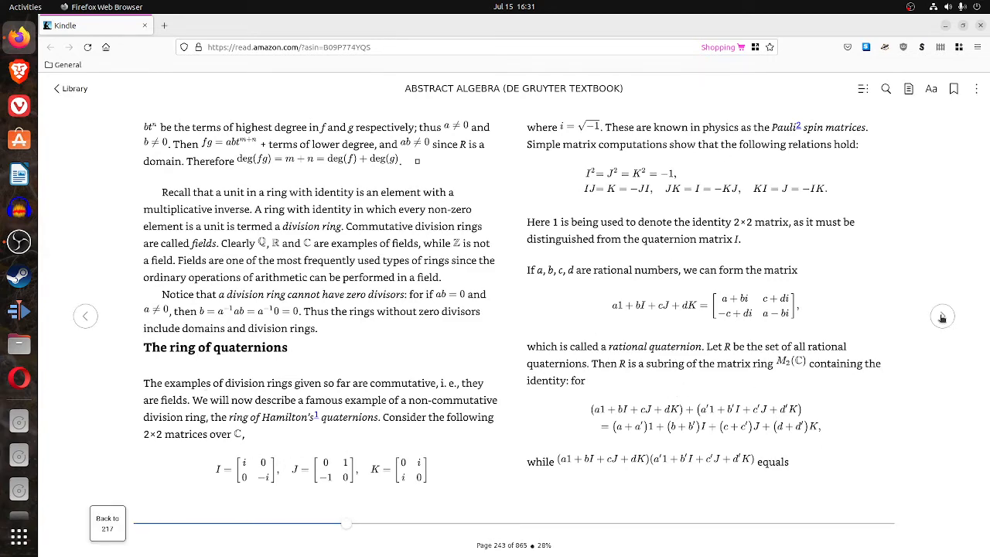
left_click(942, 316)
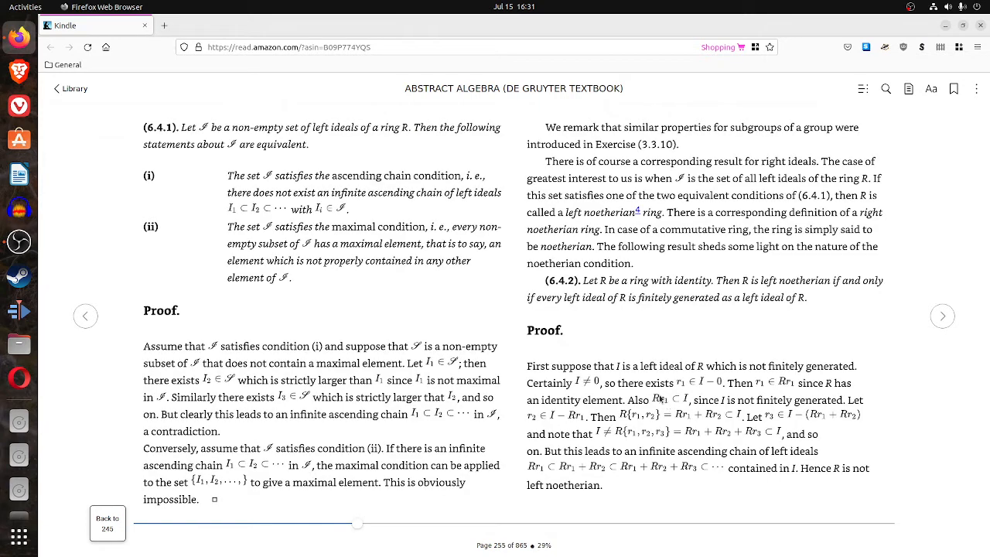
Page forward to page 260, then back to Exercises (6.4) on page 258.
left_click(85, 315)
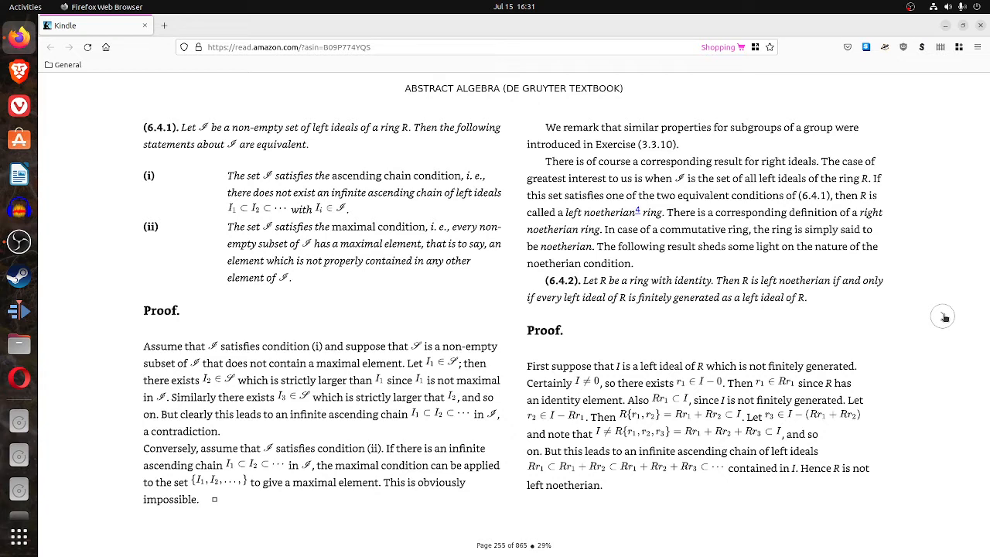
left_click(943, 317)
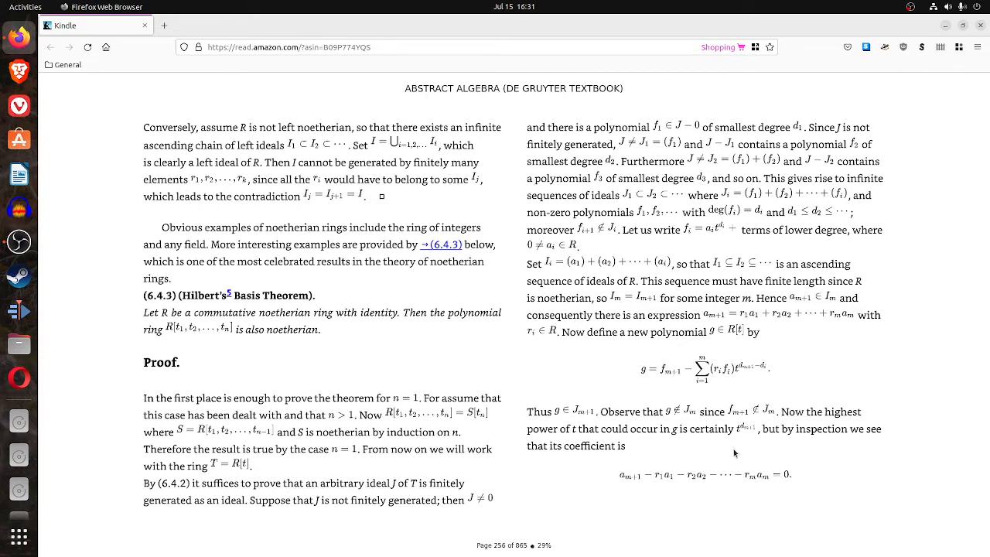
left_click(942, 316)
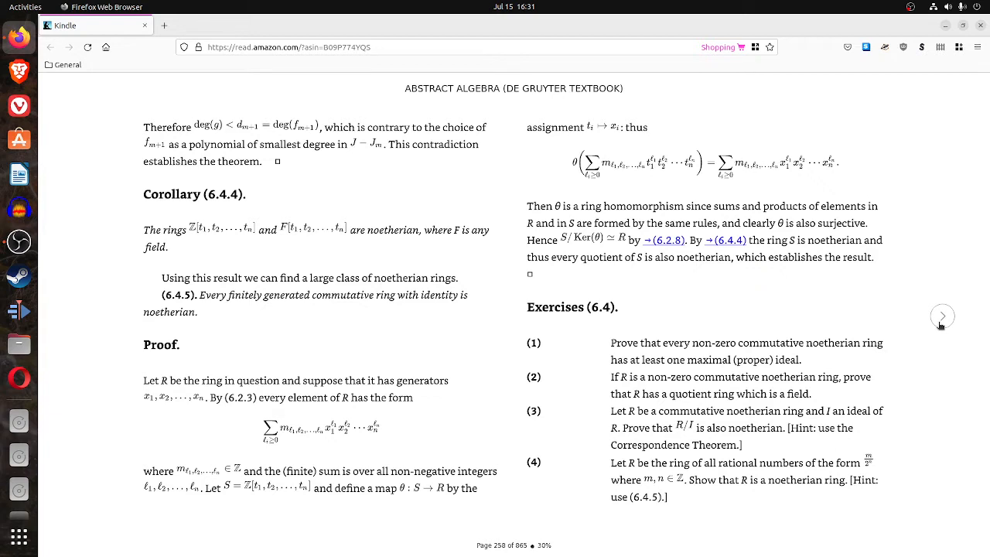
mouse_move(677, 358)
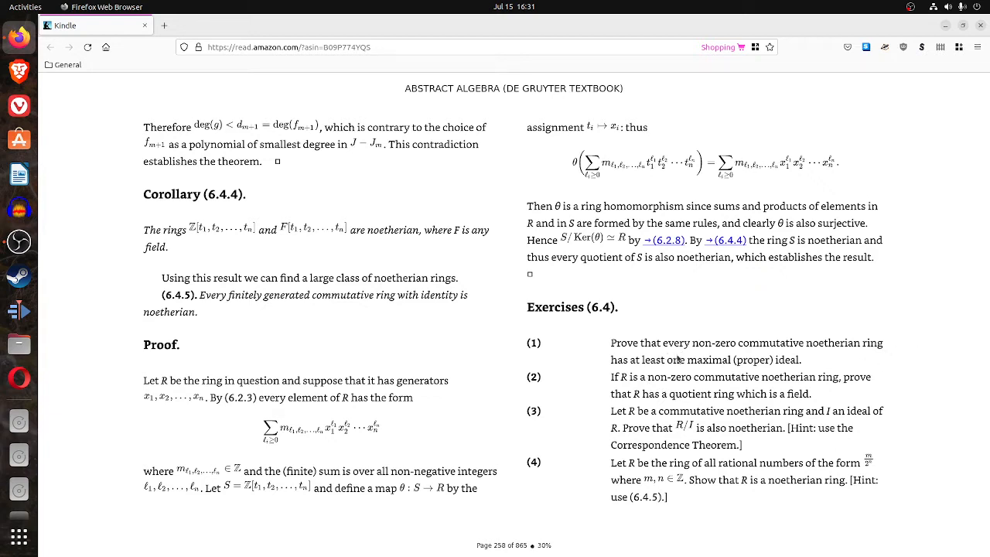
mouse_move(716, 417)
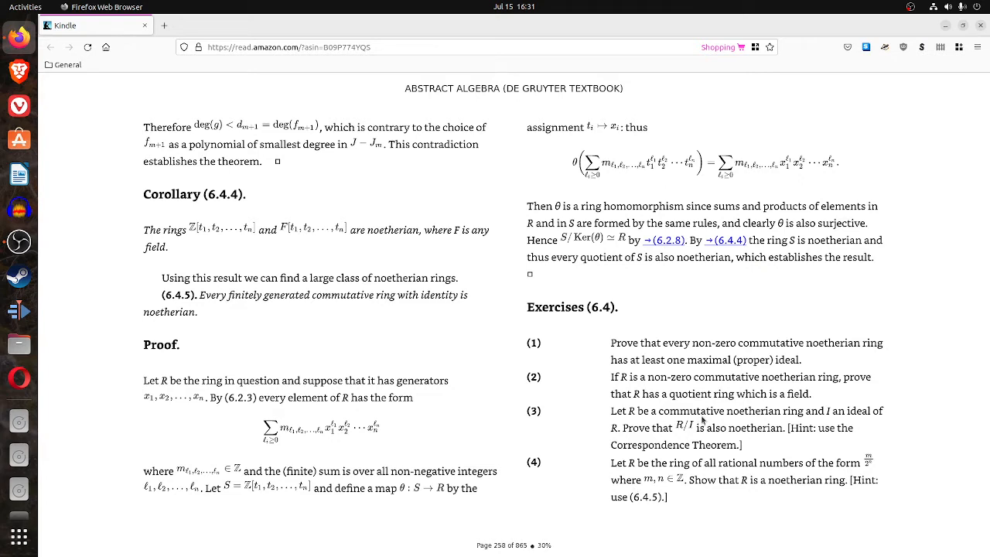
mouse_move(943, 316)
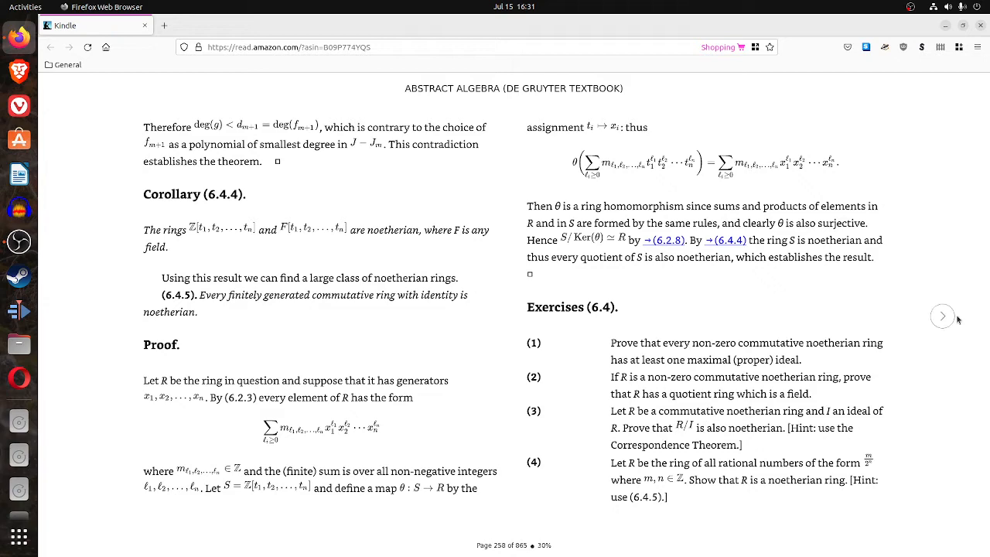
left_click(943, 316)
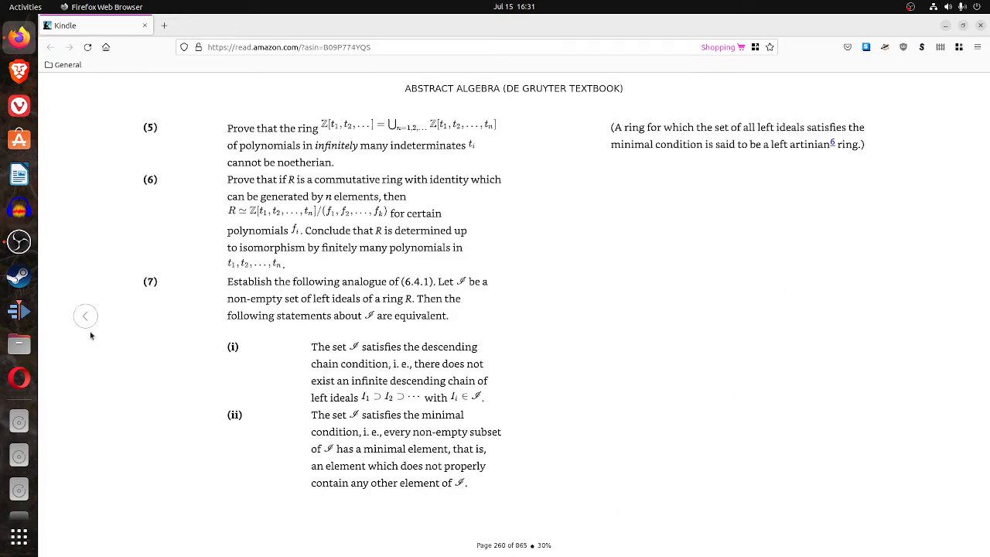
left_click(85, 316)
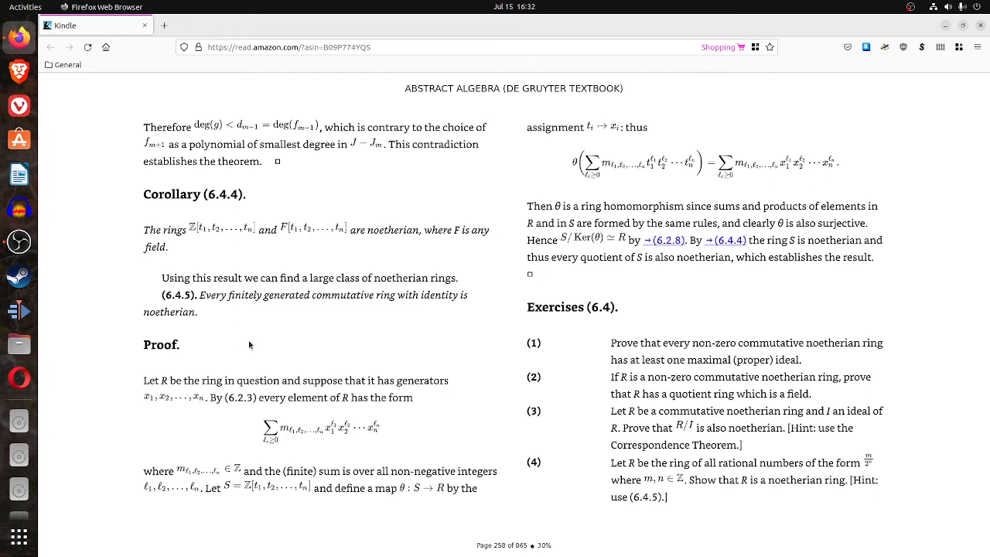
mouse_move(251, 339)
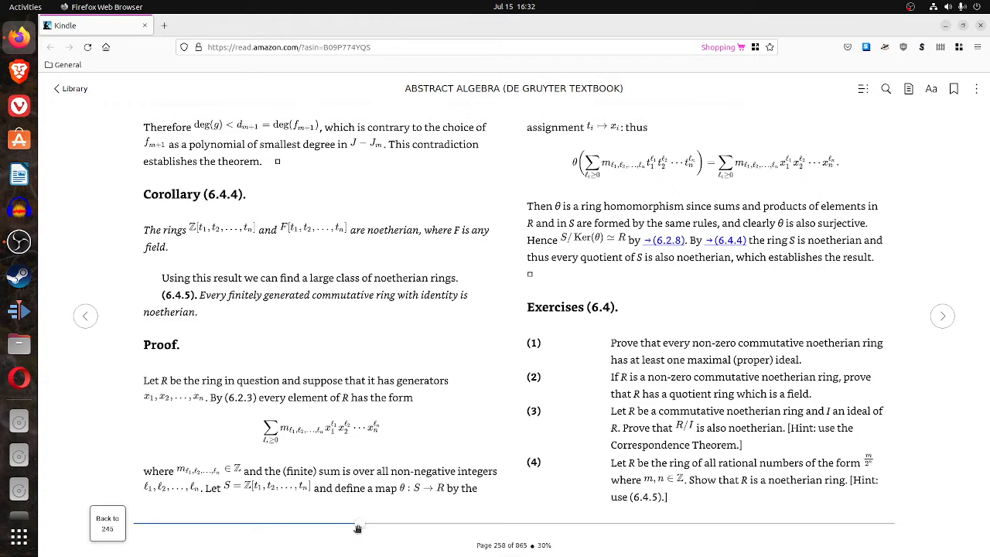
mouse_move(358, 528)
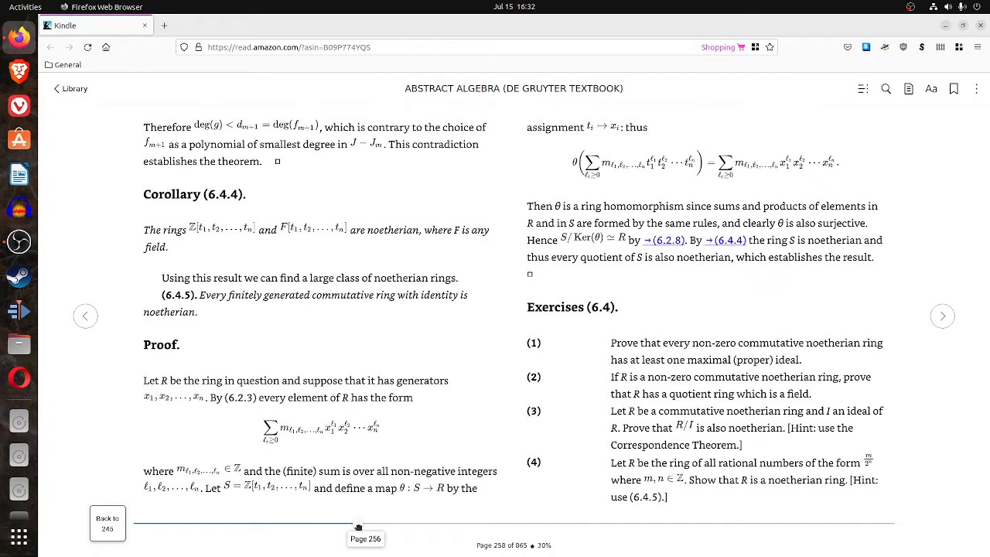
Jump to Derivatives on page 289, then page through 290 and 294 to page 298.
left_click_drag(359, 527, 383, 527)
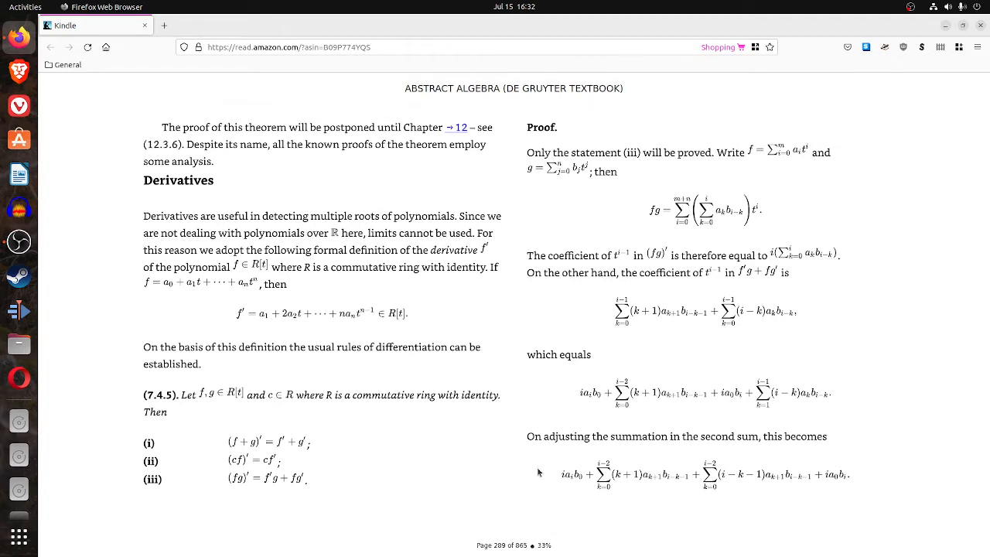
mouse_move(492, 459)
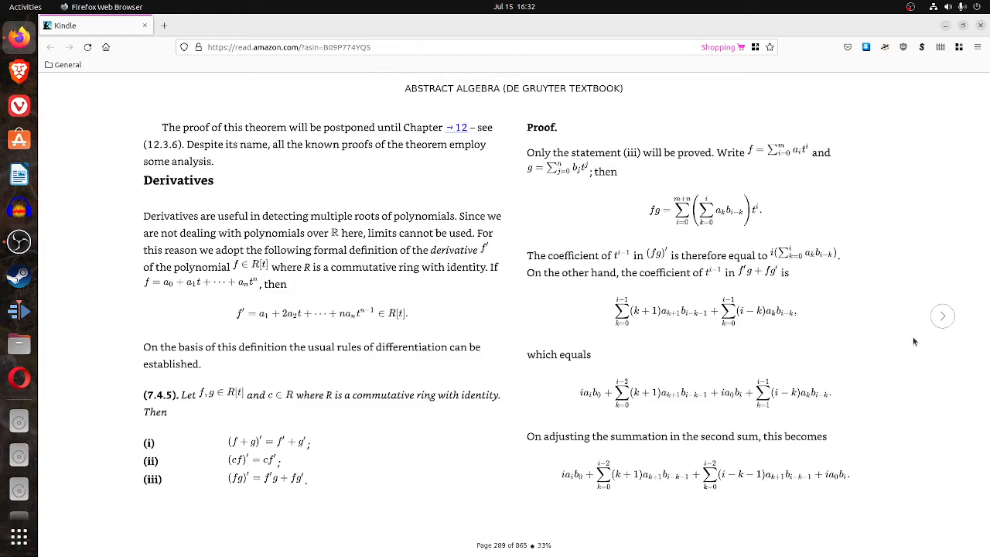
left_click(942, 315)
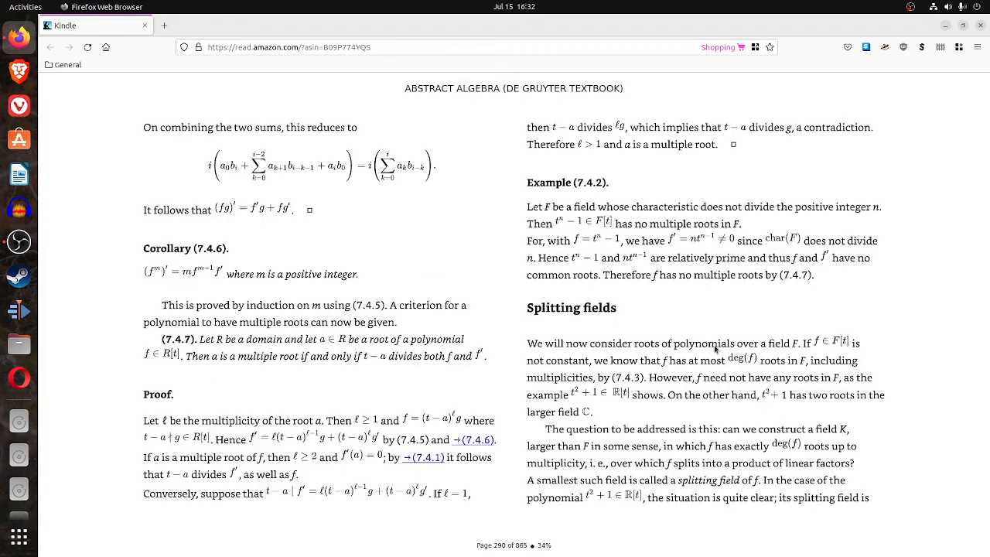
mouse_move(801, 388)
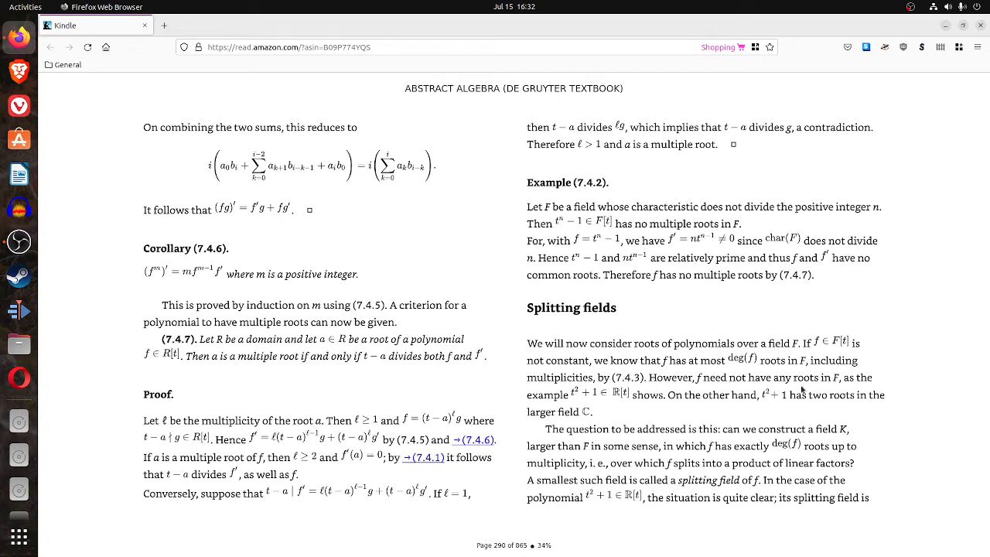
mouse_move(871, 358)
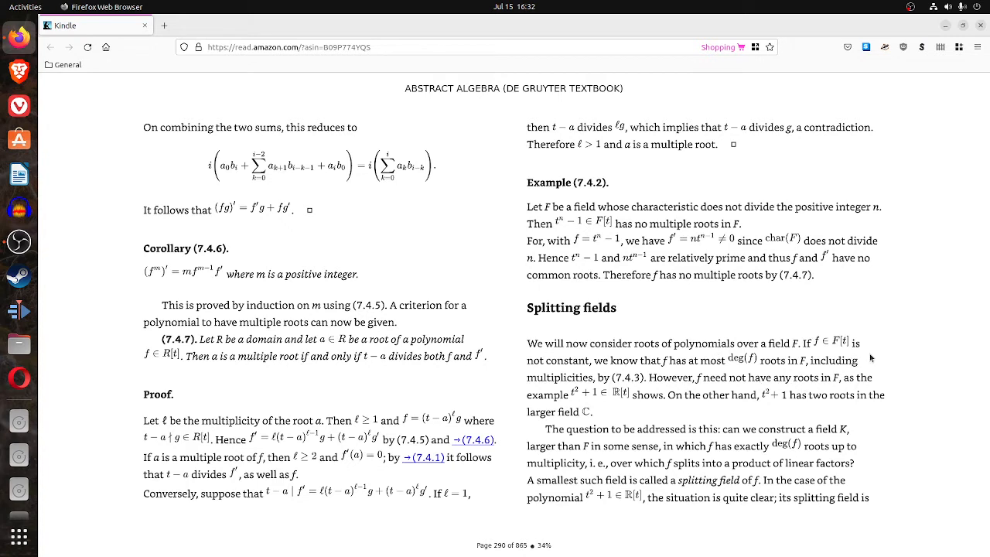
mouse_move(943, 316)
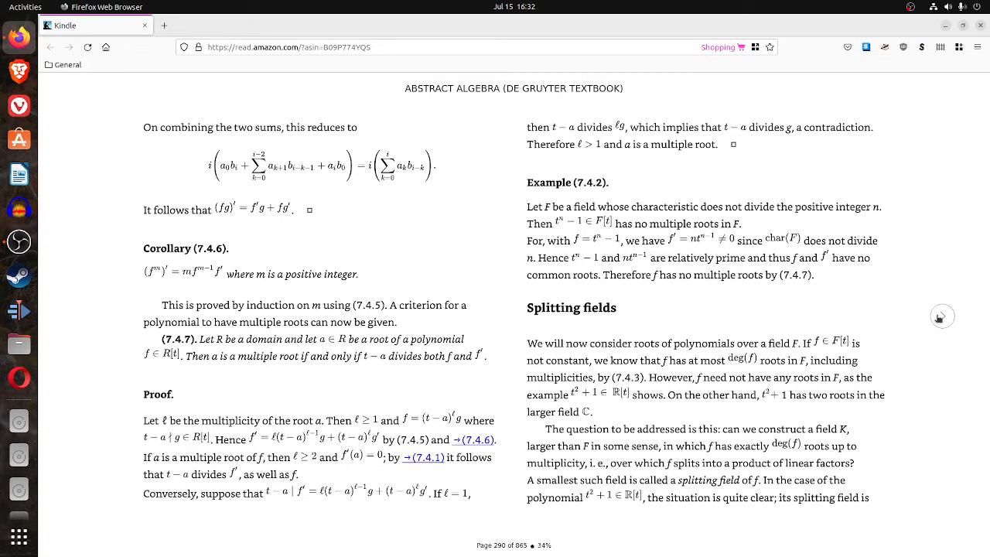
scroll("down", 3)
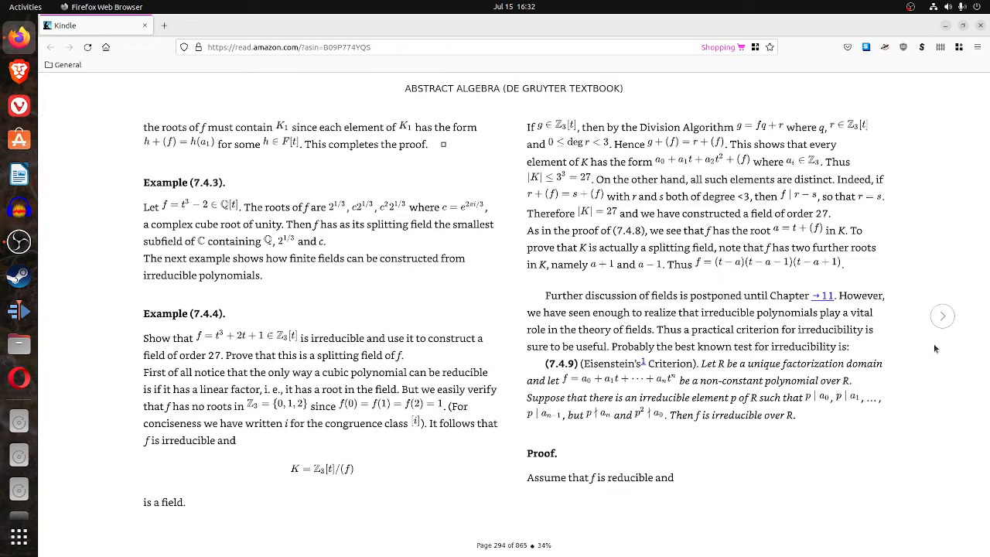
left_click(942, 315)
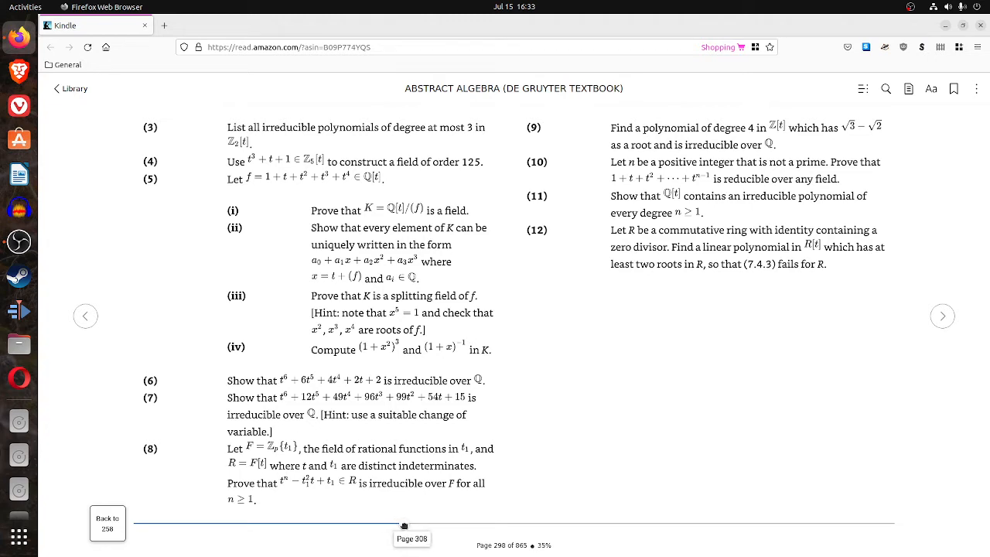
Jump to Jordan canonical form on page 434, then page through 436 to Exercises (9.3).
left_click_drag(404, 525, 462, 531)
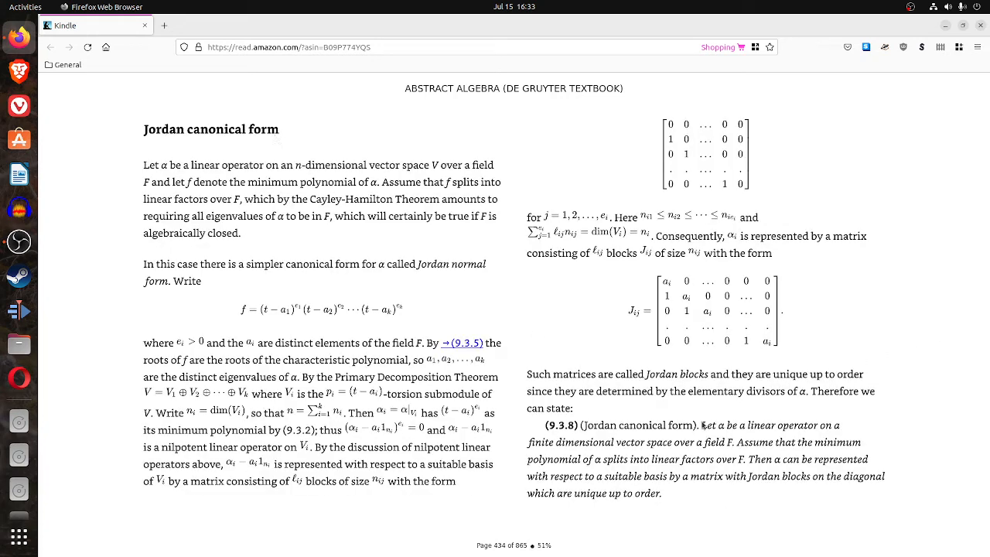
left_click(942, 317)
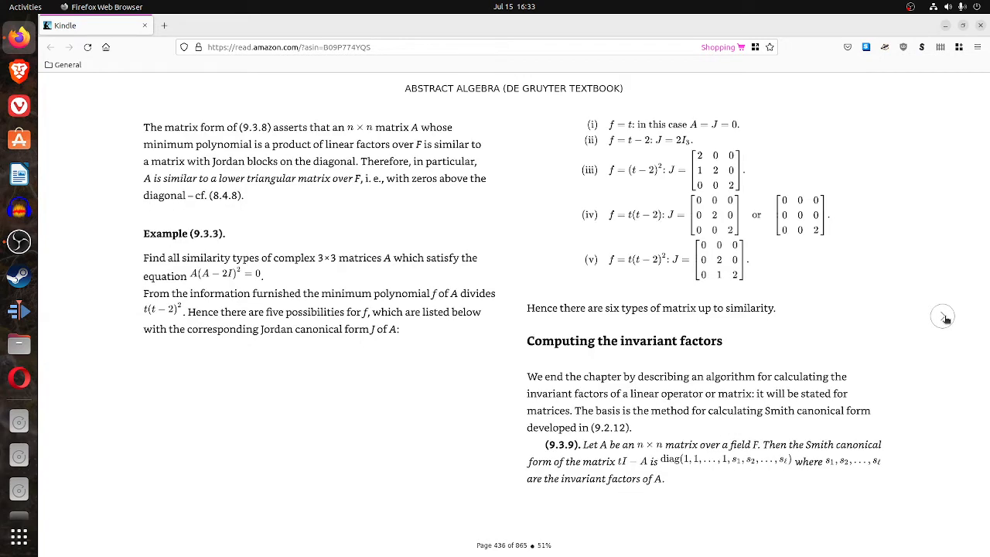
left_click(943, 317)
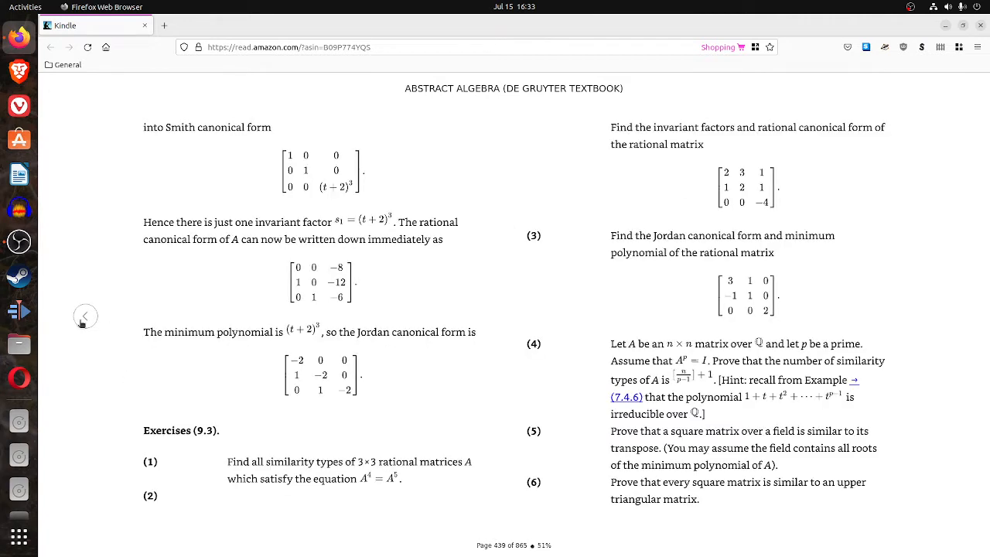
mouse_move(86, 334)
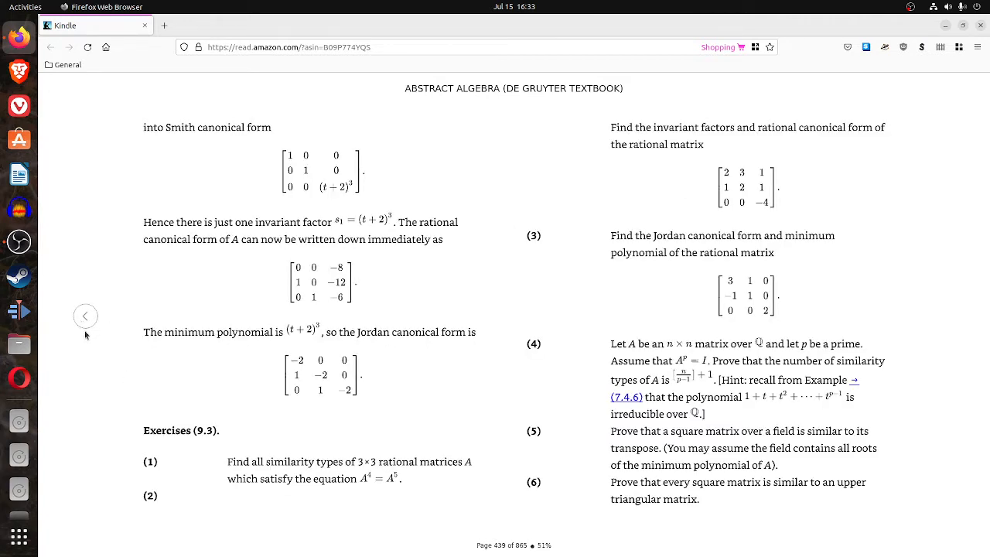
mouse_move(96, 346)
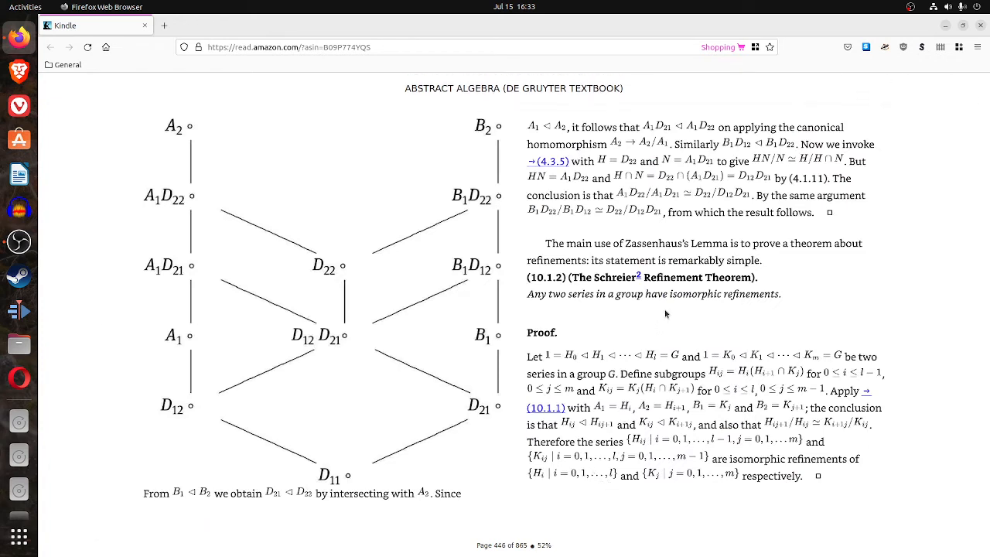
mouse_move(664, 310)
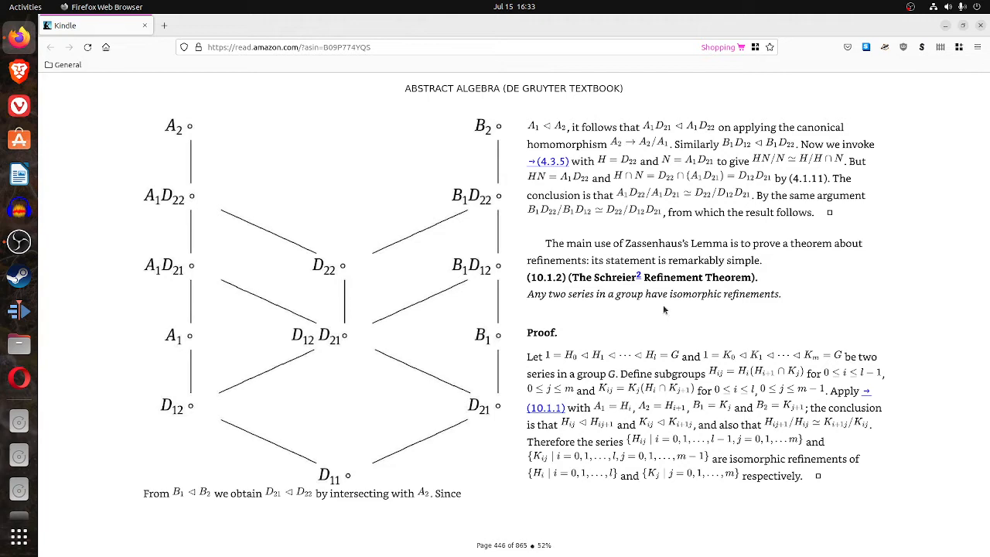
mouse_move(664, 306)
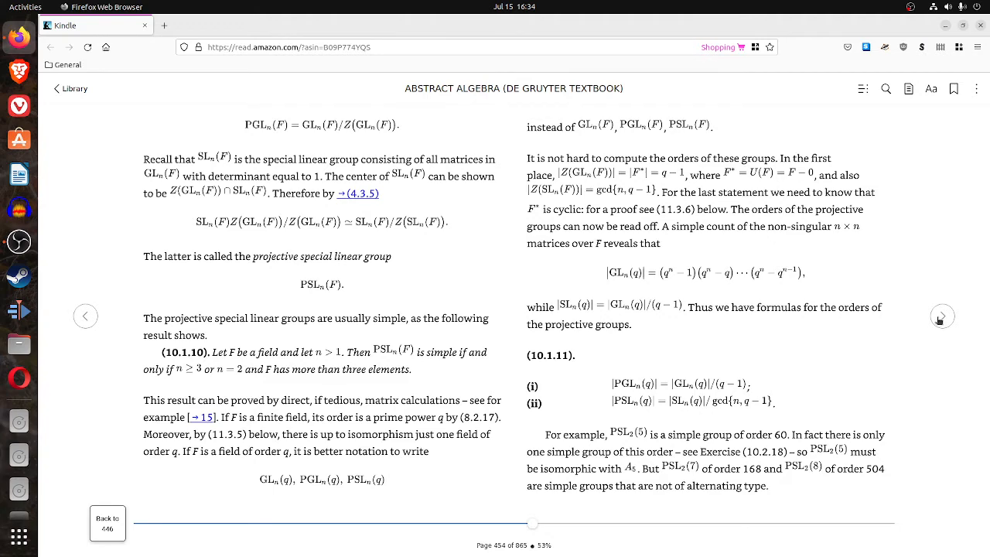
Turn to page 456 on projective groups and the classification of finite simple groups.
left_click(942, 316)
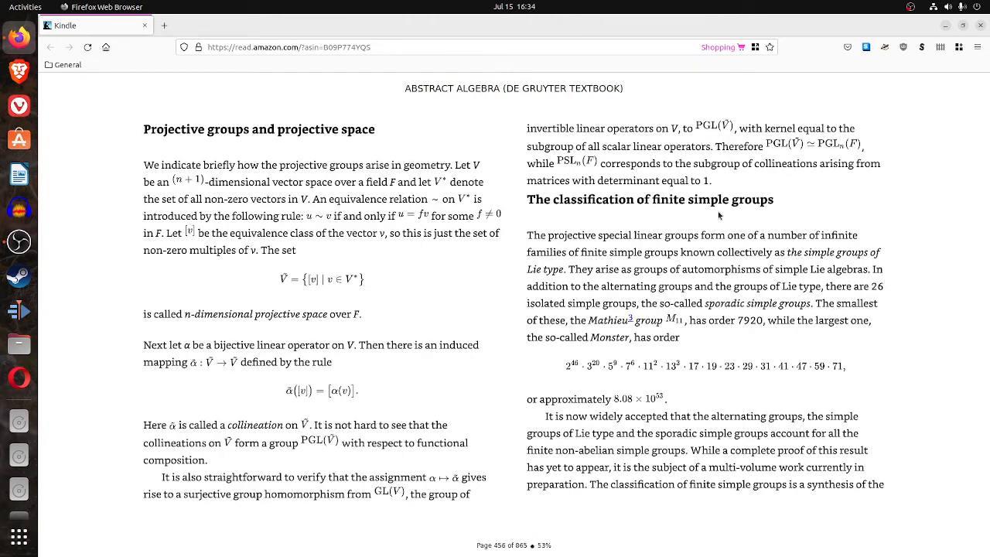
mouse_move(623, 480)
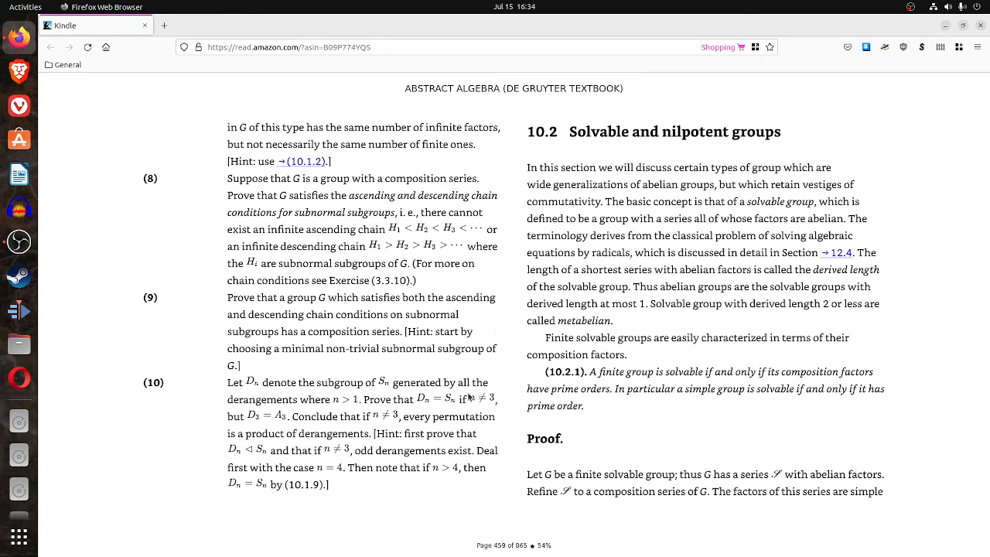
mouse_move(473, 497)
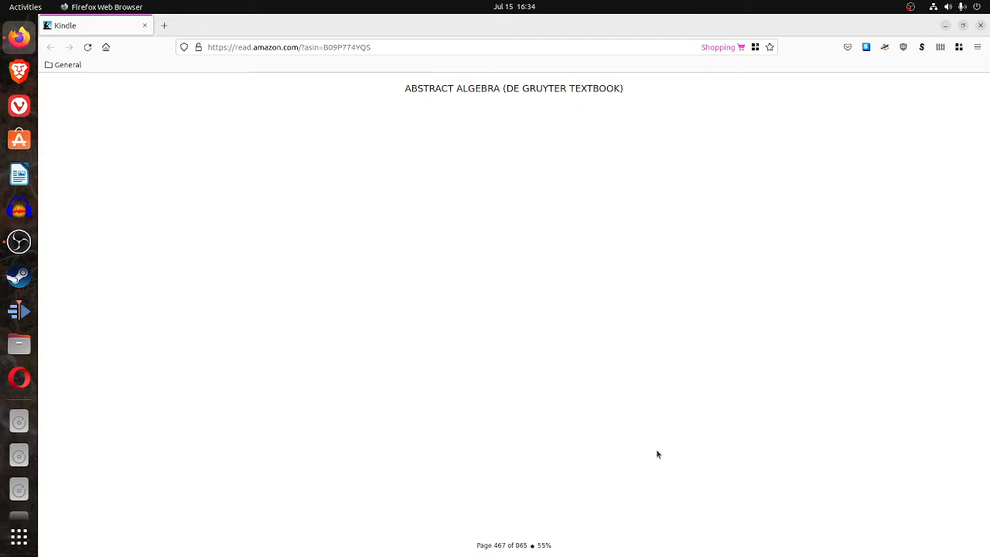
mouse_move(905, 310)
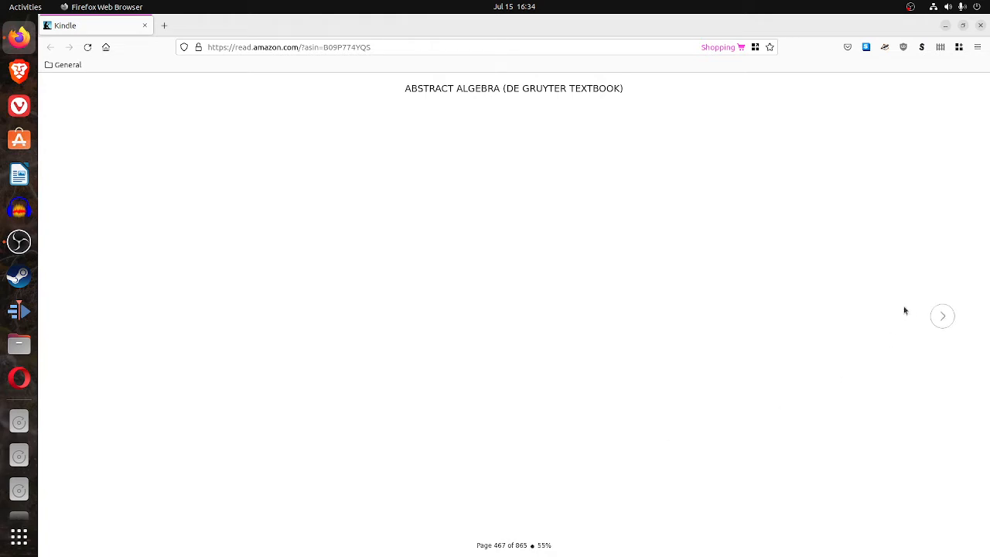
Try to move past the blank page 467 while its content loads.
left_click(942, 315)
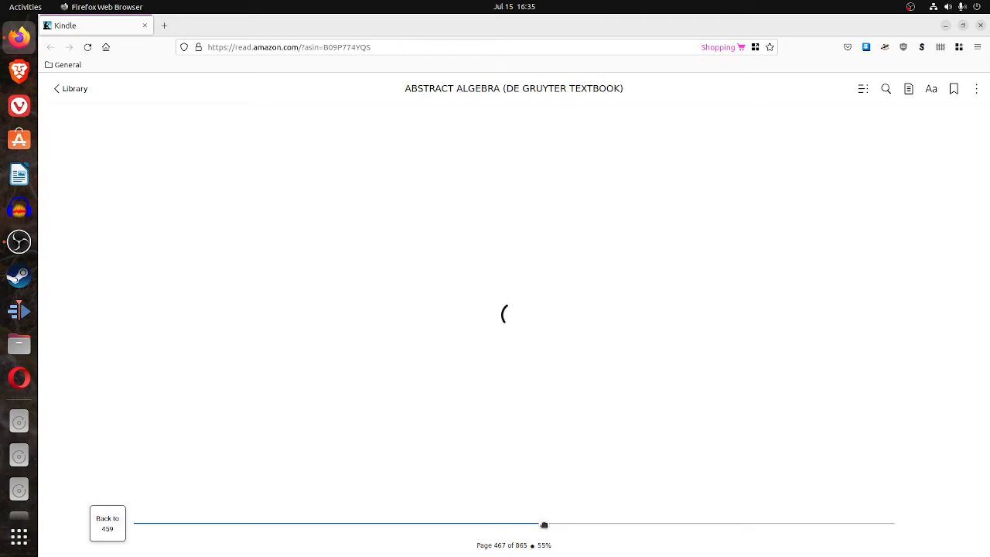
Jump to Exercises (11.1), page forward four times, then jump far ahead to page 558.
left_click_drag(544, 525, 553, 525)
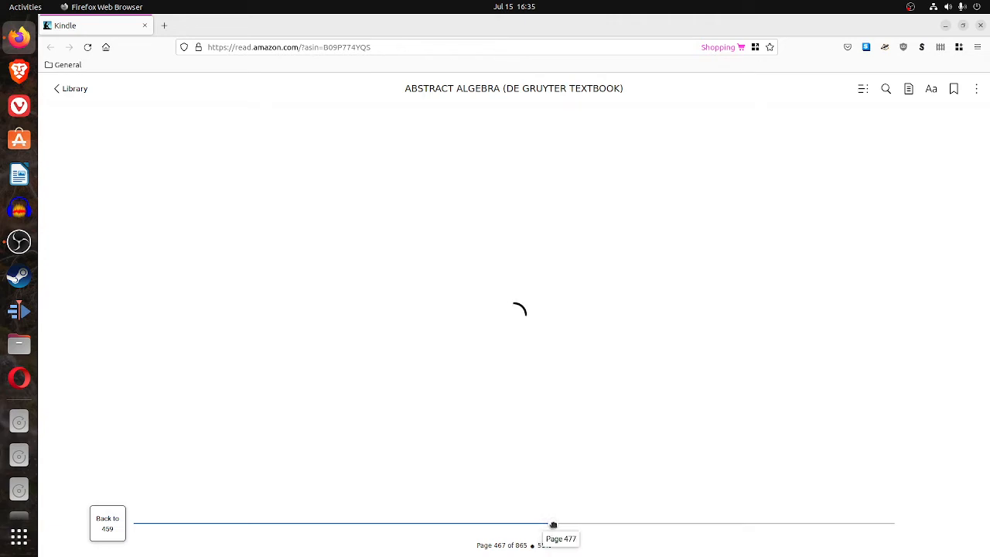
left_click_drag(553, 526, 568, 525)
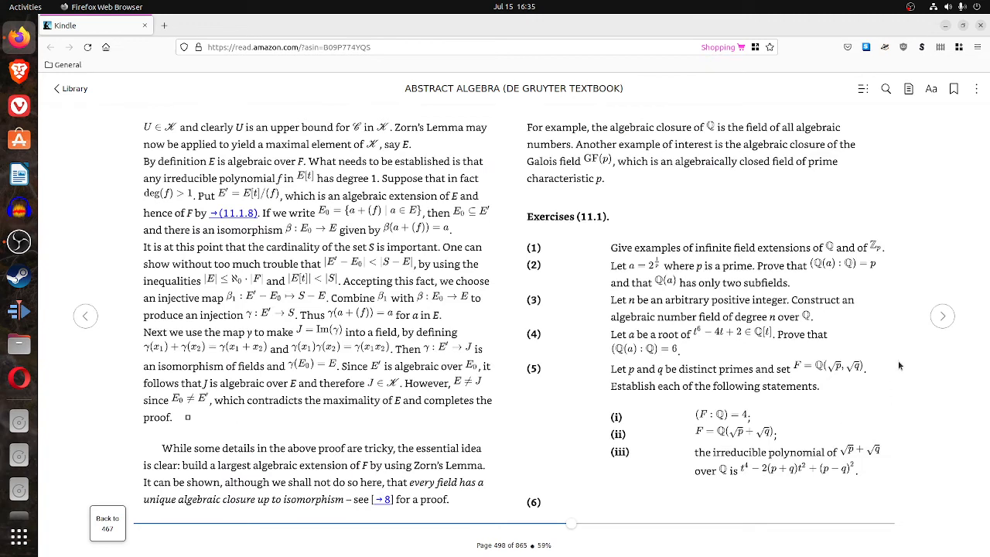
left_click(942, 315)
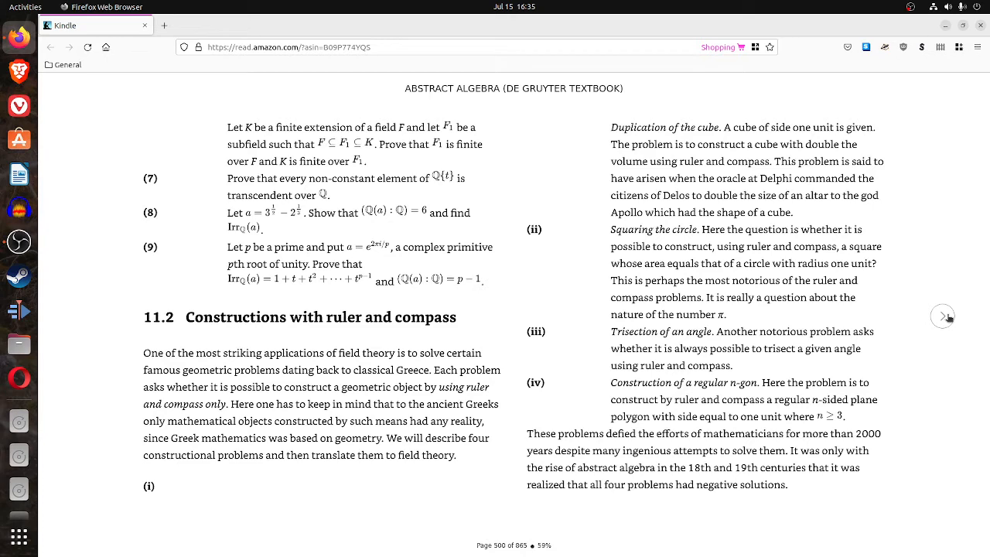
left_click(943, 317)
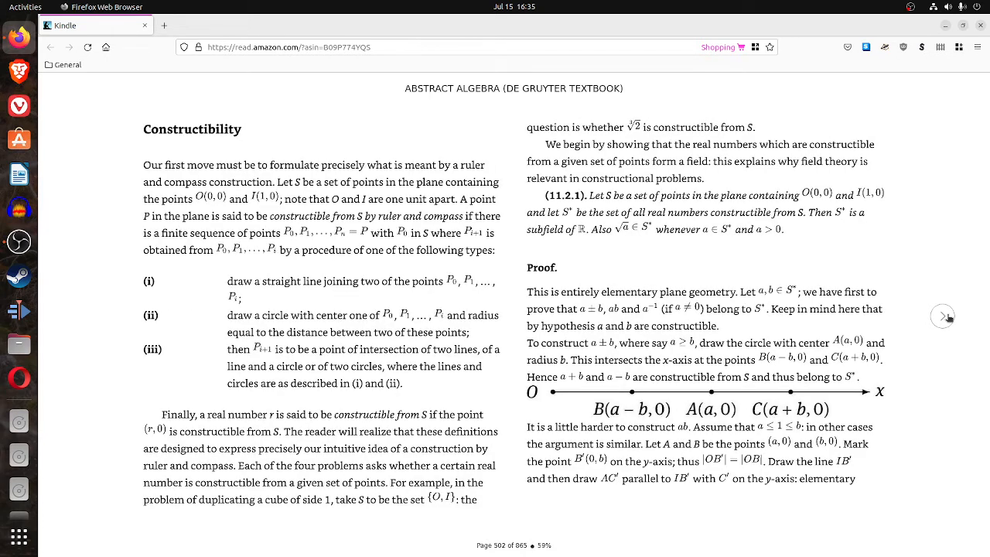
left_click(943, 317)
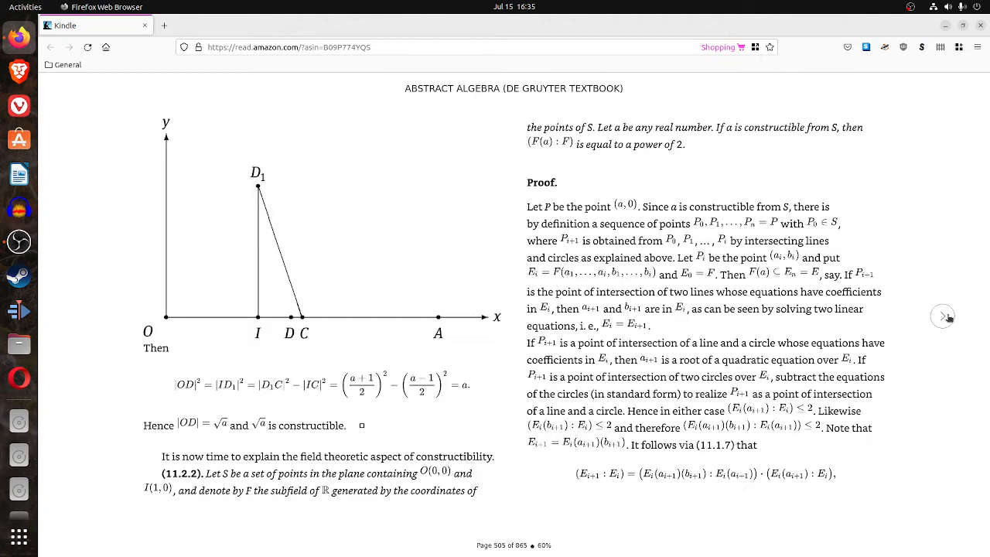
left_click(942, 317)
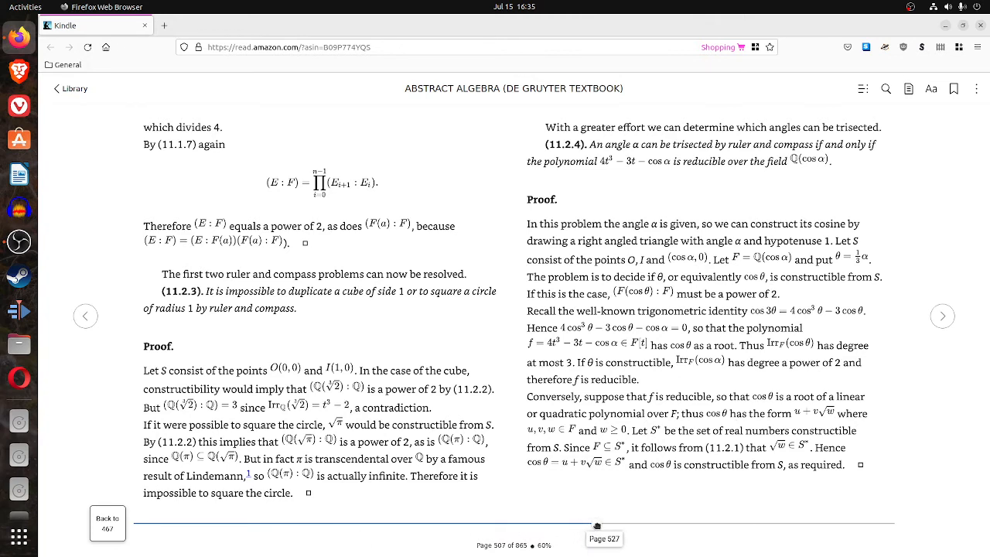
left_click_drag(597, 526, 617, 526)
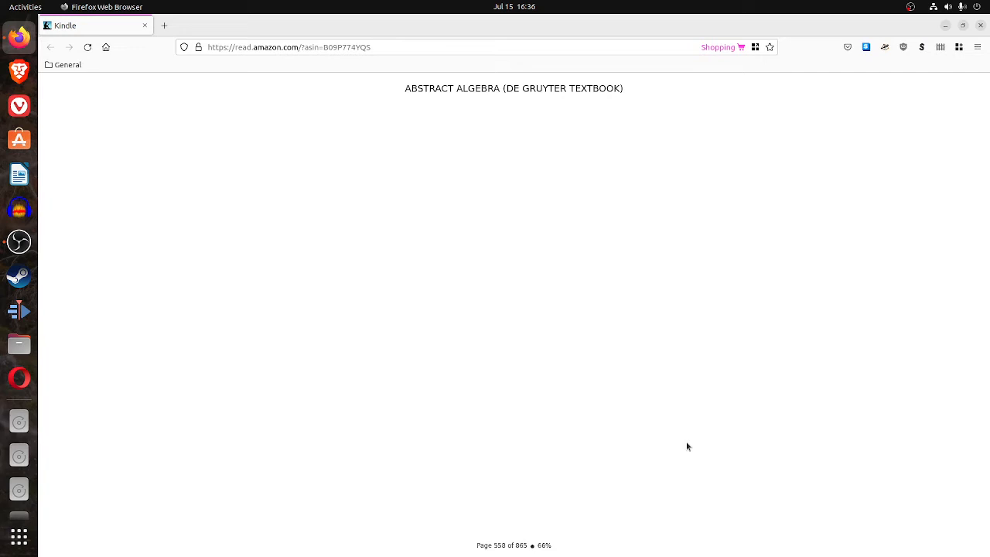
mouse_move(62, 327)
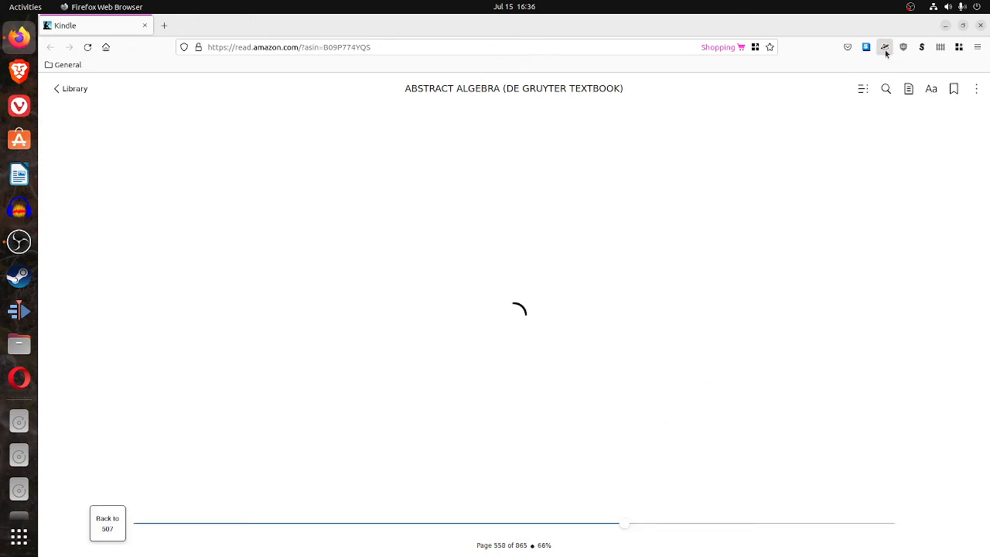
Disable Privacy Badger for this site, check the script blocker, then go Back to Library.
left_click(885, 47)
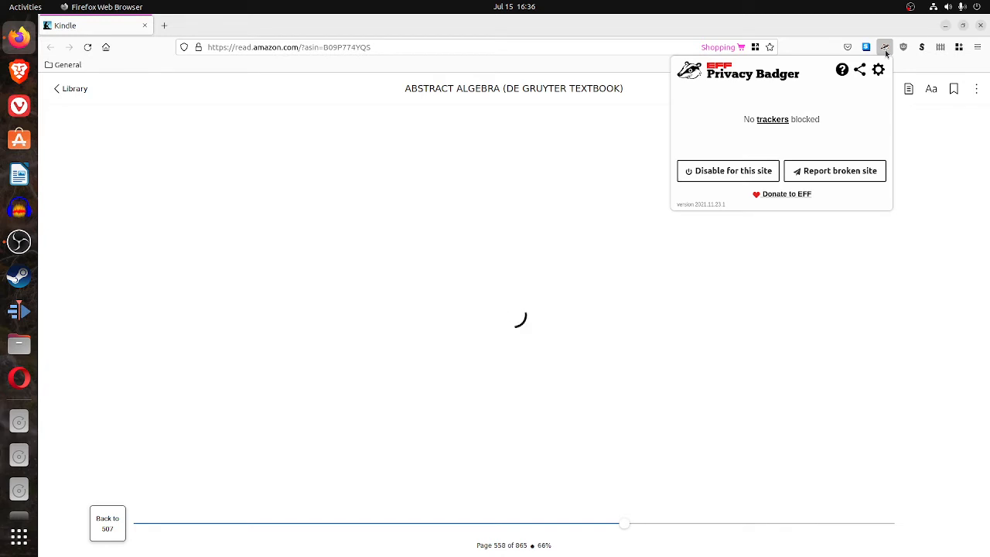
mouse_move(728, 171)
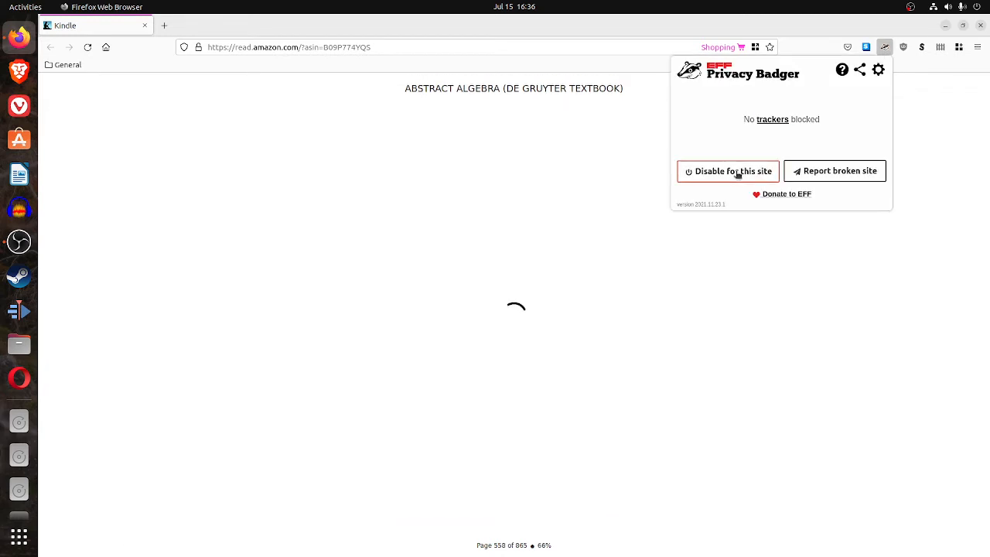
left_click(903, 47)
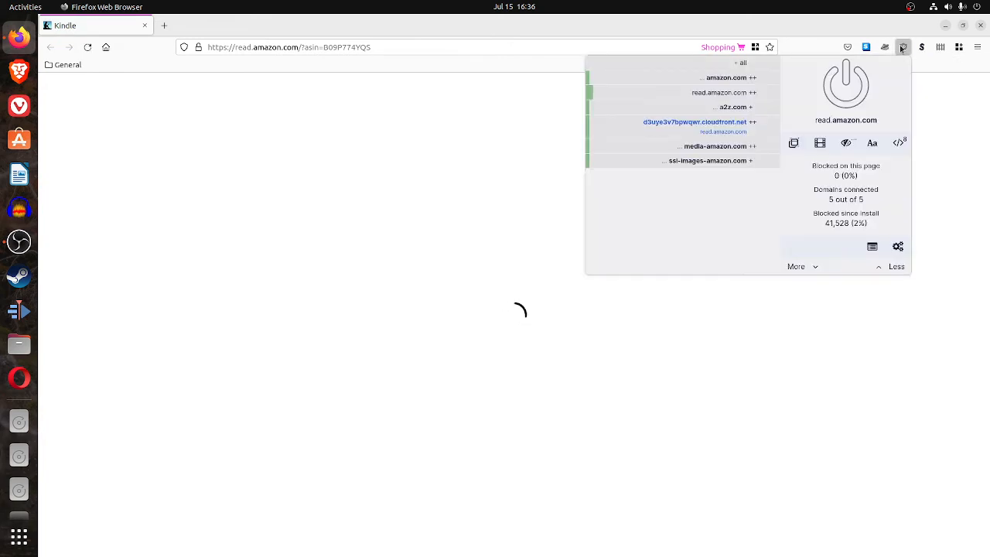
left_click(921, 47)
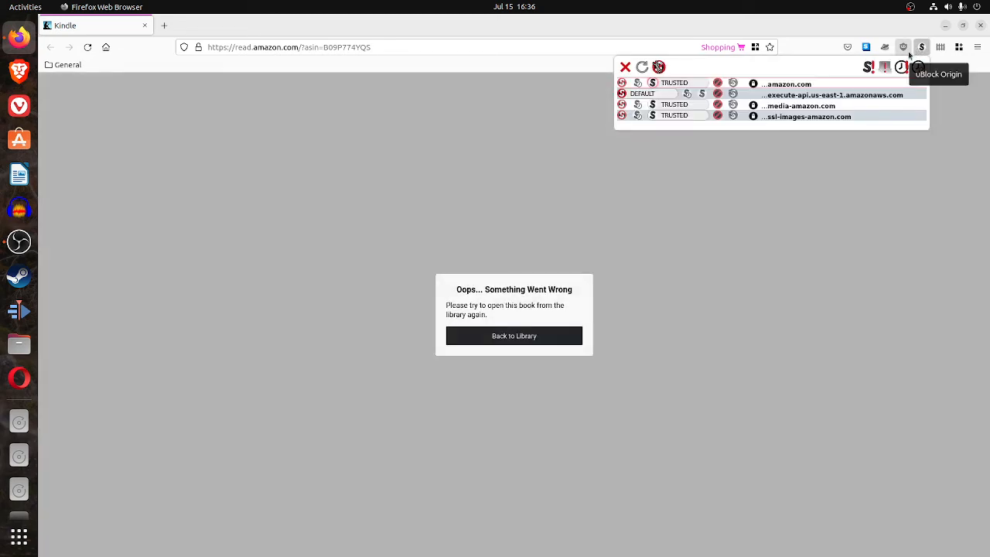
left_click(514, 336)
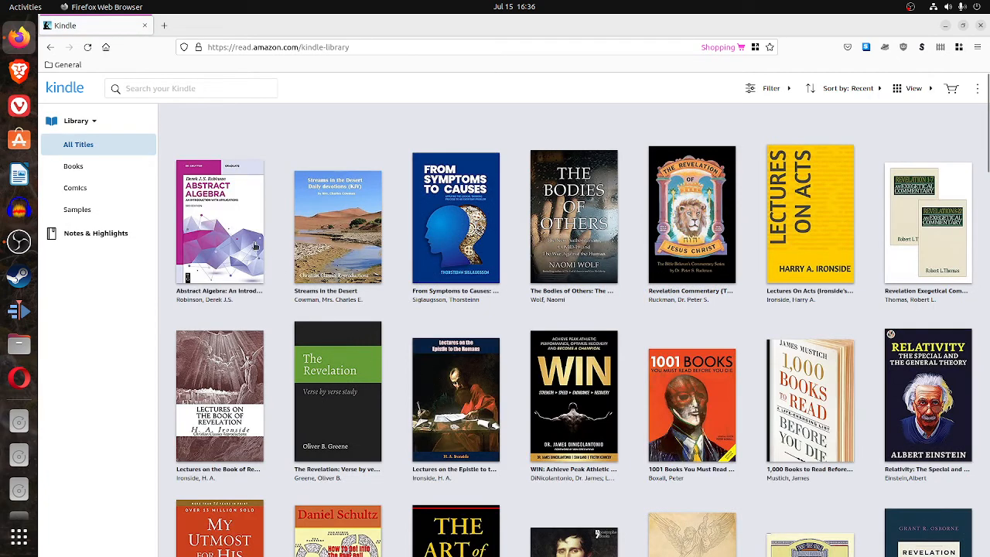
Reopen Abstract Algebra from the library, landing on section 12.4, solvability by radicals.
double_click(220, 221)
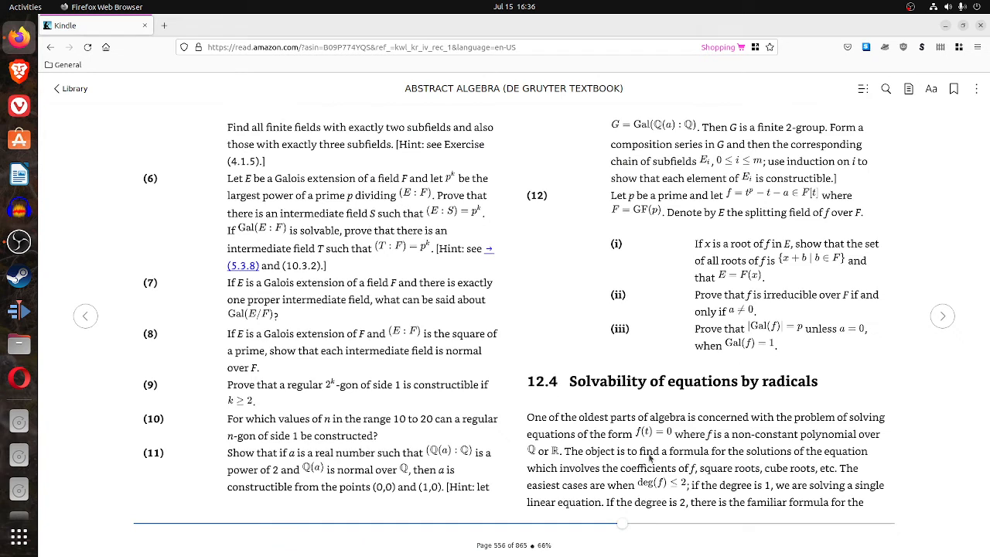
mouse_move(682, 397)
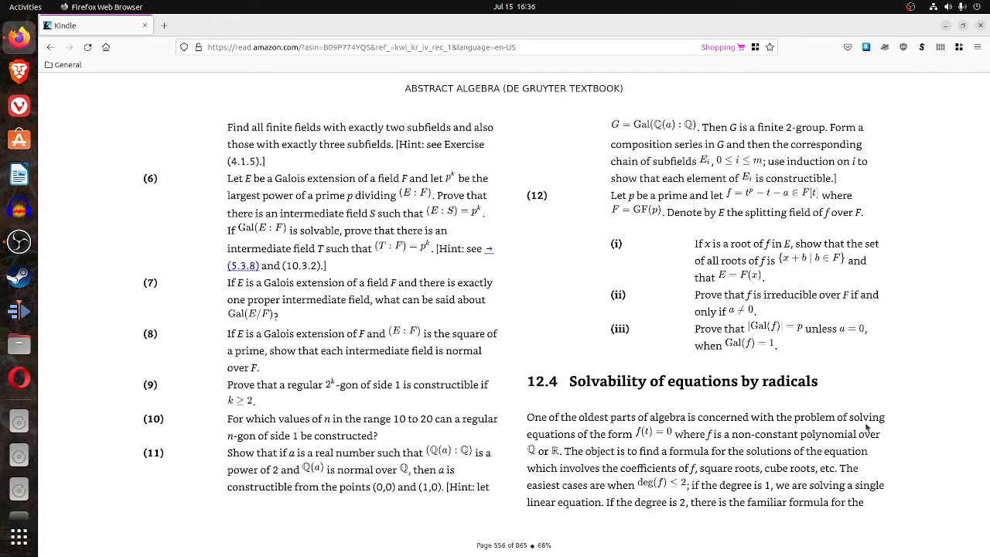
mouse_move(934, 331)
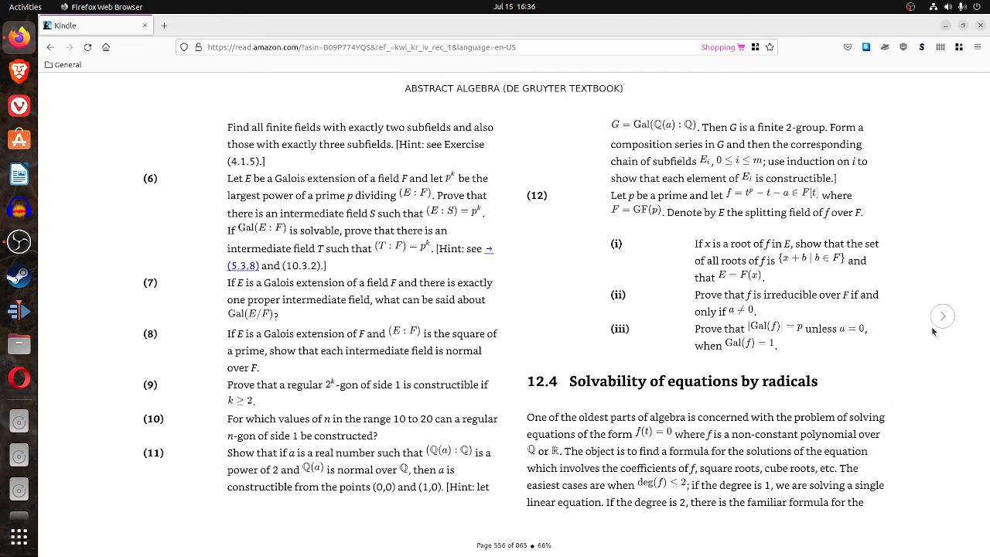
mouse_move(818, 477)
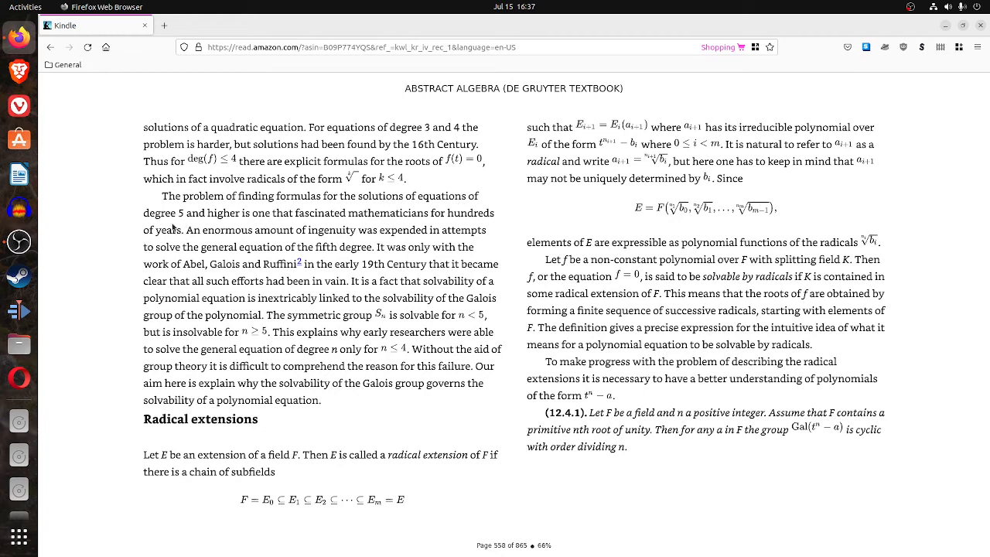
mouse_move(310, 219)
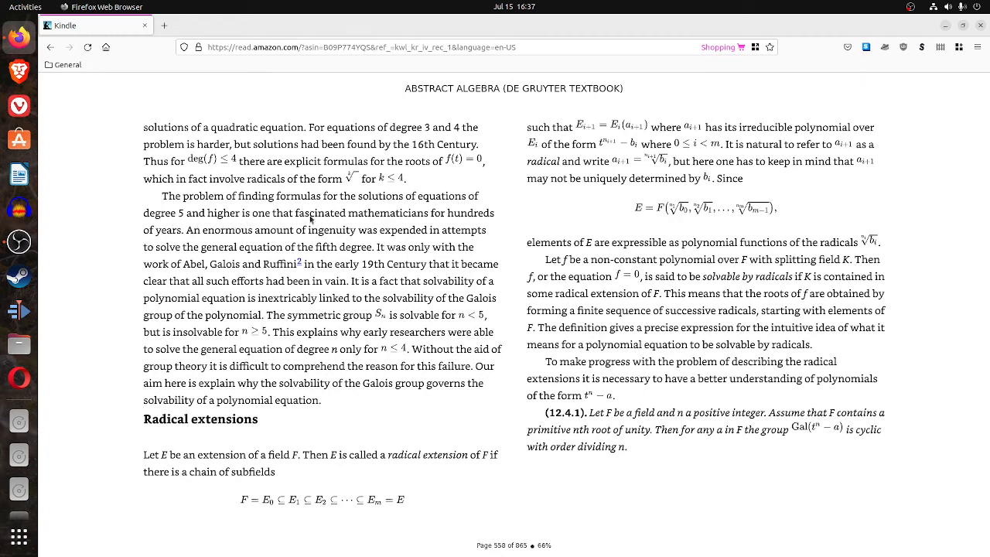
mouse_move(162, 242)
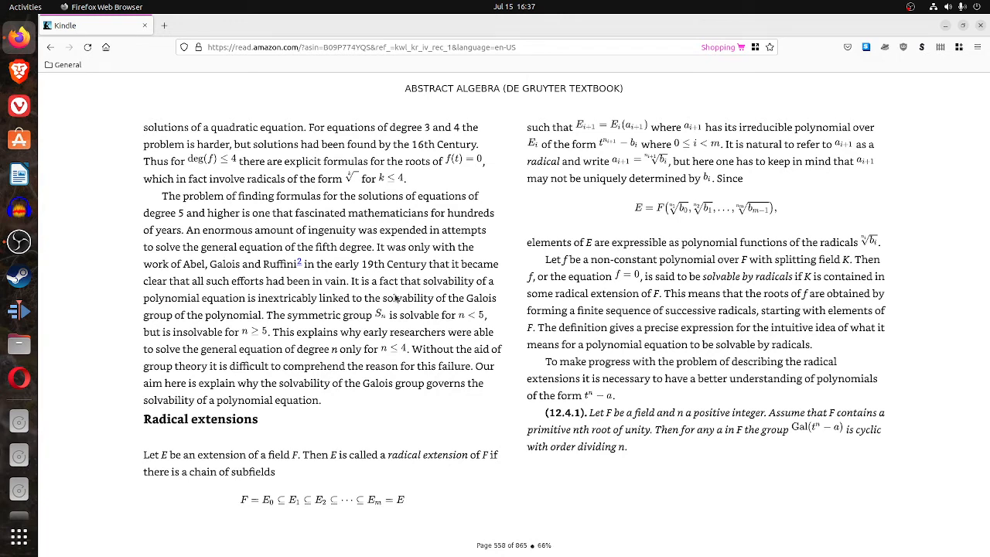
mouse_move(410, 315)
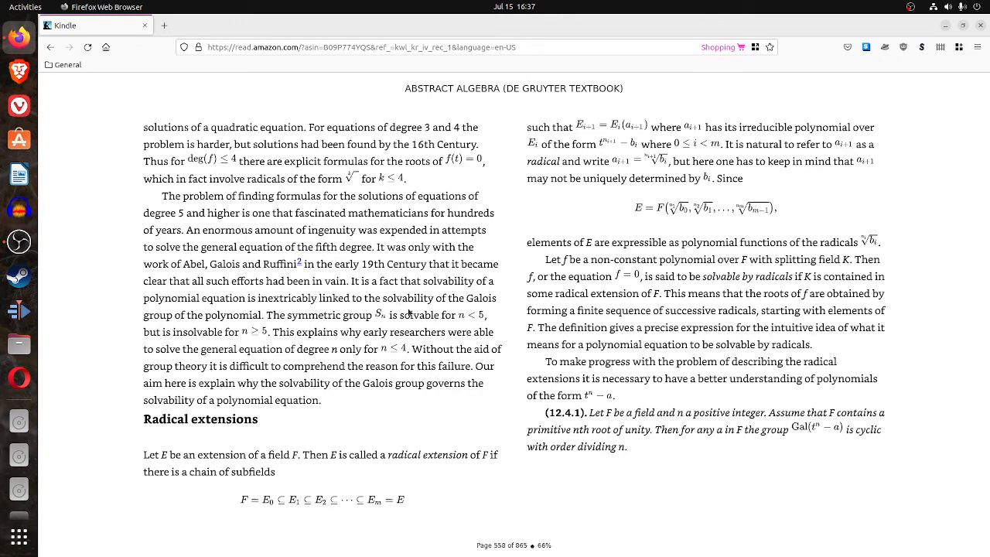
mouse_move(418, 367)
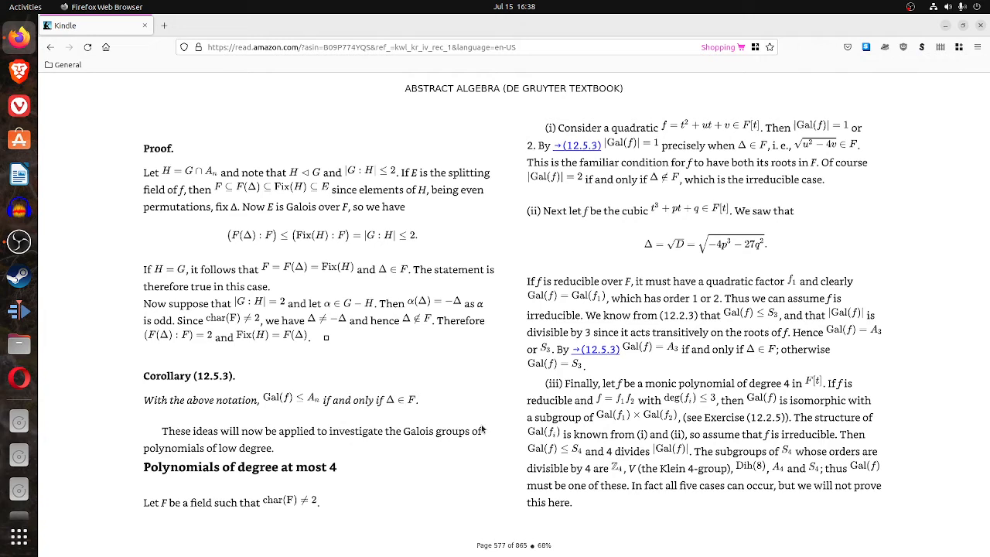
mouse_move(480, 429)
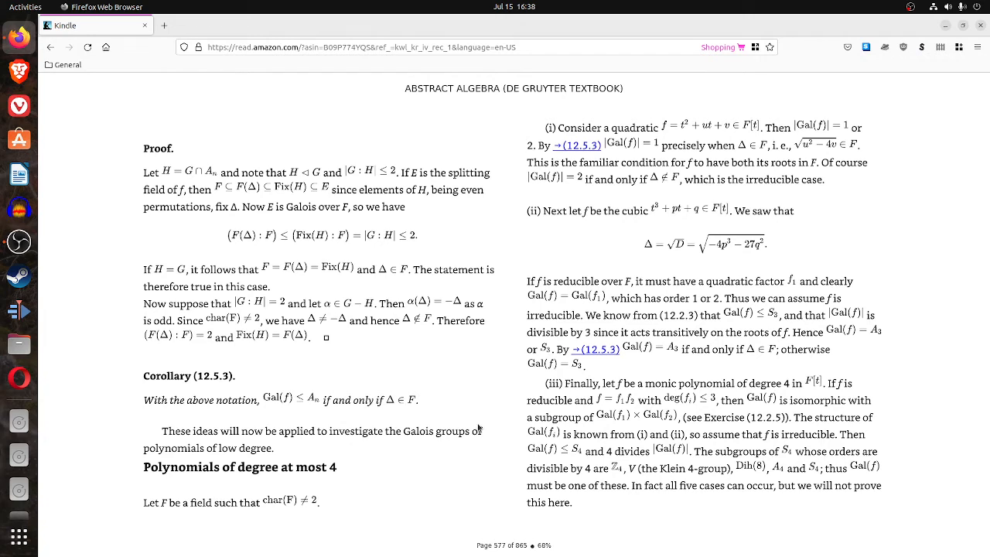
mouse_move(478, 428)
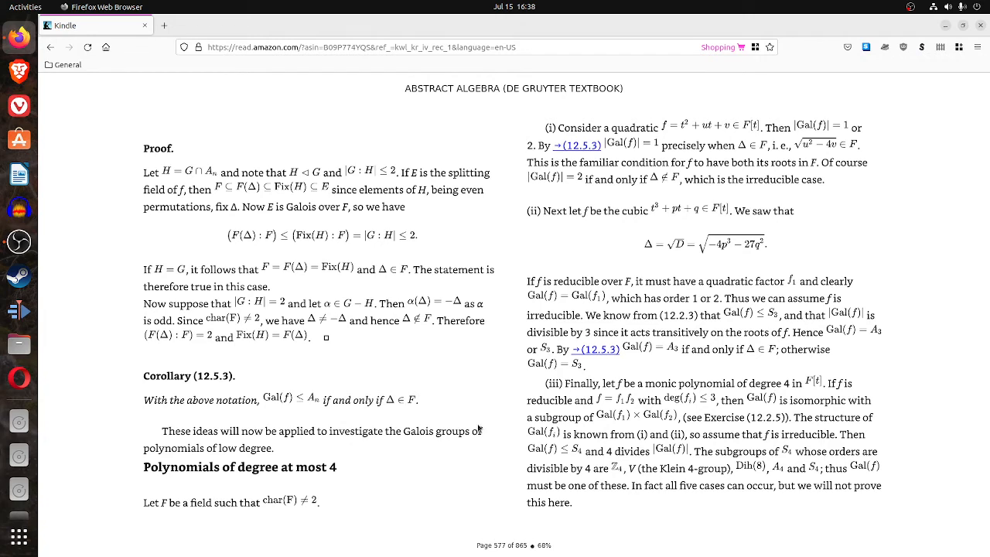
mouse_move(515, 442)
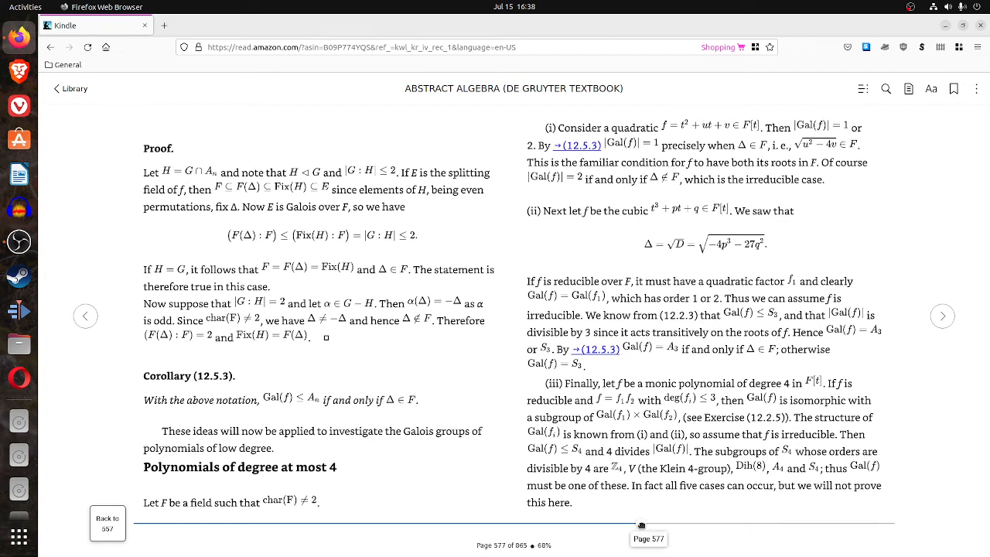
Jump ahead to the categories chapter and turn to section 16.2 Functors.
left_click_drag(641, 526, 668, 525)
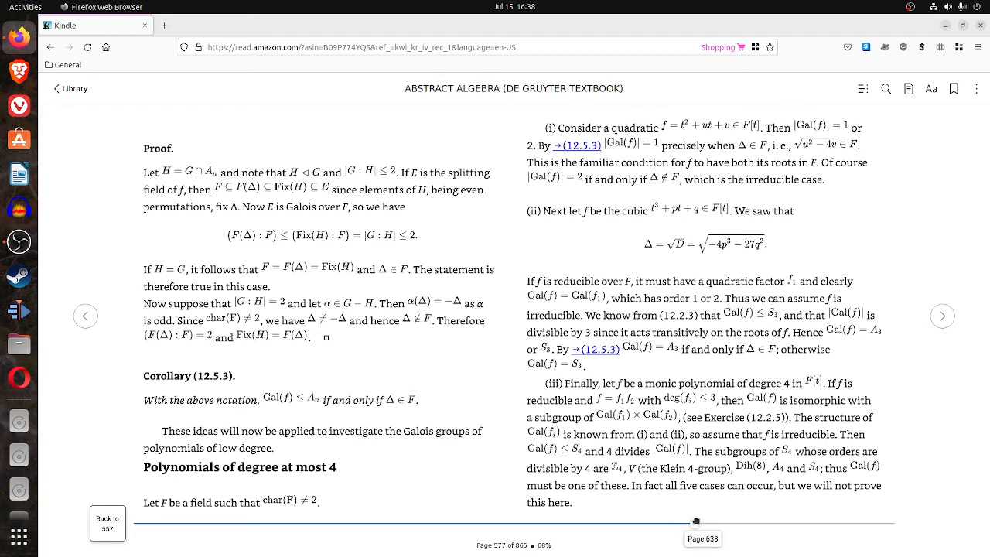
left_click_drag(696, 521, 733, 522)
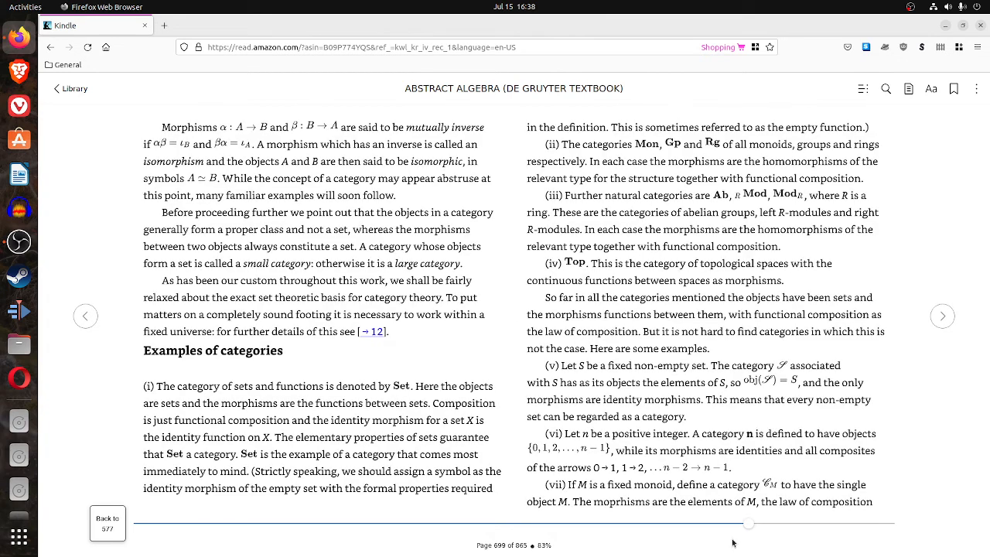
mouse_move(865, 305)
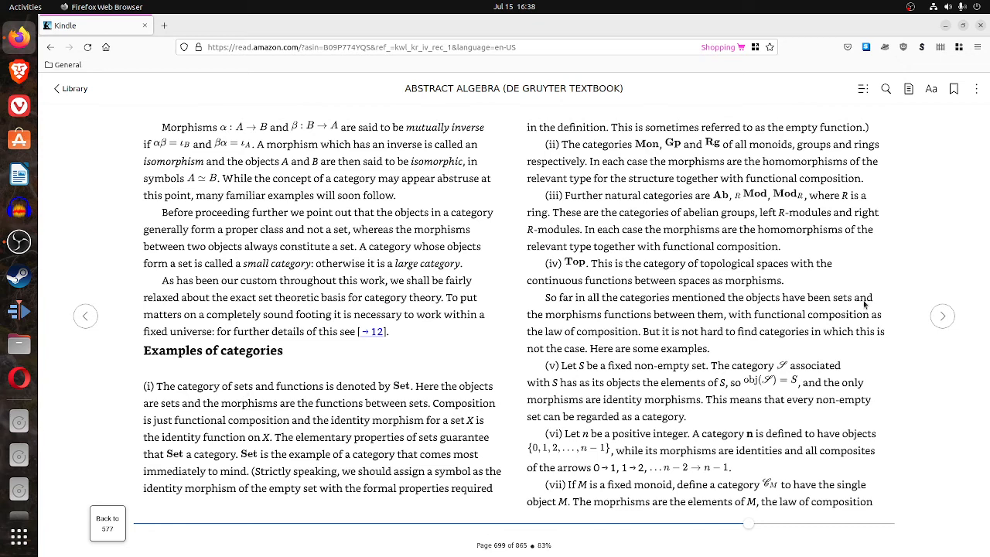
left_click(943, 316)
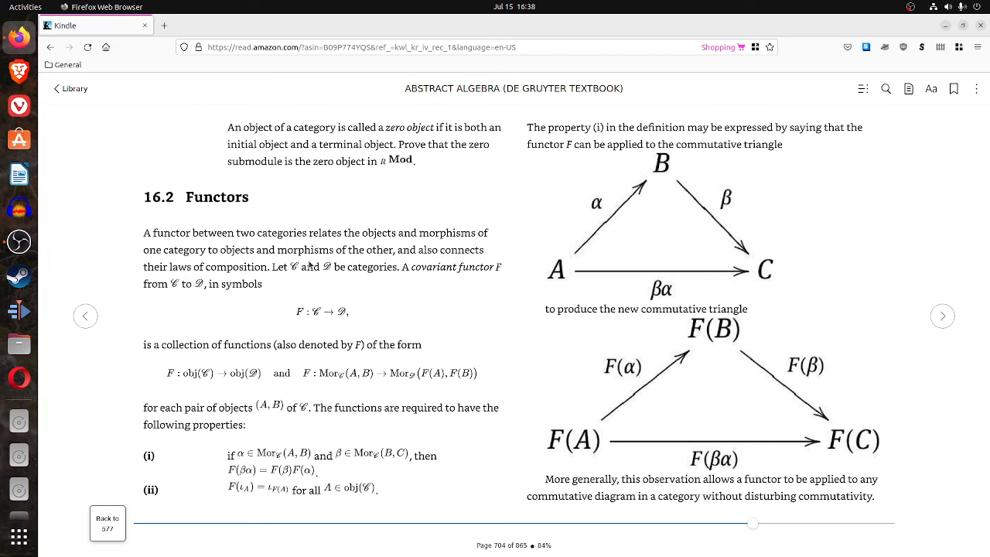
mouse_move(754, 544)
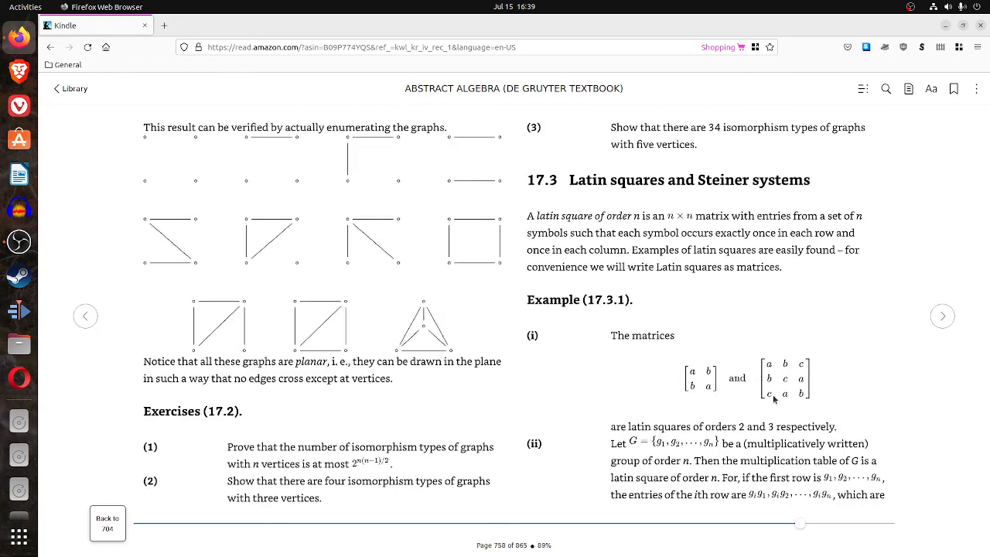
mouse_move(311, 271)
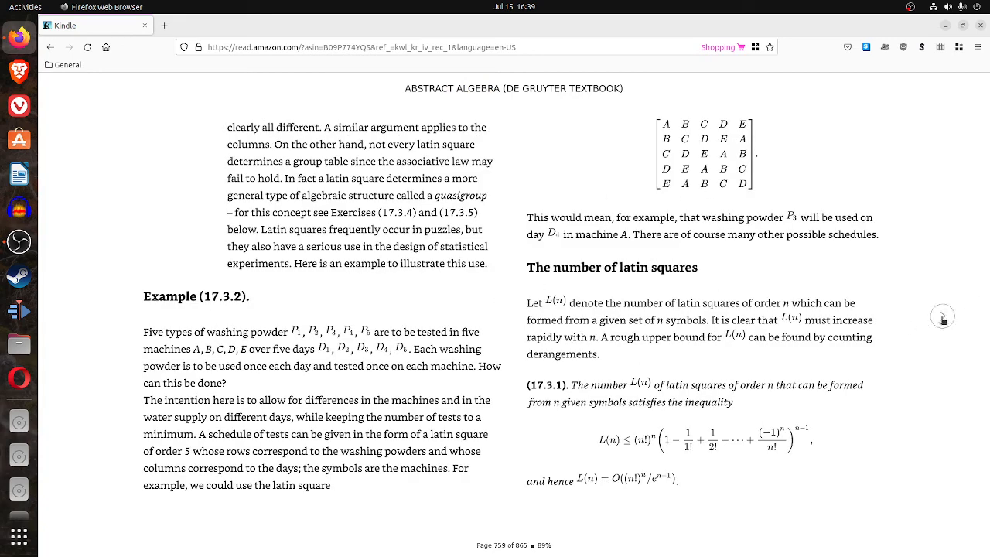
Turn forward to page 761, the start of orthogonal latin squares.
left_click(942, 316)
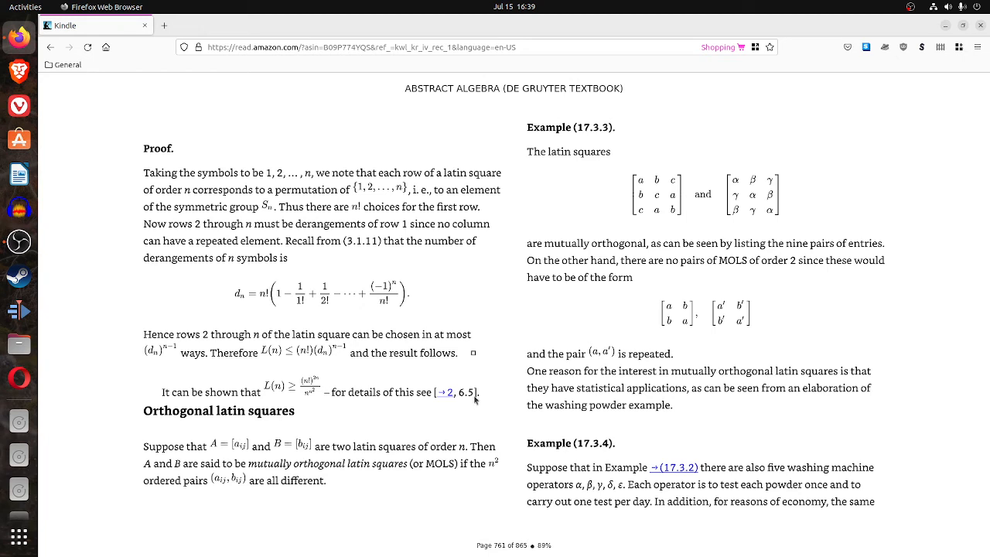
mouse_move(570, 525)
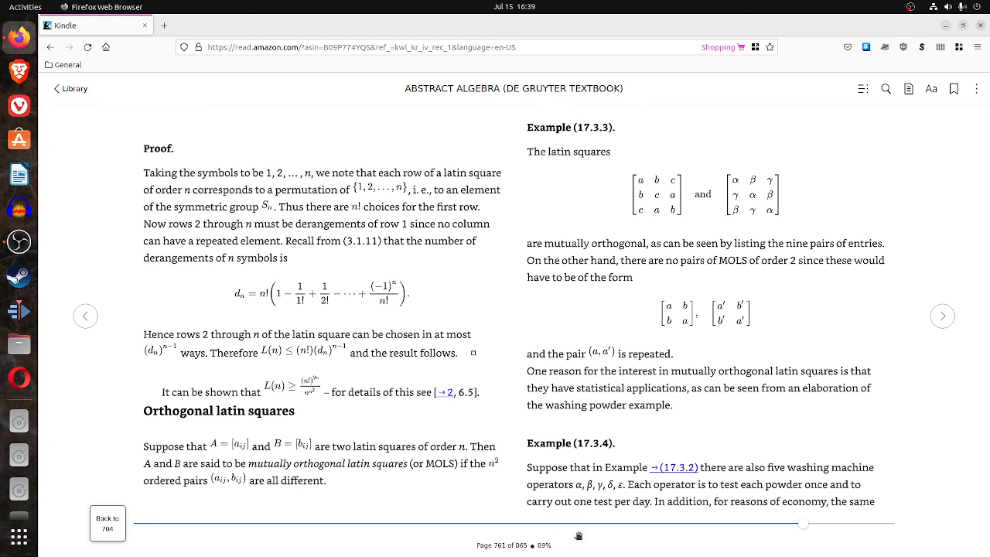
mouse_move(804, 524)
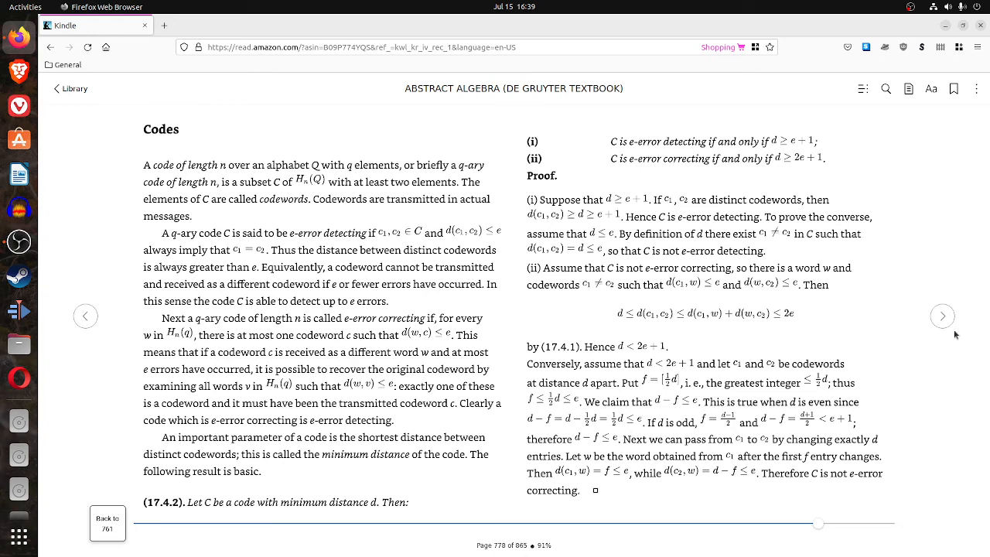
Page past the Hamming bound and jump to the linear codes exercises on page 790.
left_click(942, 316)
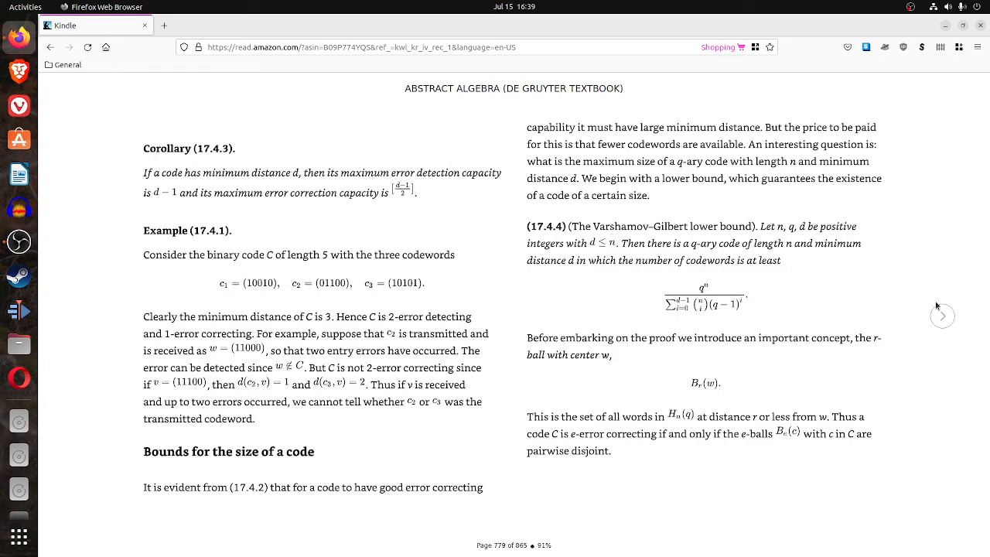
left_click(942, 315)
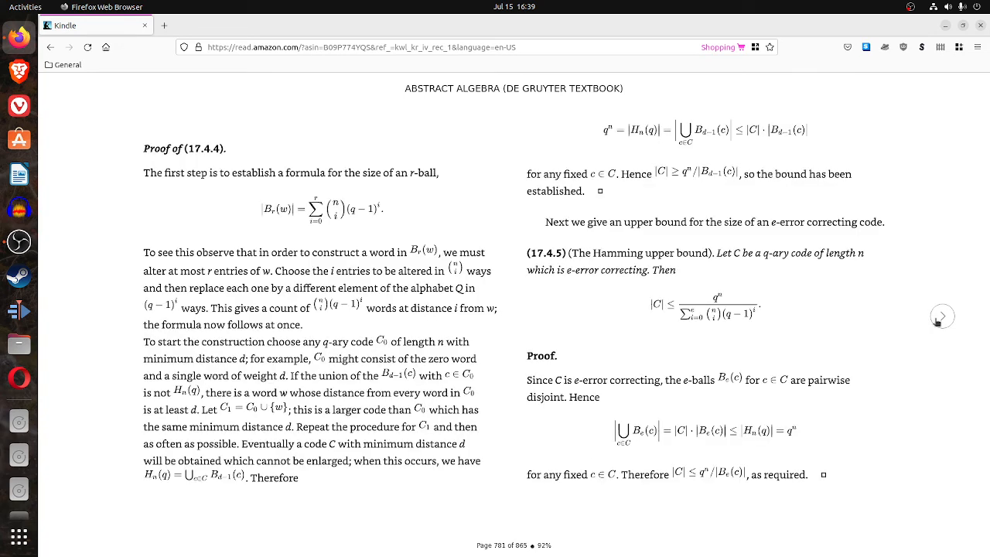
mouse_move(568, 354)
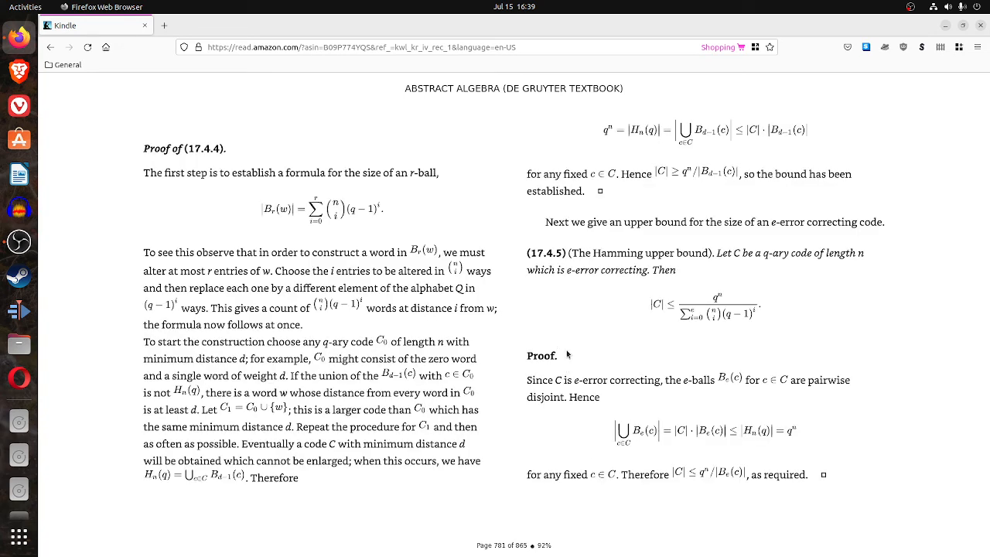
mouse_move(219, 313)
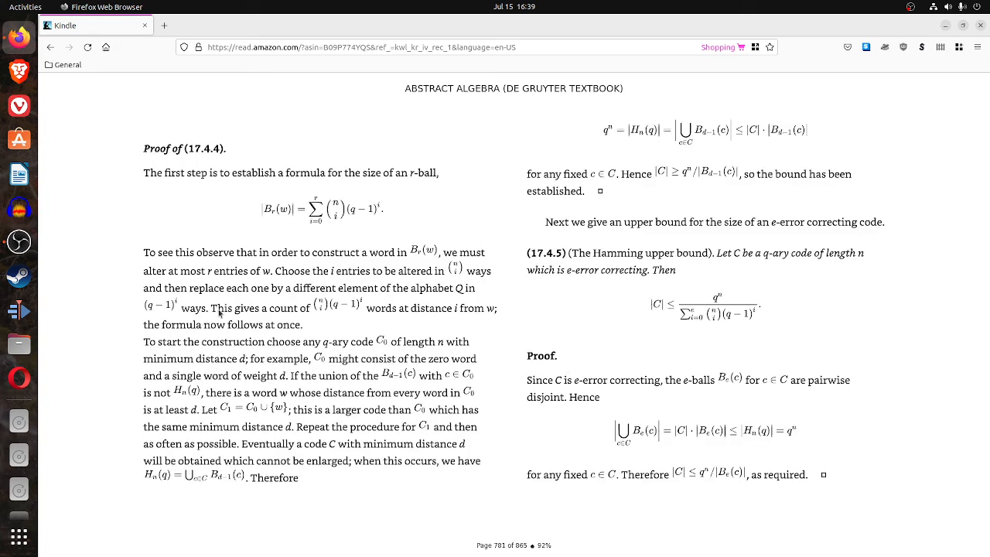
mouse_move(403, 379)
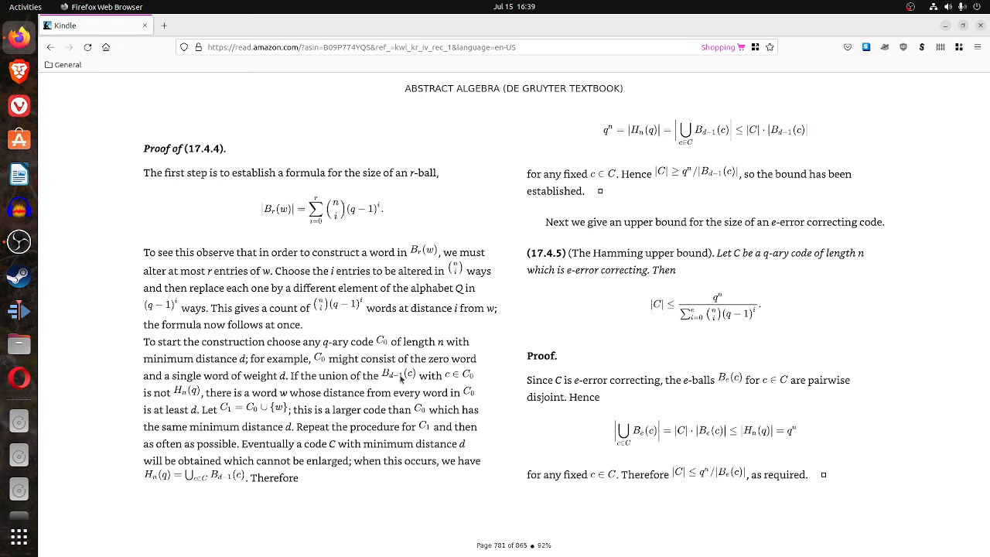
left_click(401, 379)
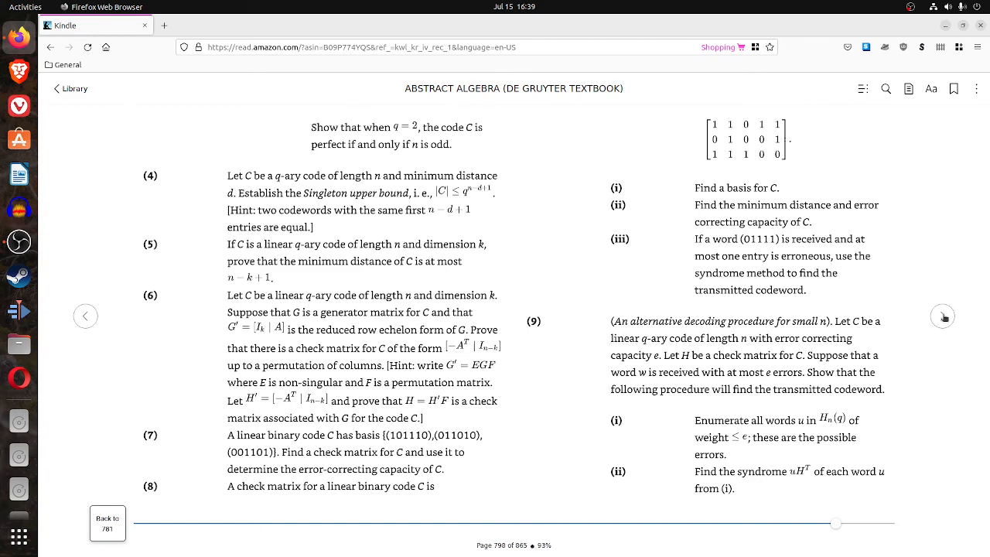
Turn to the accounting systems section, then jump to index page 860.
left_click(943, 316)
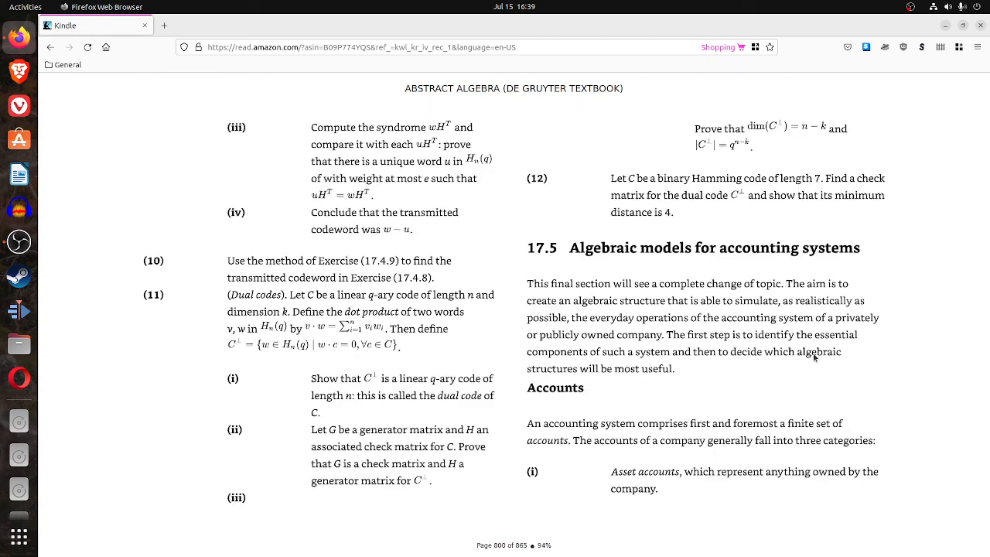
mouse_move(667, 265)
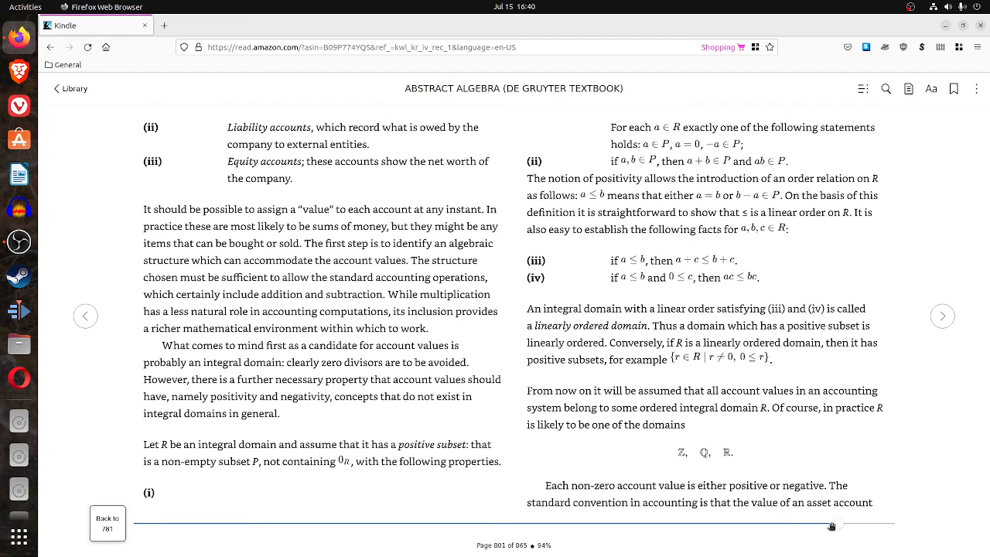
left_click_drag(833, 527, 892, 527)
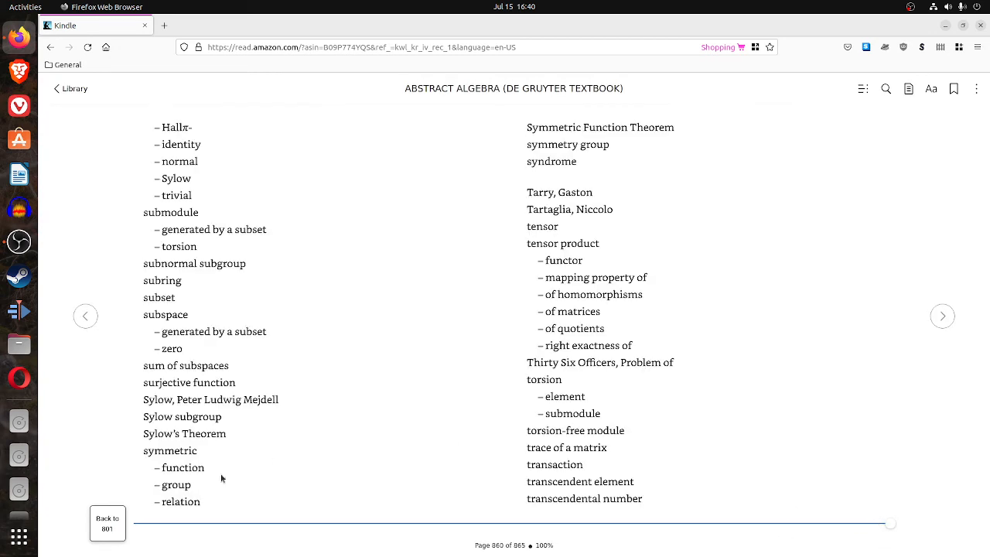
Page back through the index to the Bibliography on page 833.
left_click(85, 316)
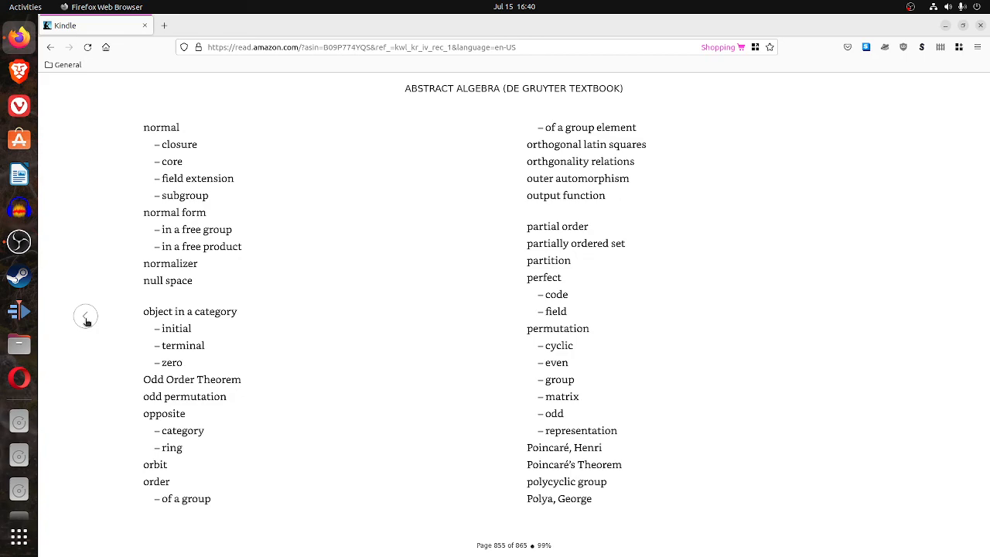
left_click(87, 319)
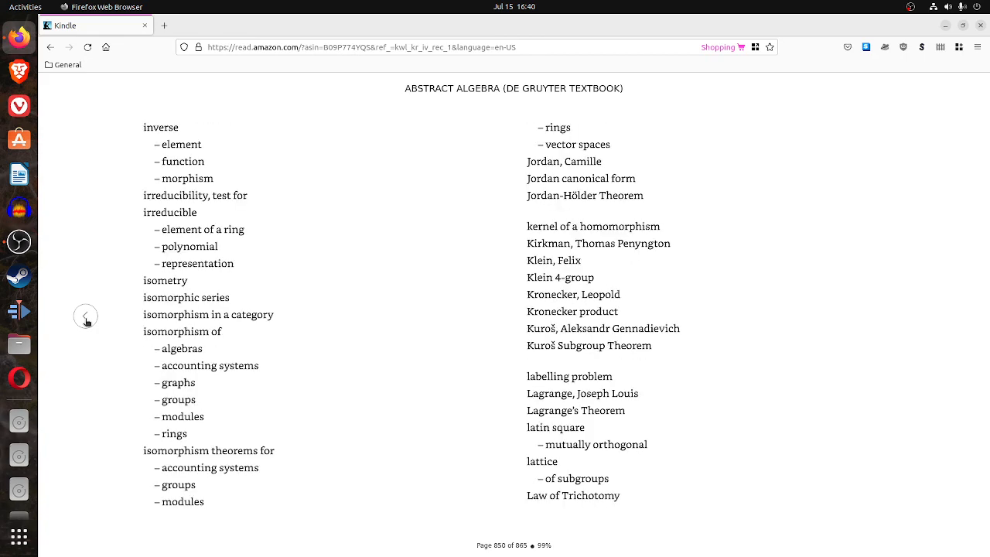
left_click(86, 318)
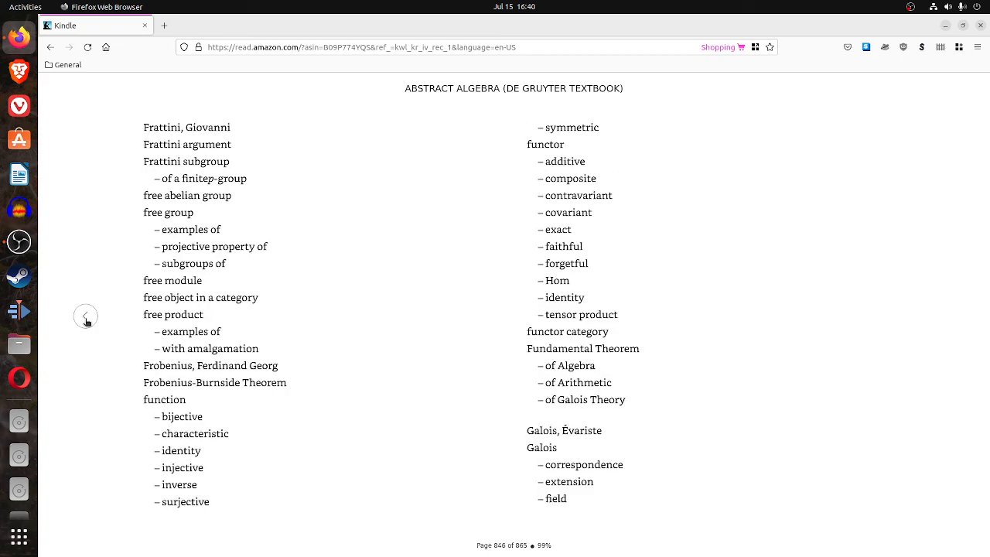
left_click(85, 318)
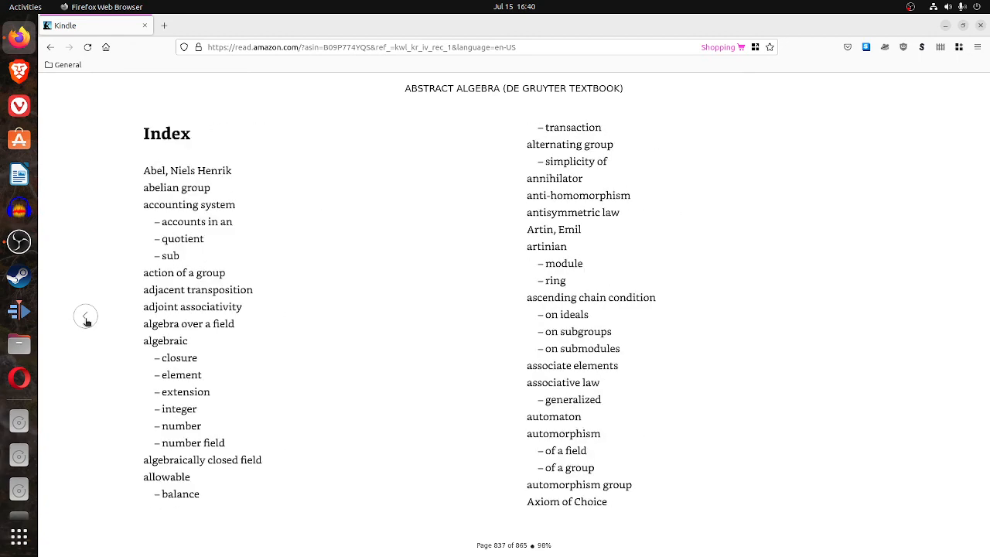
left_click(85, 316)
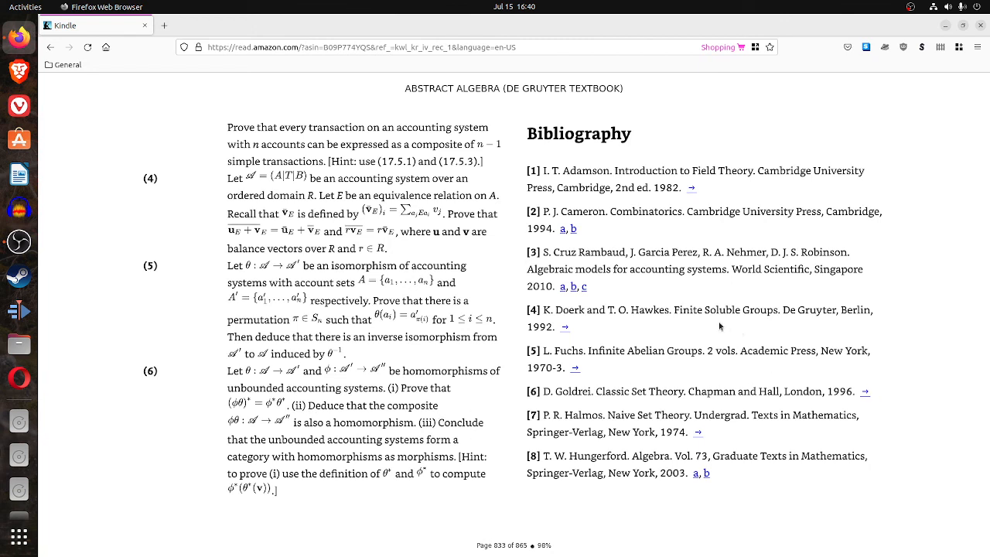
mouse_move(704, 335)
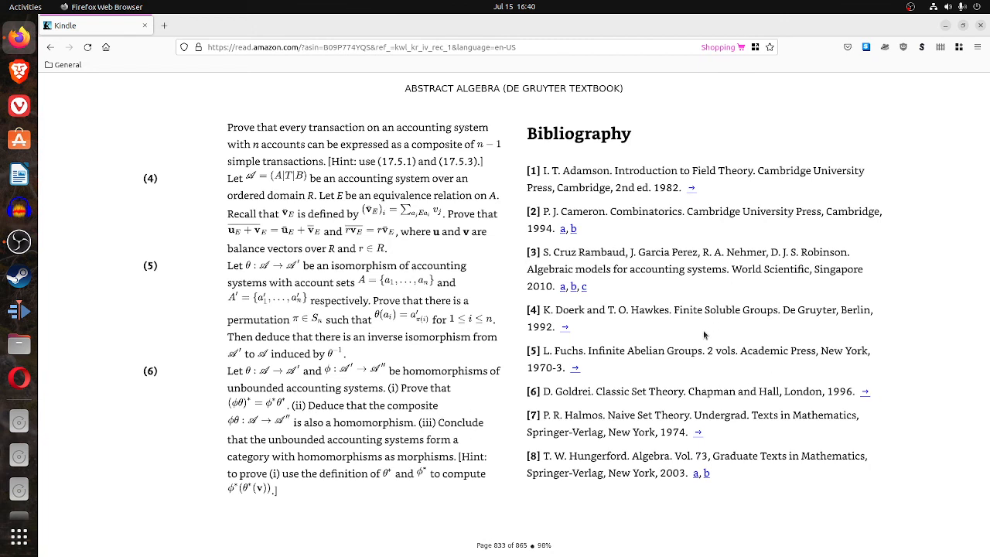
mouse_move(692, 352)
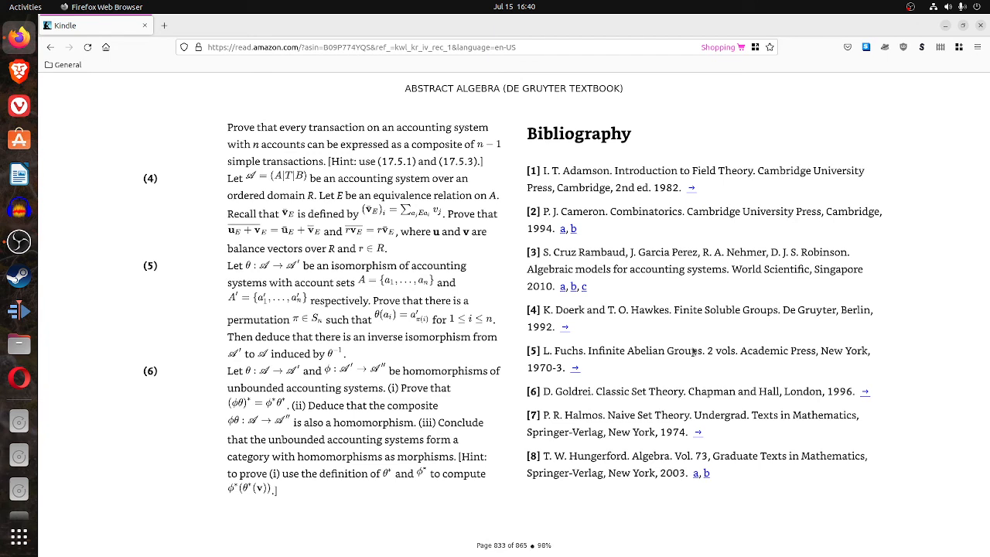
mouse_move(588, 424)
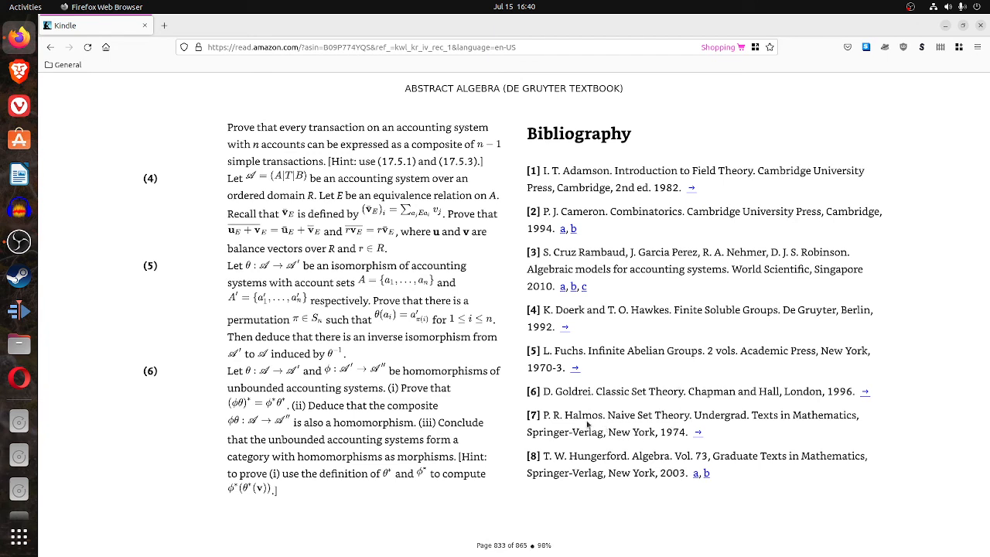
mouse_move(639, 431)
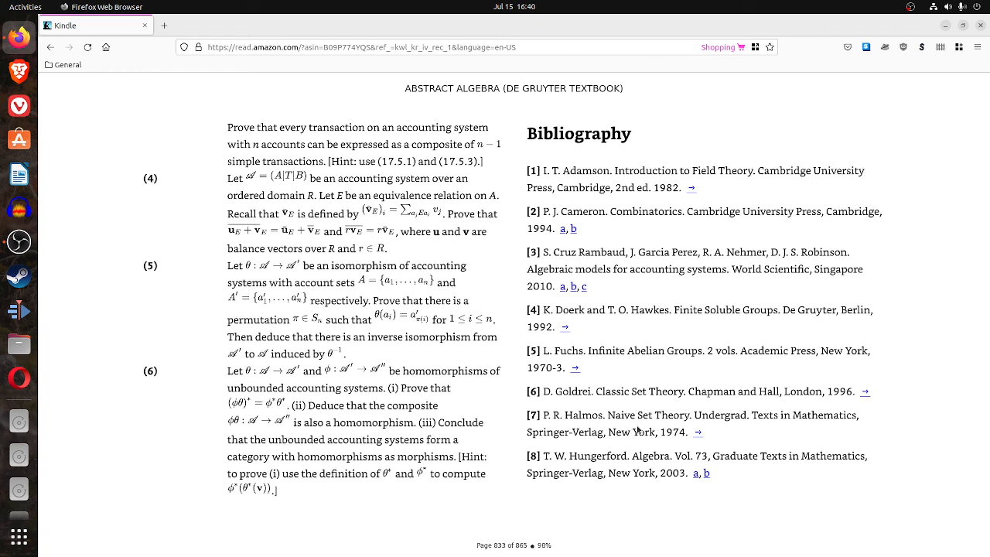
mouse_move(602, 469)
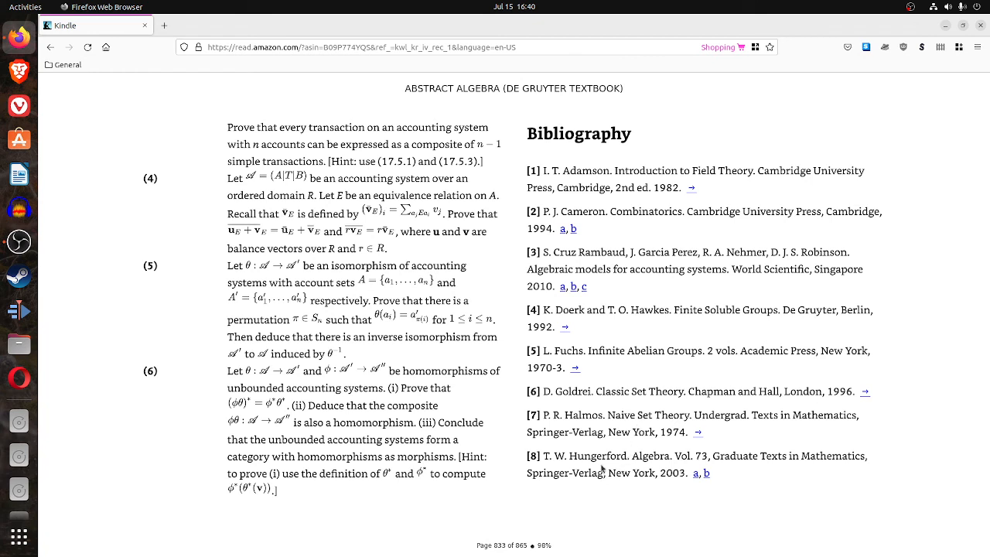
mouse_move(661, 469)
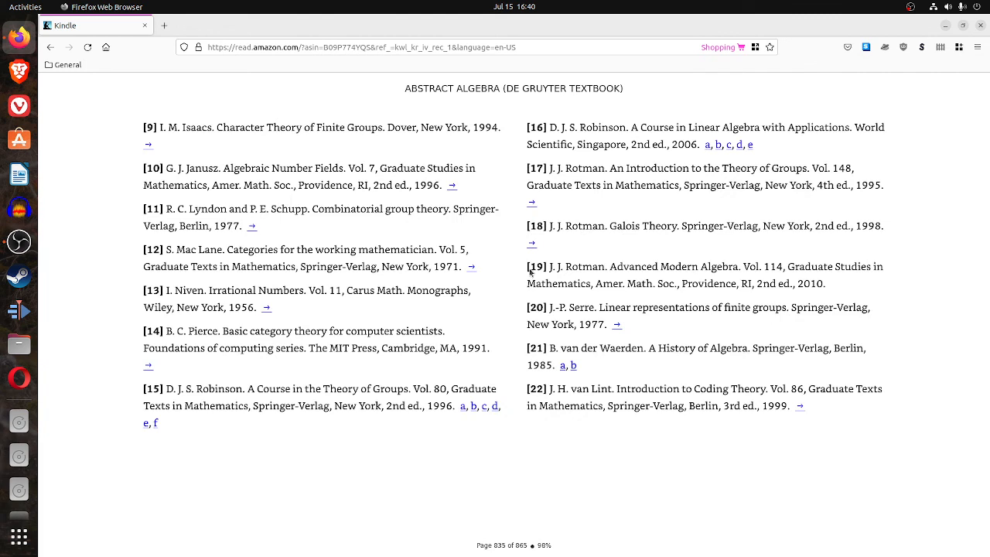
mouse_move(228, 155)
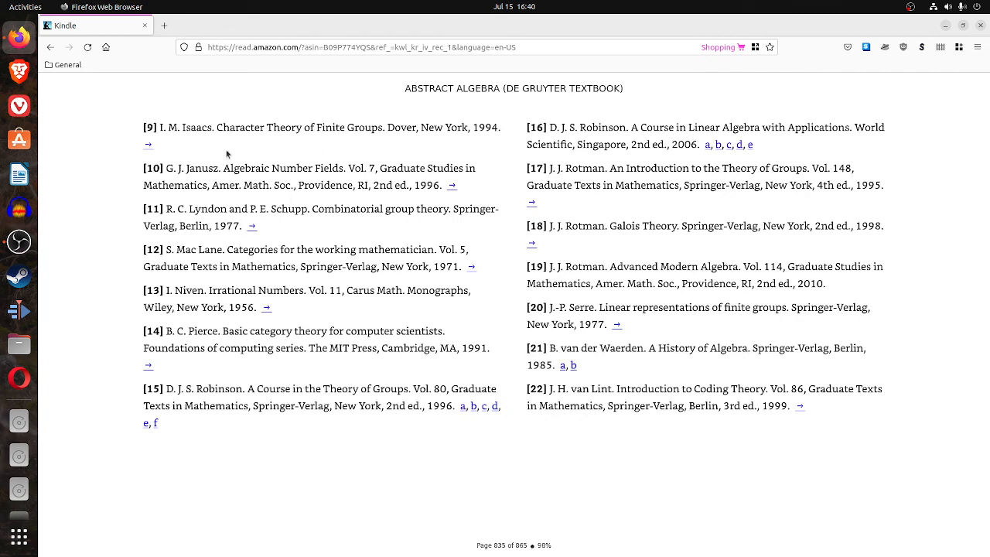
mouse_move(218, 262)
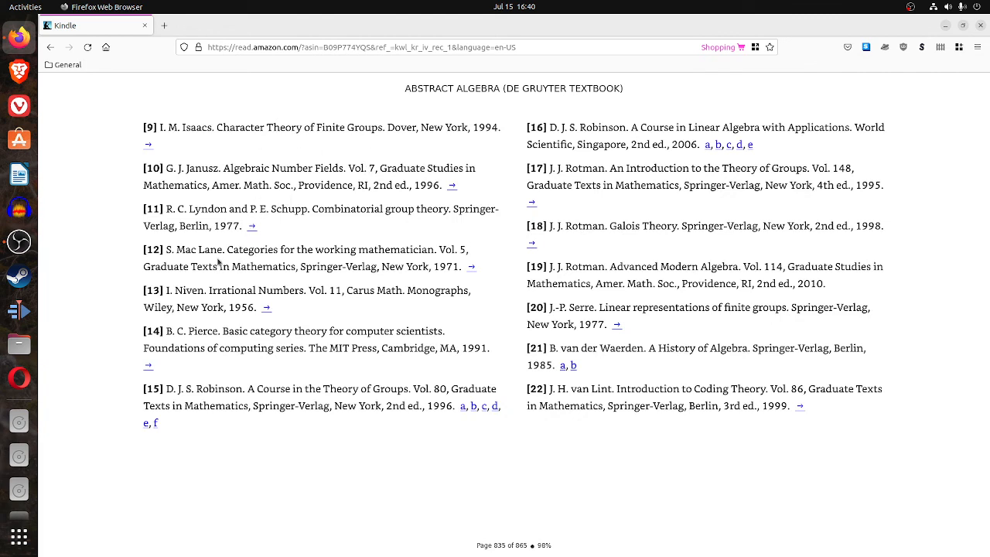
mouse_move(272, 267)
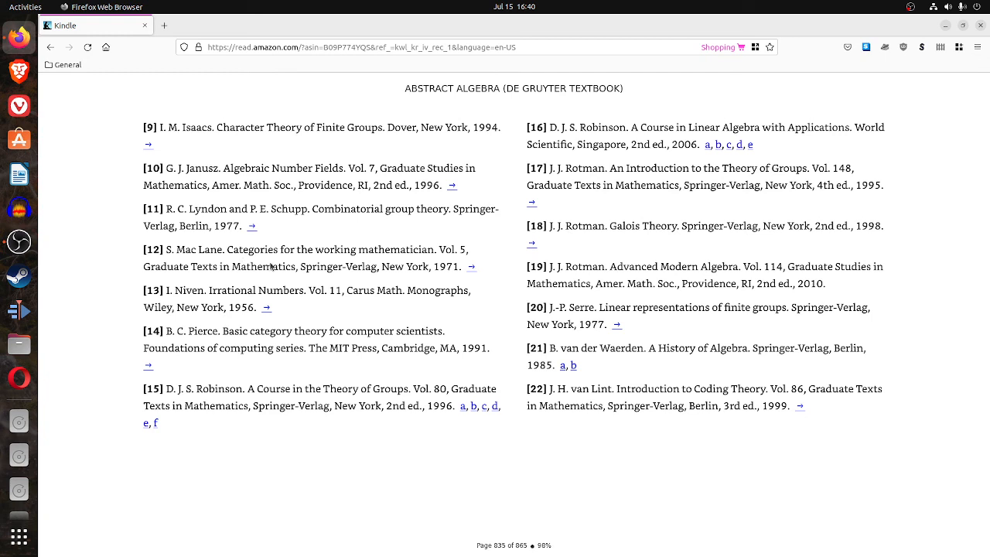
mouse_move(271, 267)
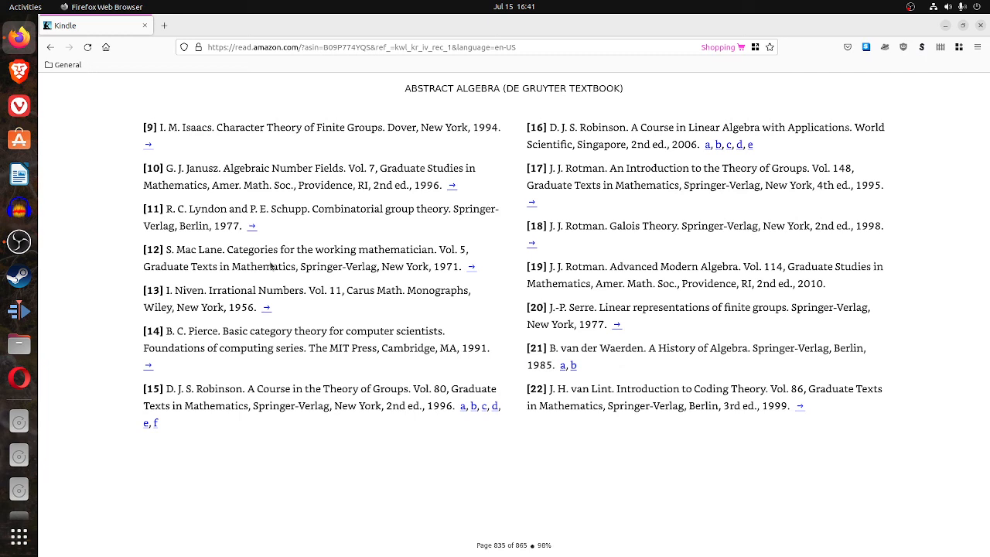
mouse_move(529, 318)
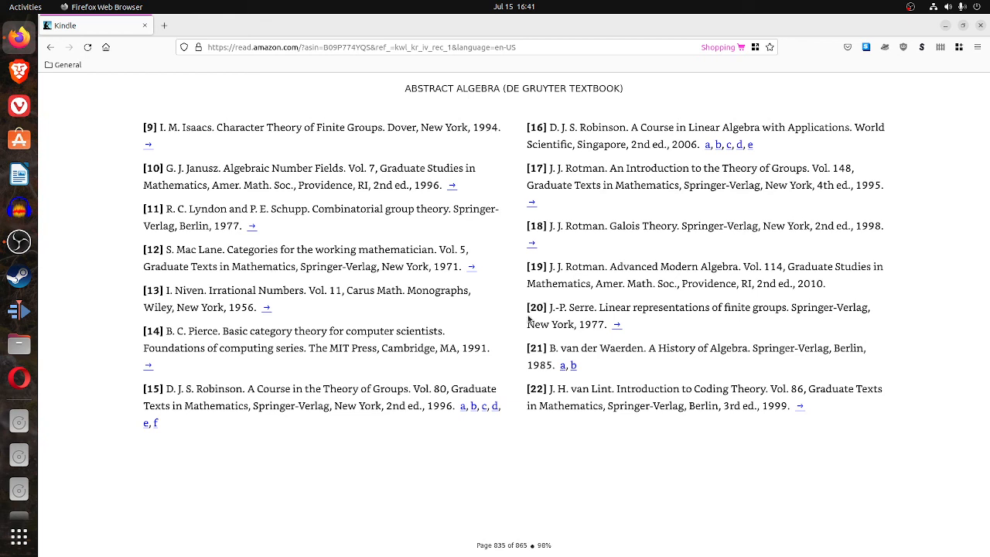
mouse_move(605, 185)
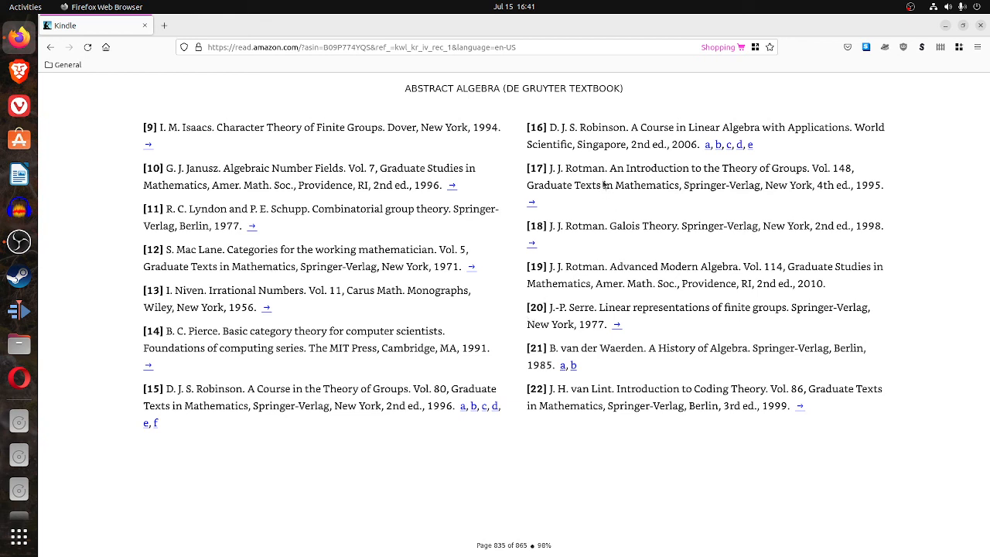
mouse_move(626, 260)
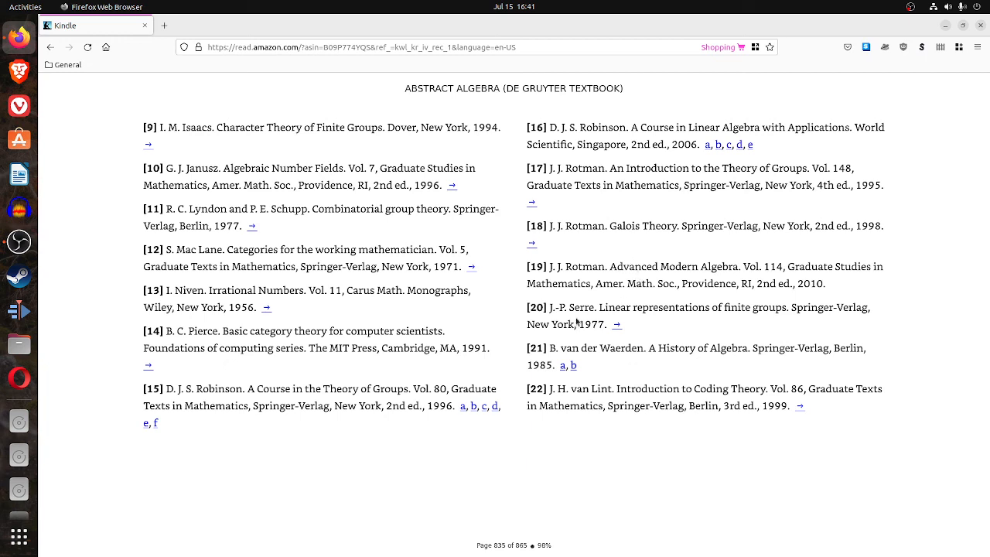
mouse_move(653, 323)
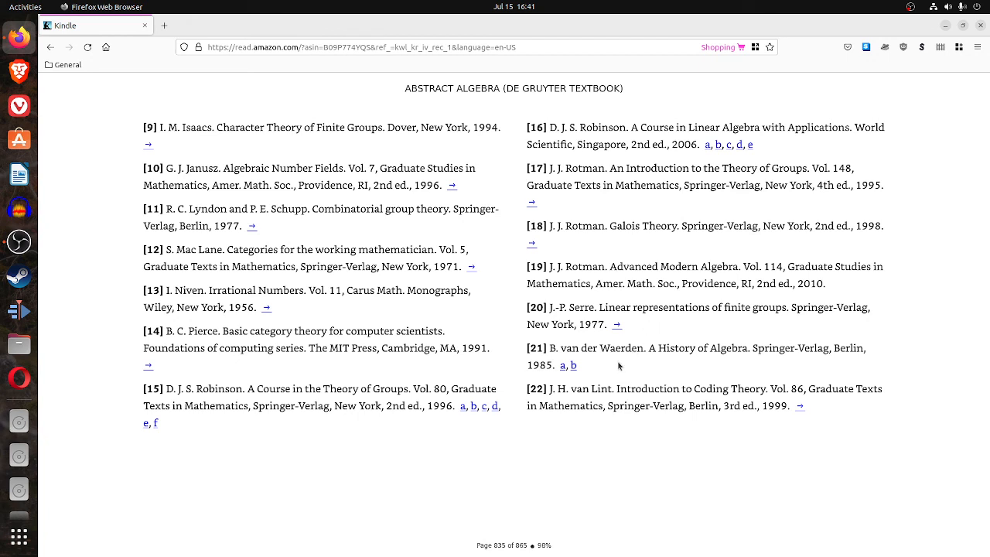
mouse_move(671, 371)
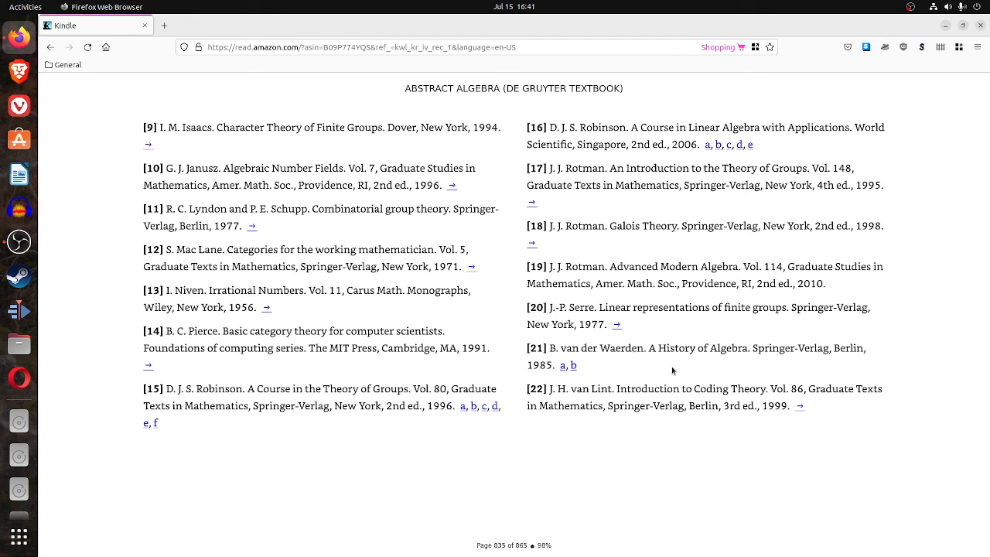
mouse_move(104, 302)
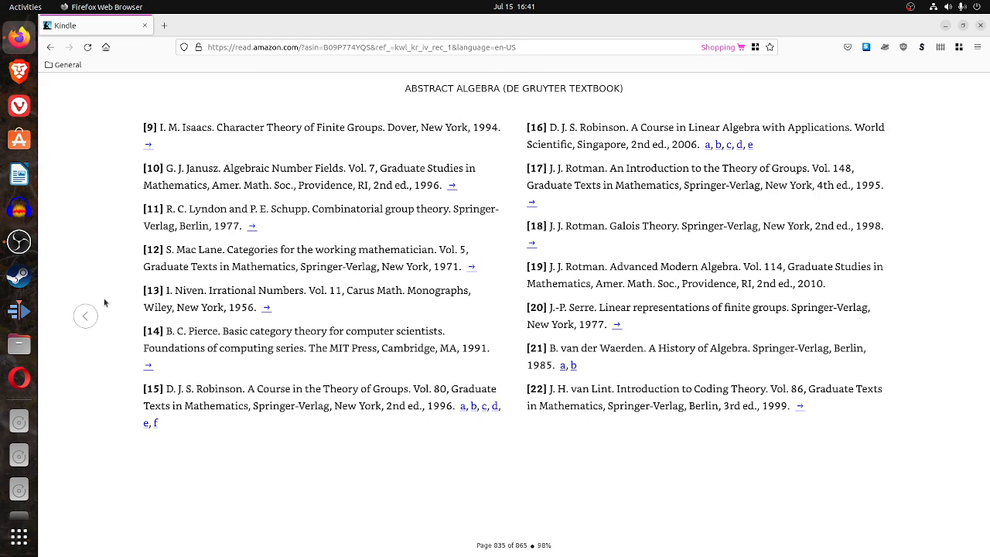
Jump to the beginning of Abstract Algebra and show the front cover.
left_click(86, 316)
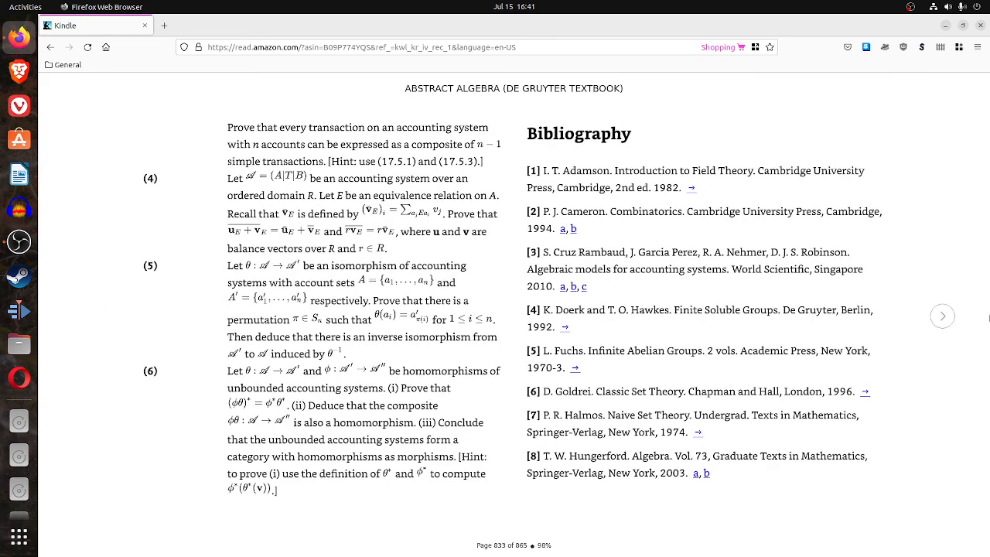
left_click(943, 316)
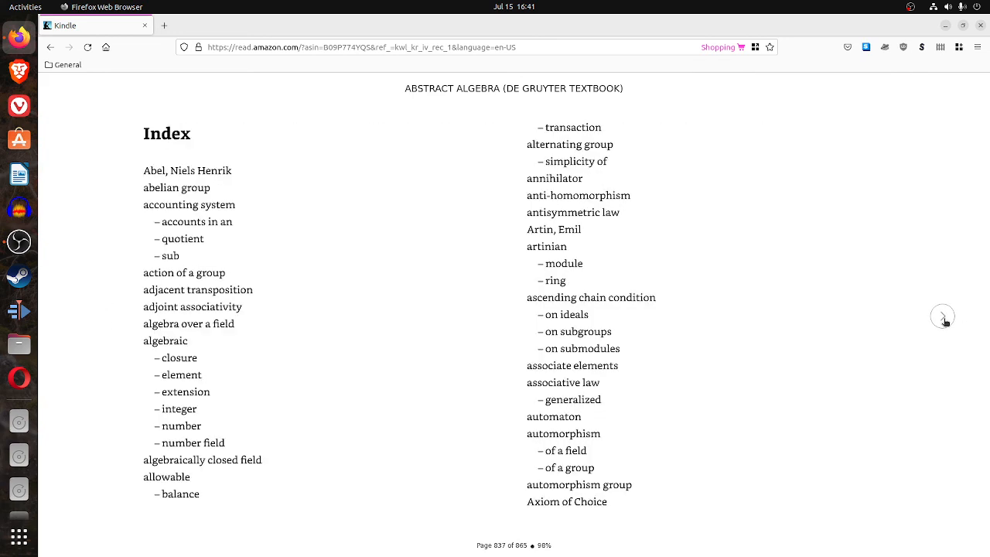
left_click(514, 310)
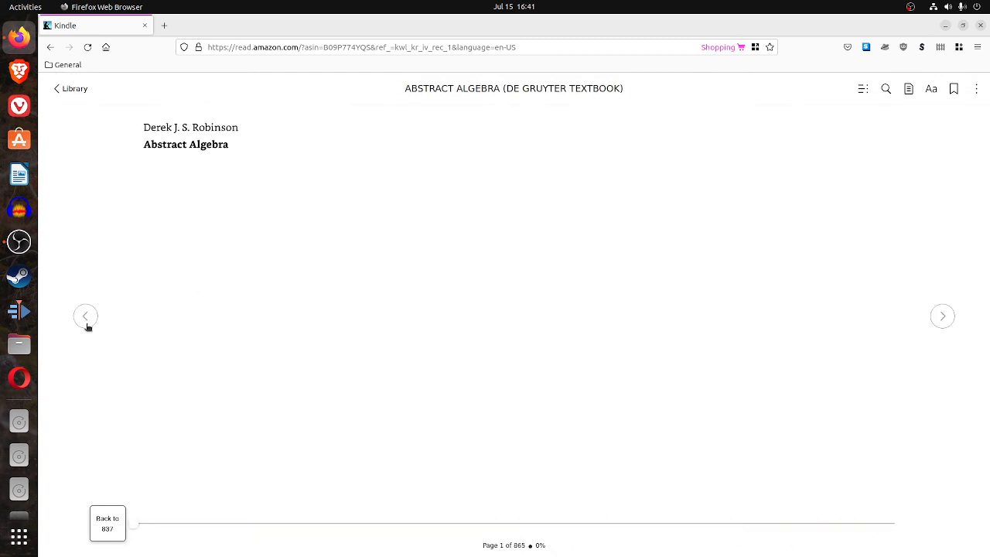
left_click(85, 316)
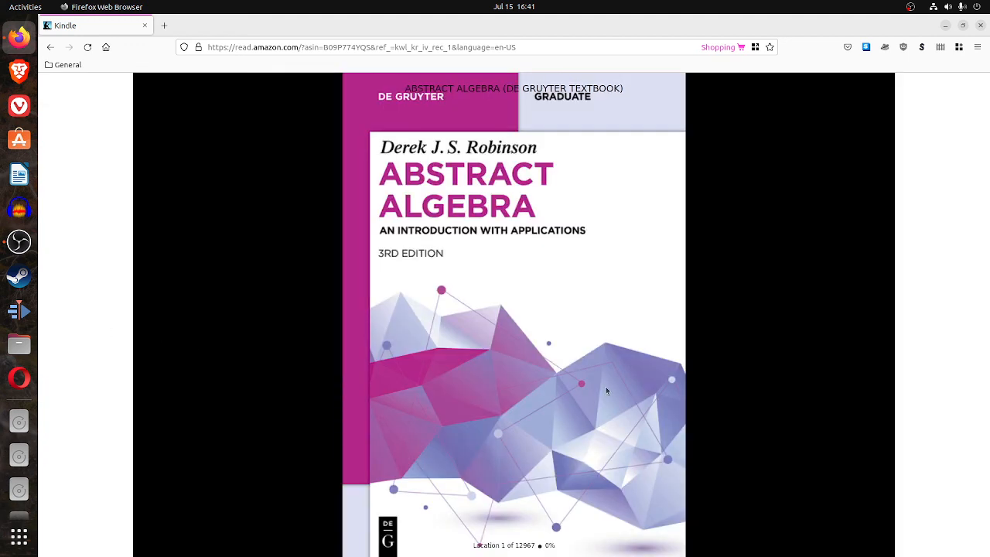